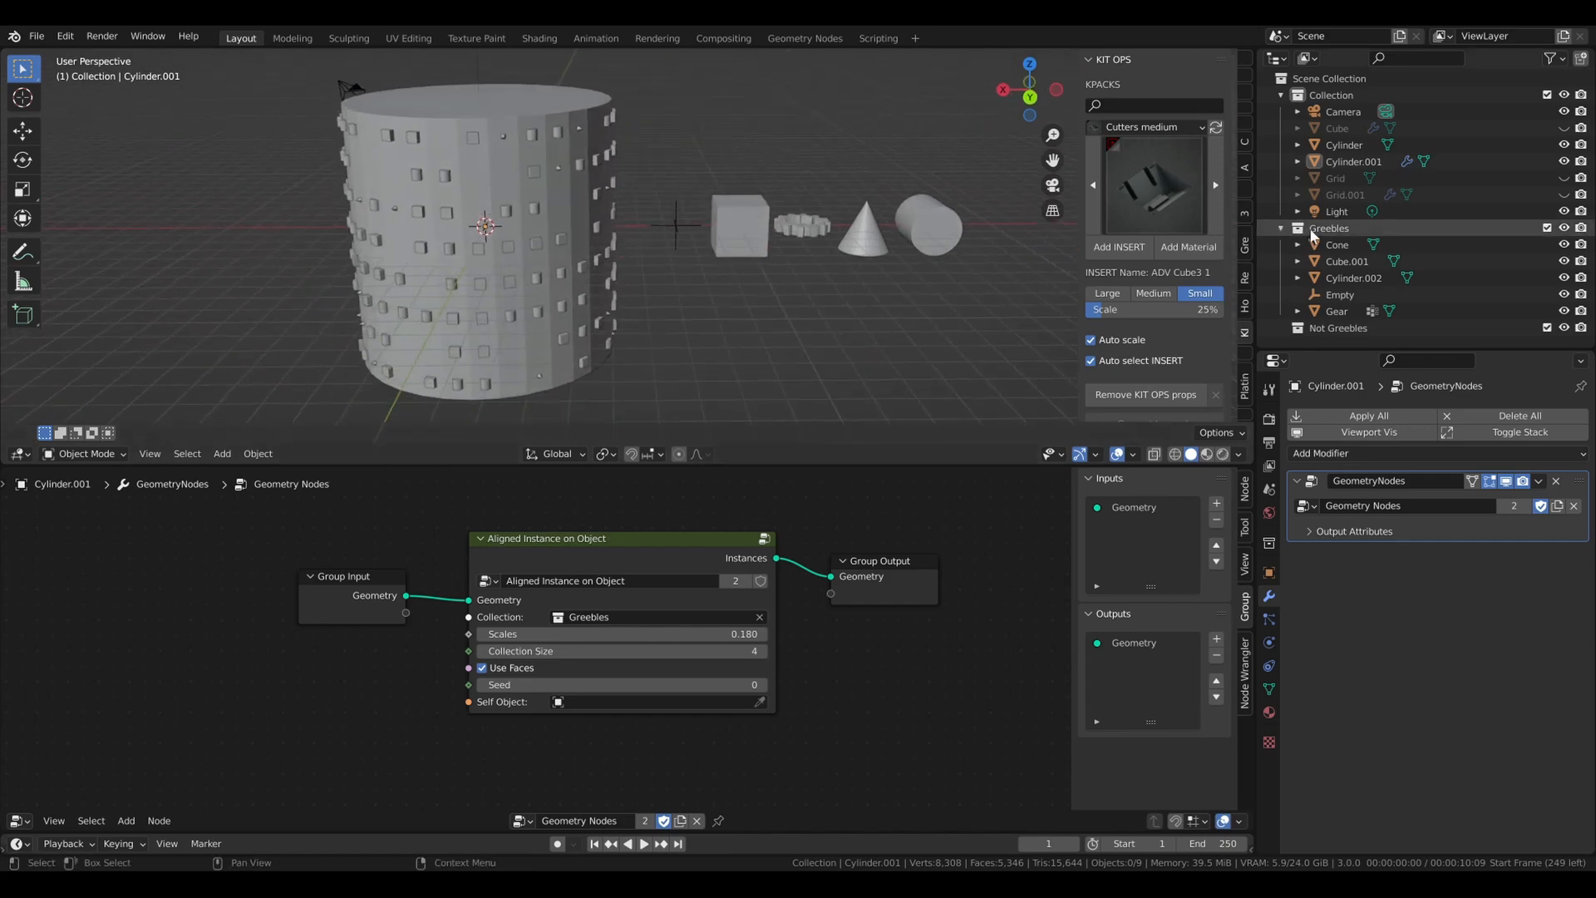
Raise Scales to 0.290 on the greebled cylinder and toggle Use Faces off and back on
left_click(1328, 228)
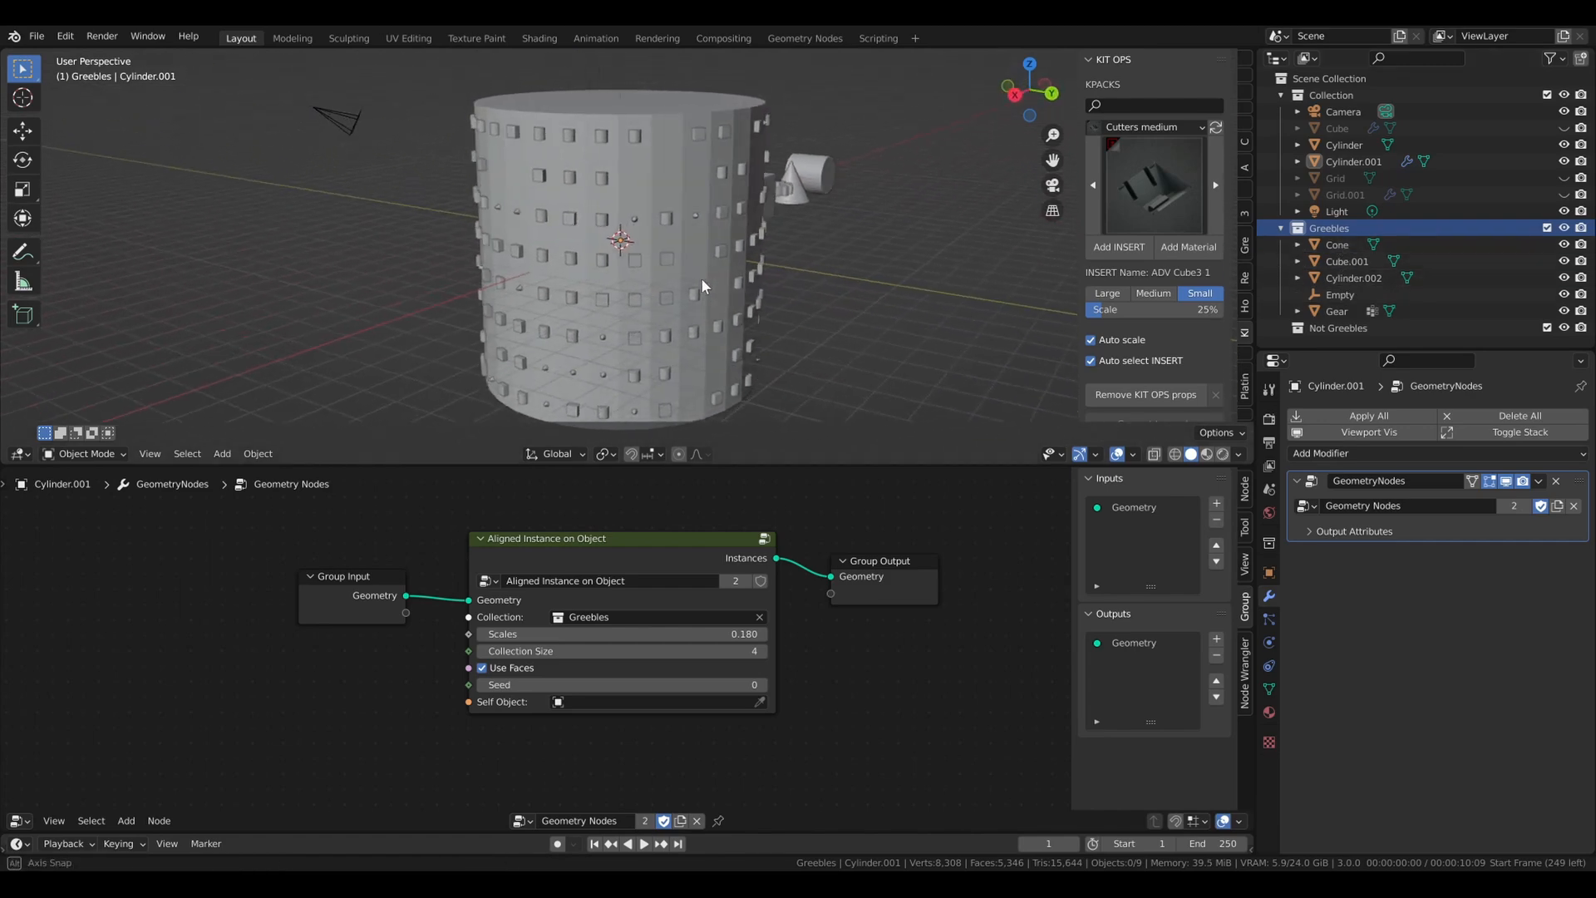
left_click_drag(702, 284, 891, 285)
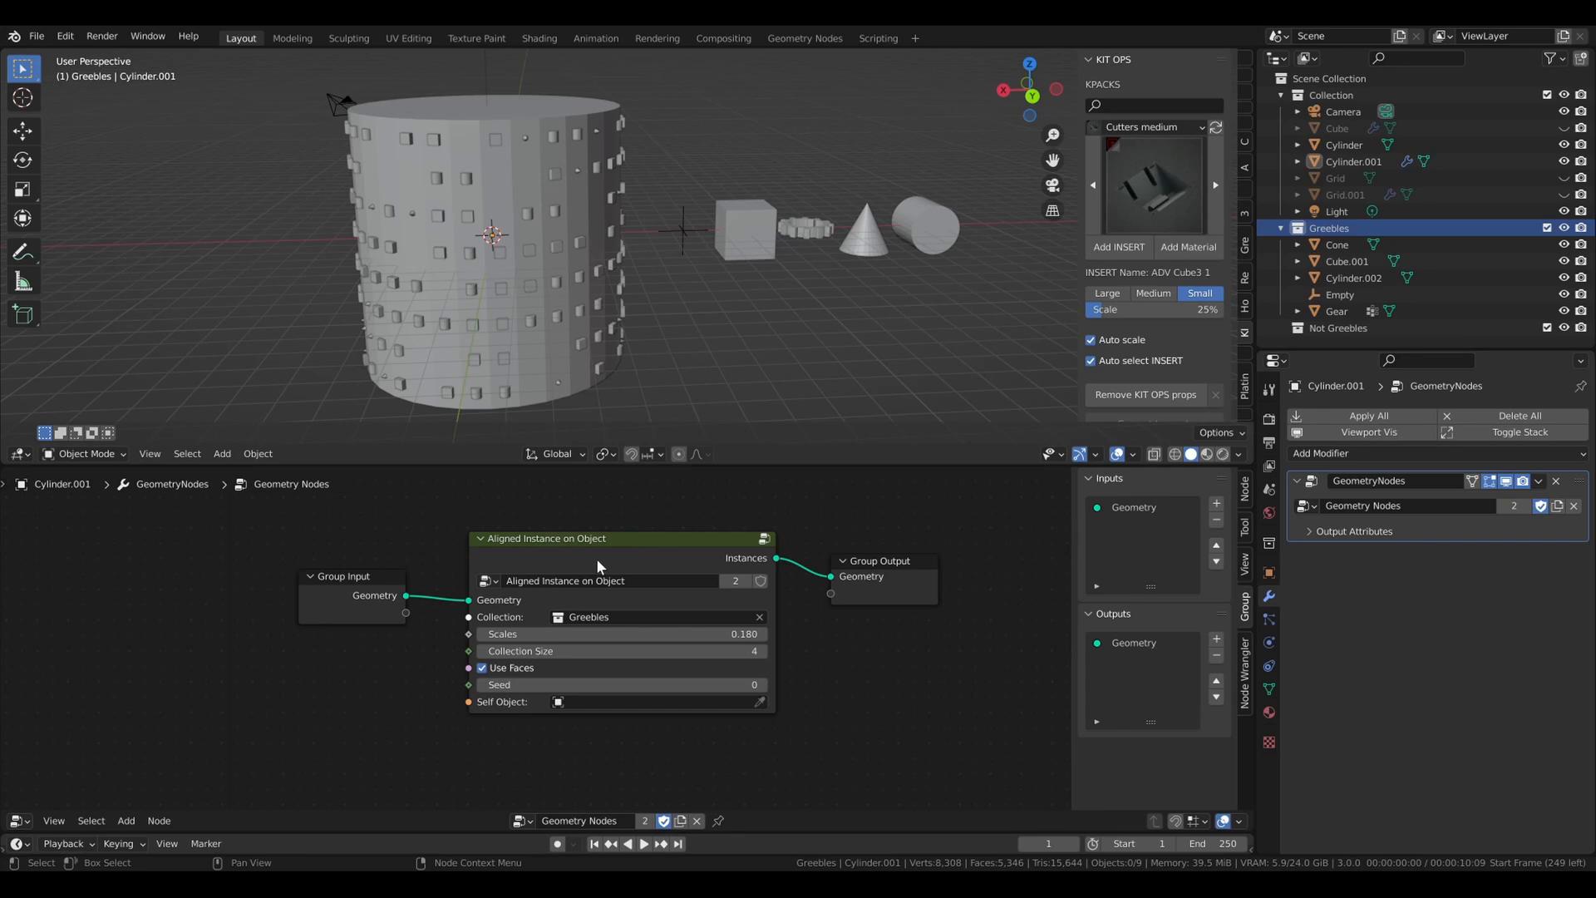
mouse_move(519, 605)
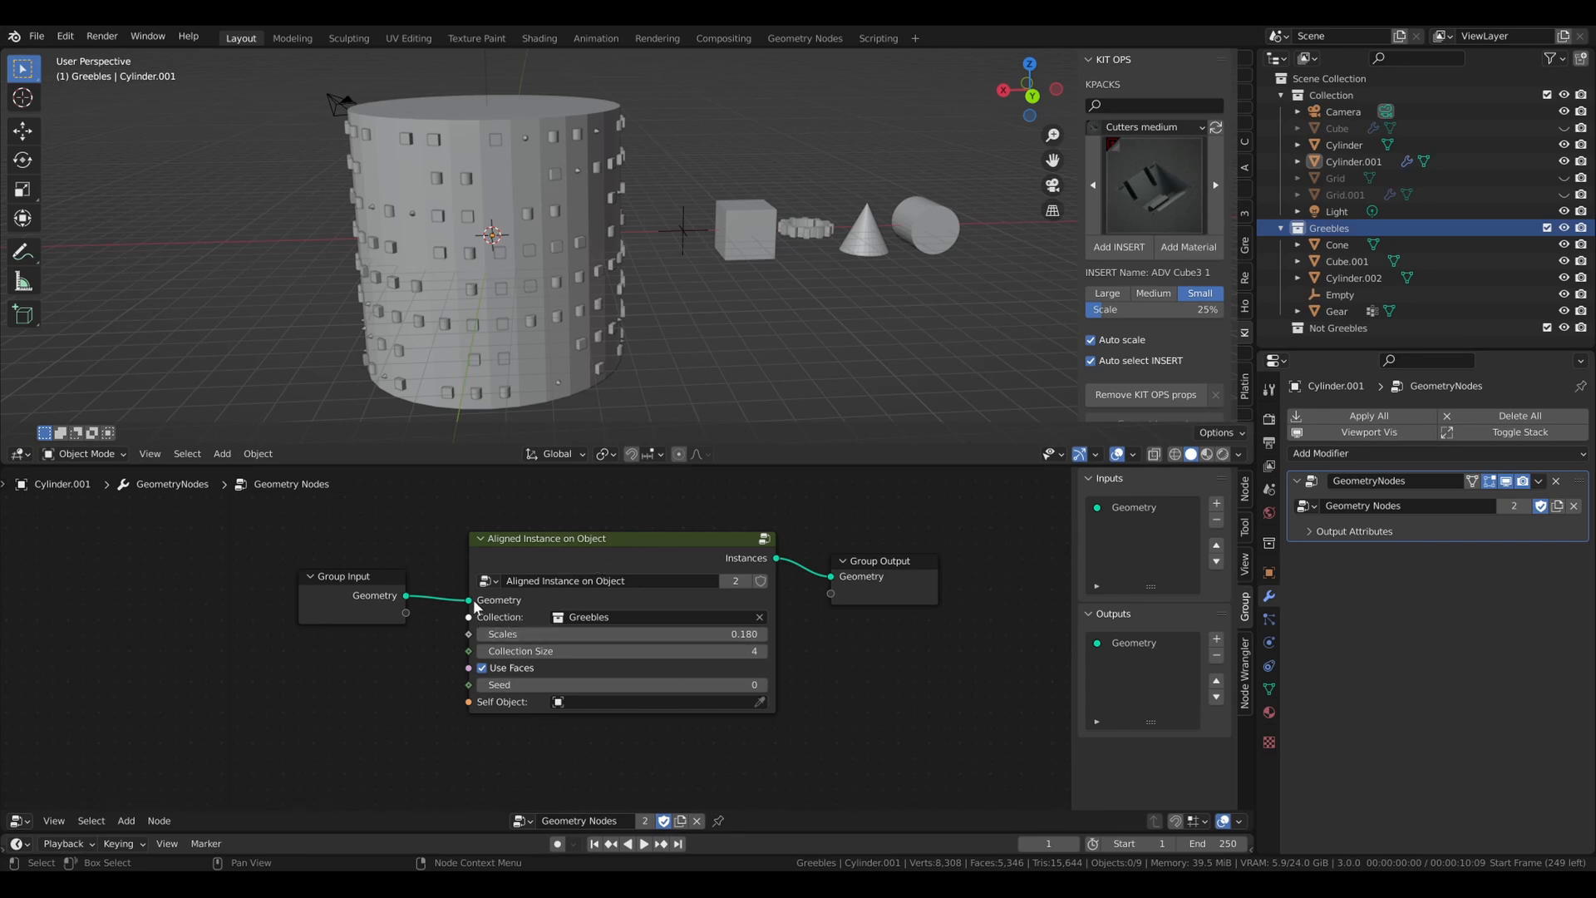
mouse_move(581, 602)
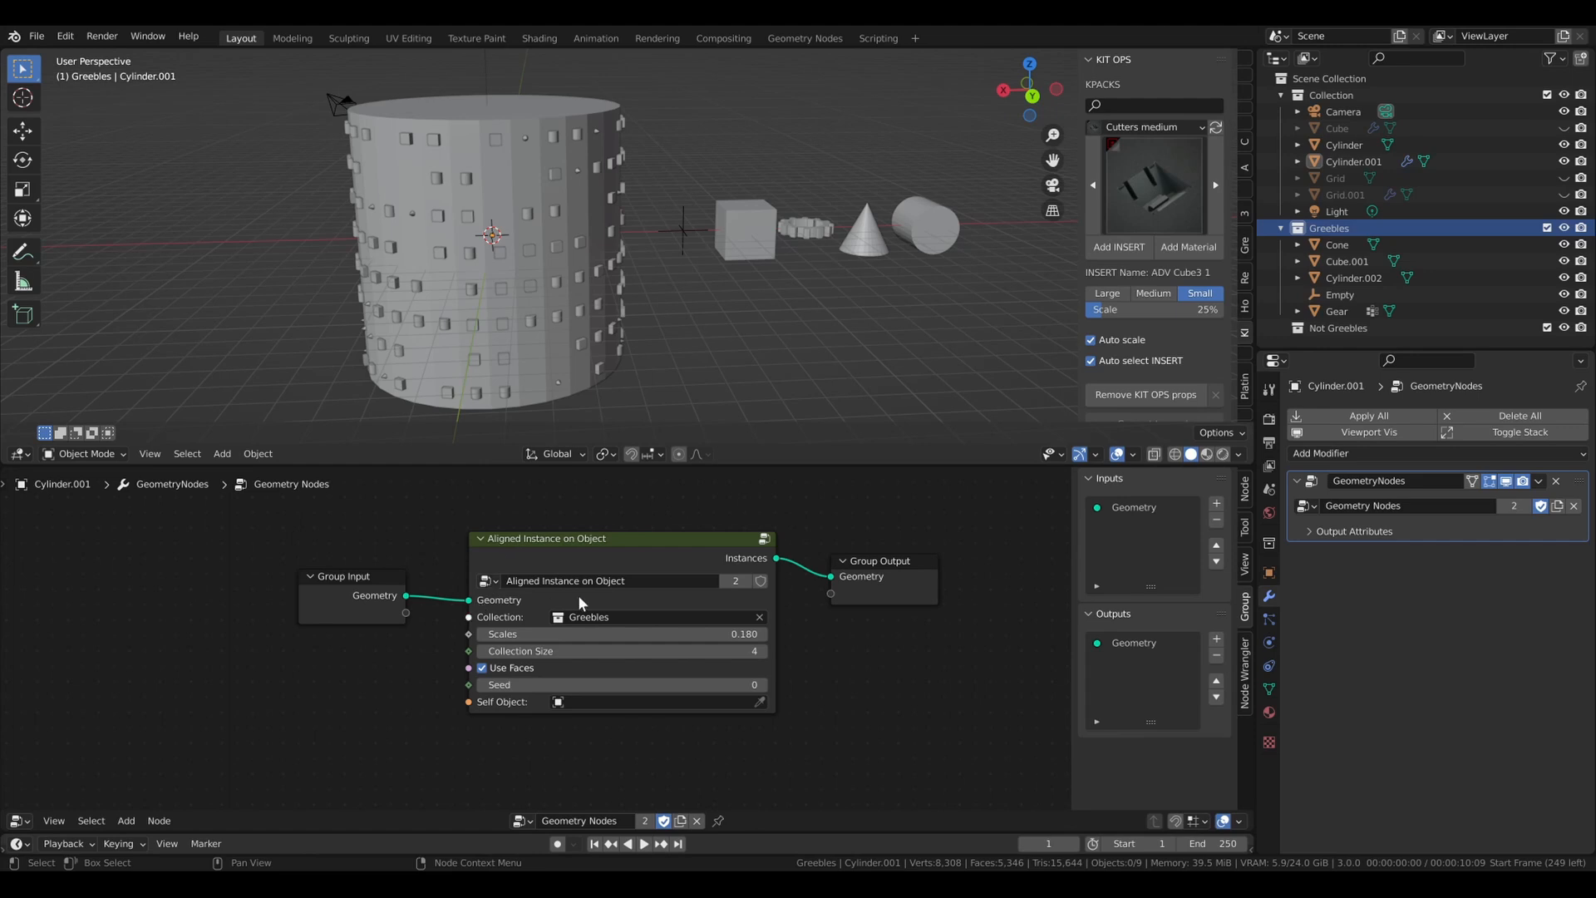
mouse_move(589, 617)
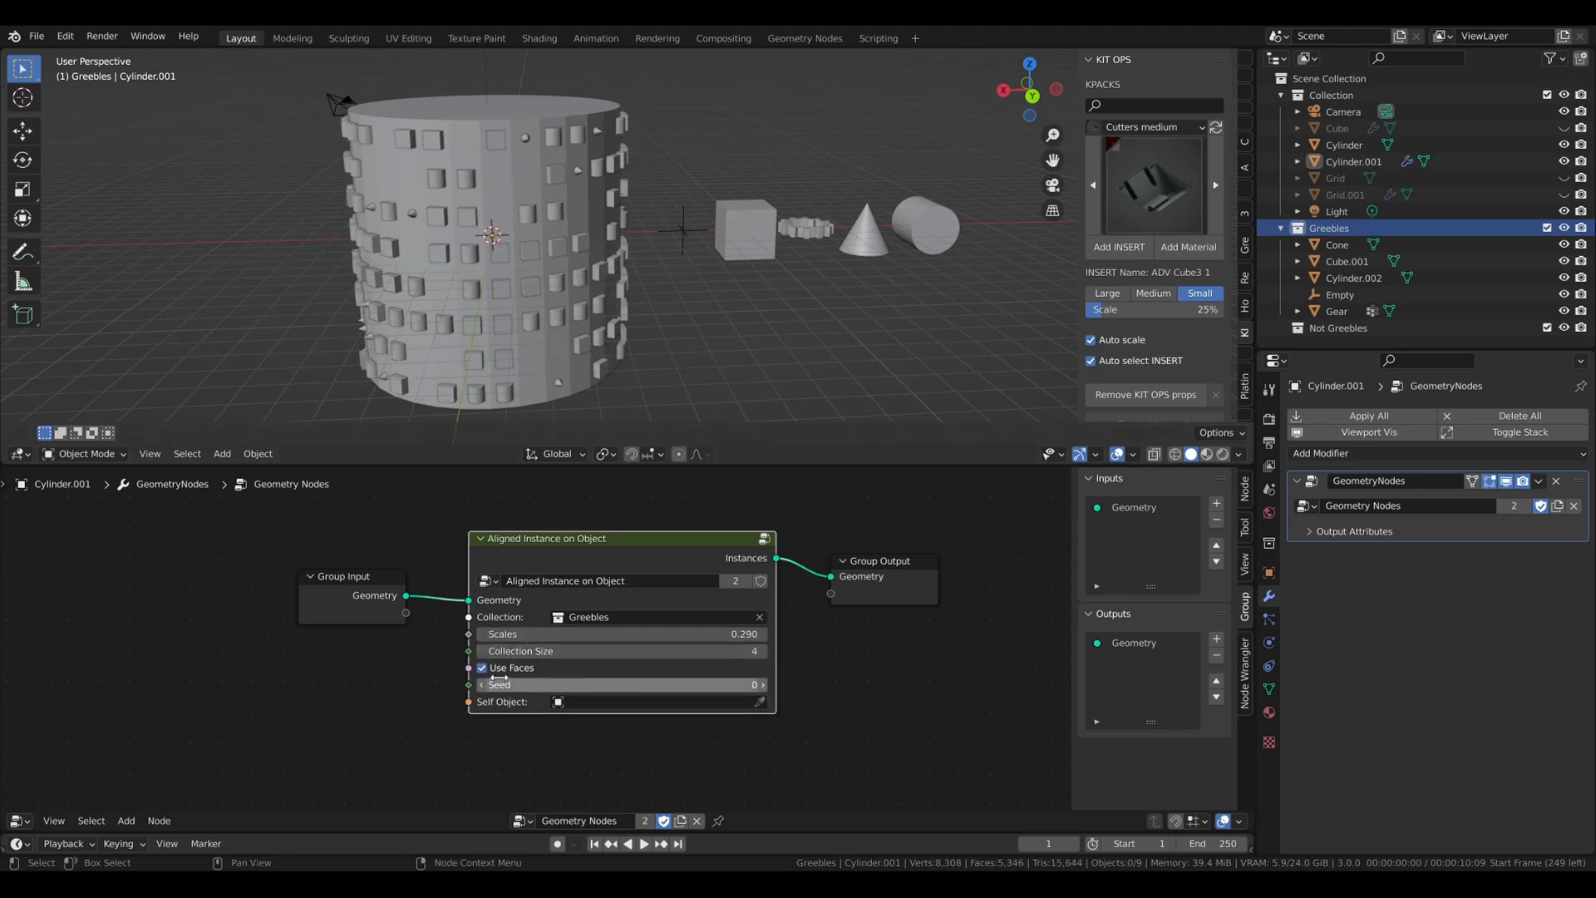
left_click(482, 668)
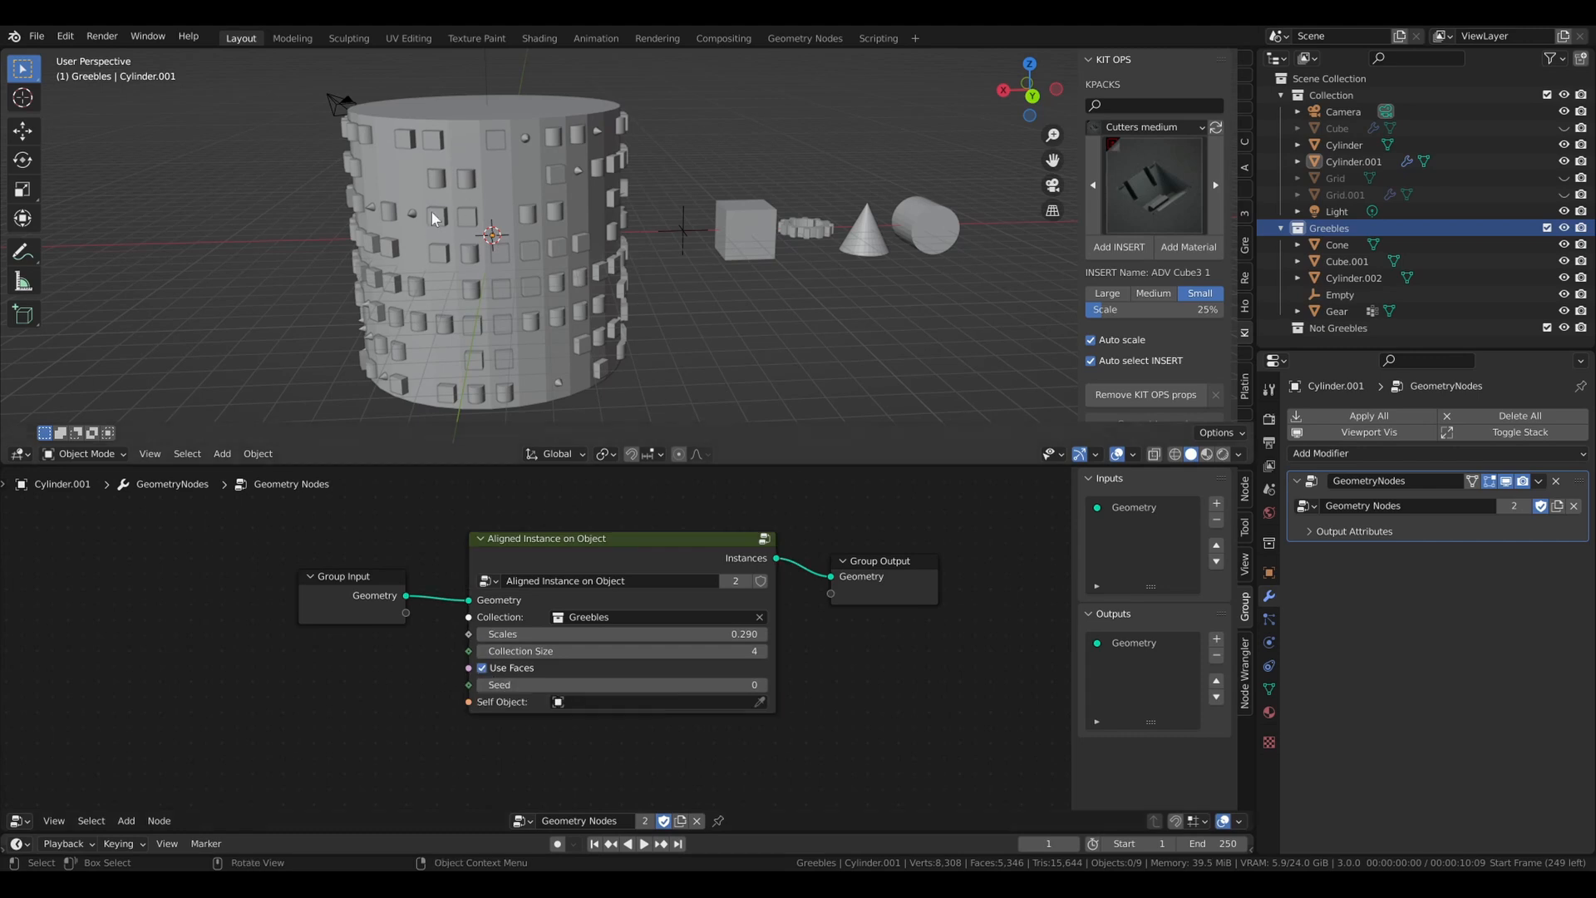
left_click(482, 669)
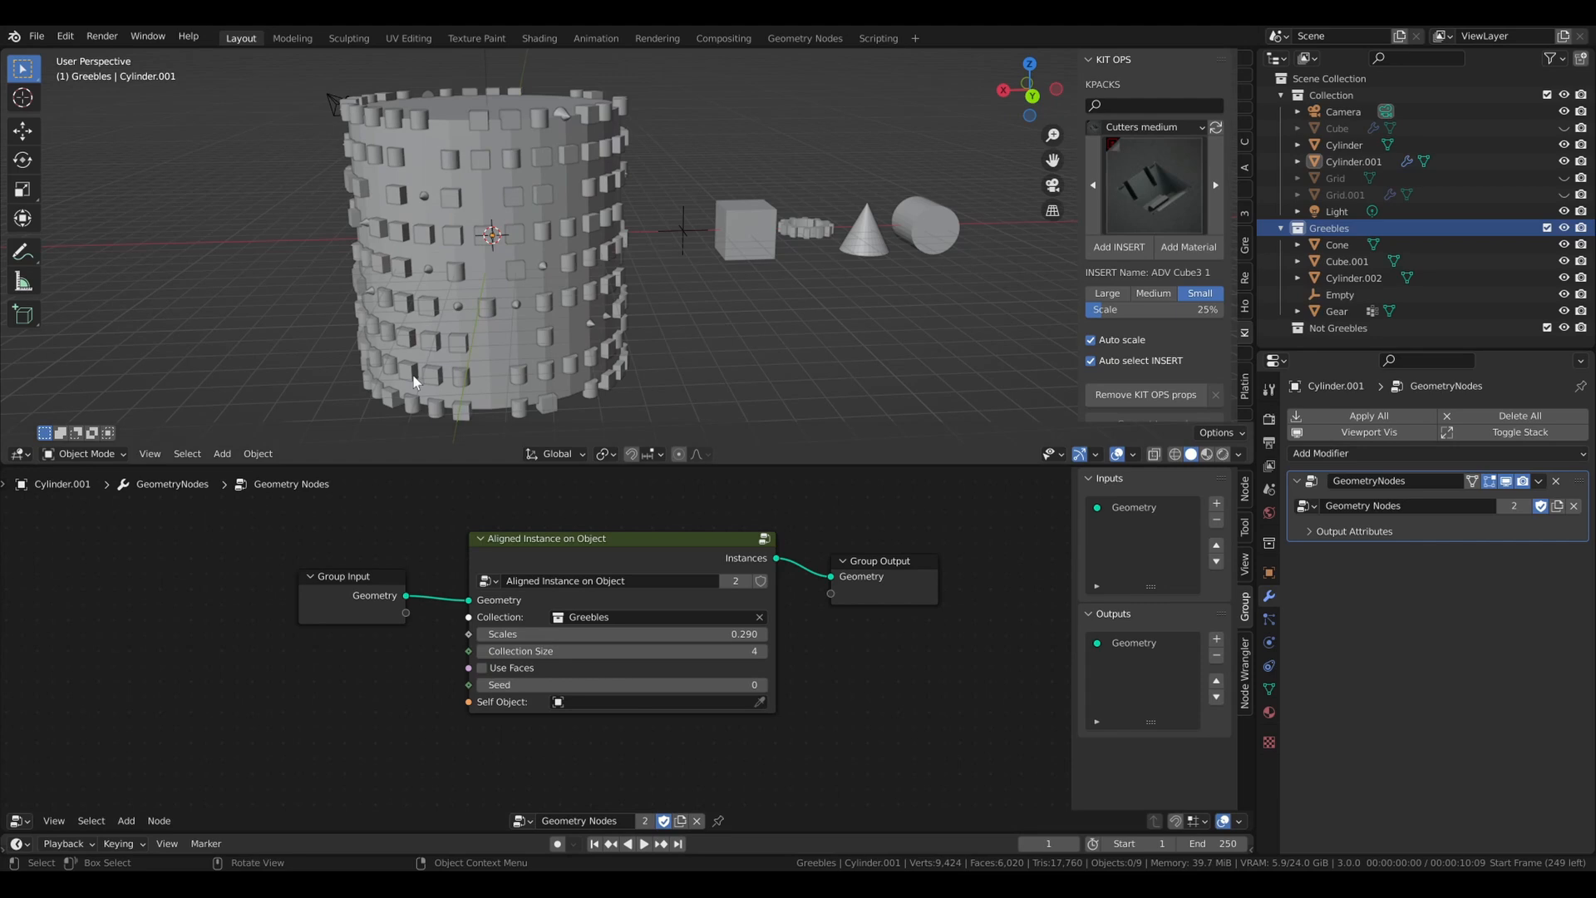
mouse_move(575, 326)
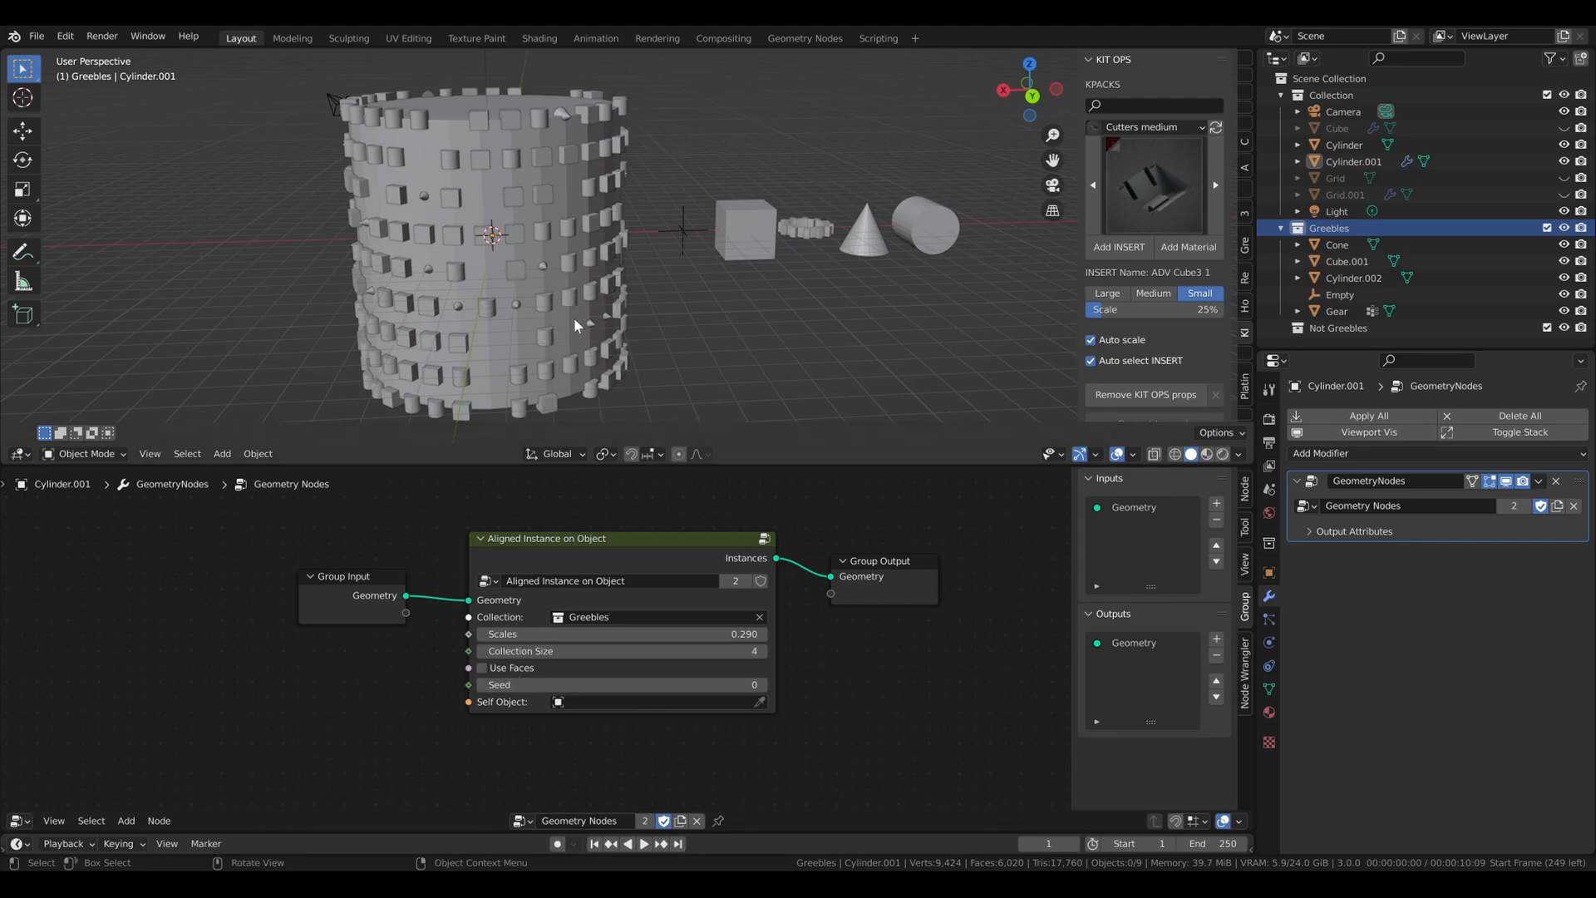
left_click(481, 668)
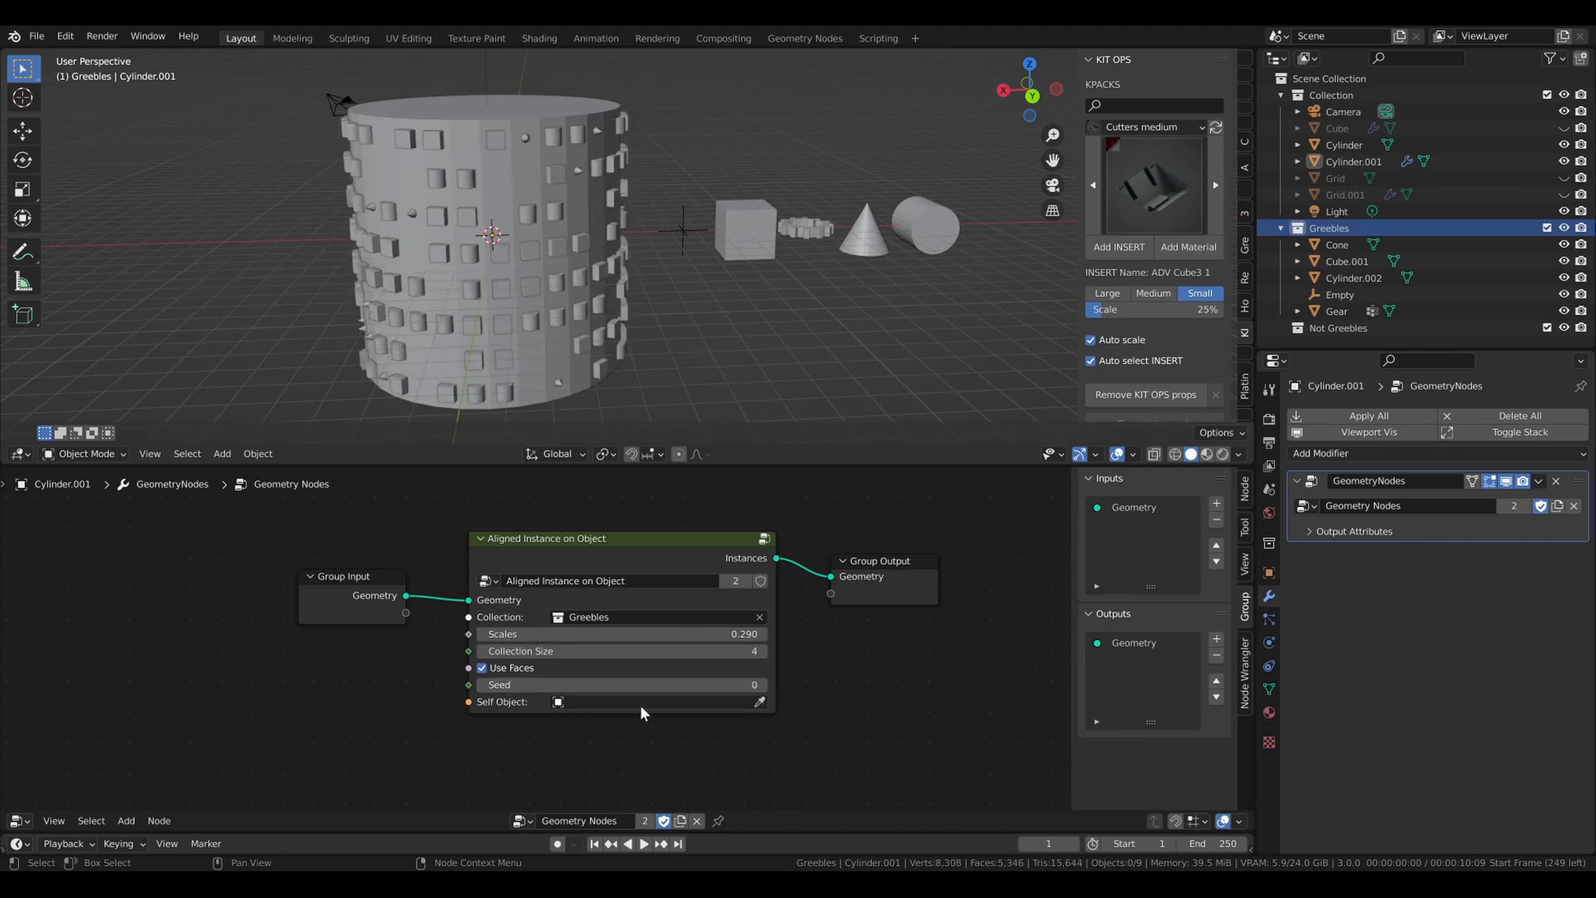
mouse_move(642, 715)
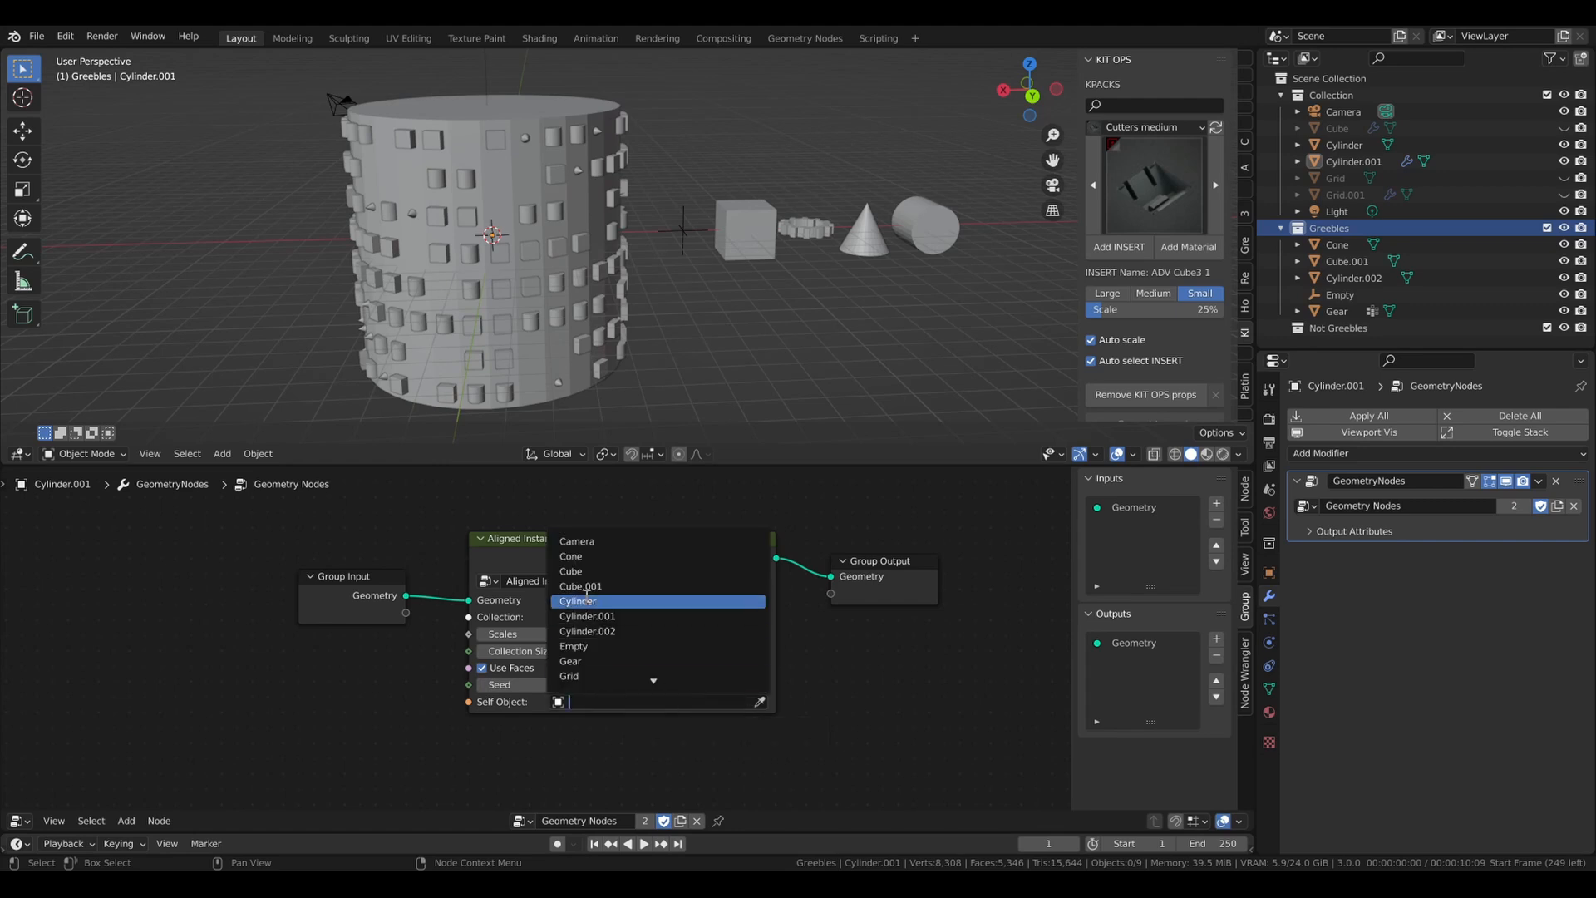
Set Cylinder.001 as the Self Object, then clear it again
left_click(585, 616)
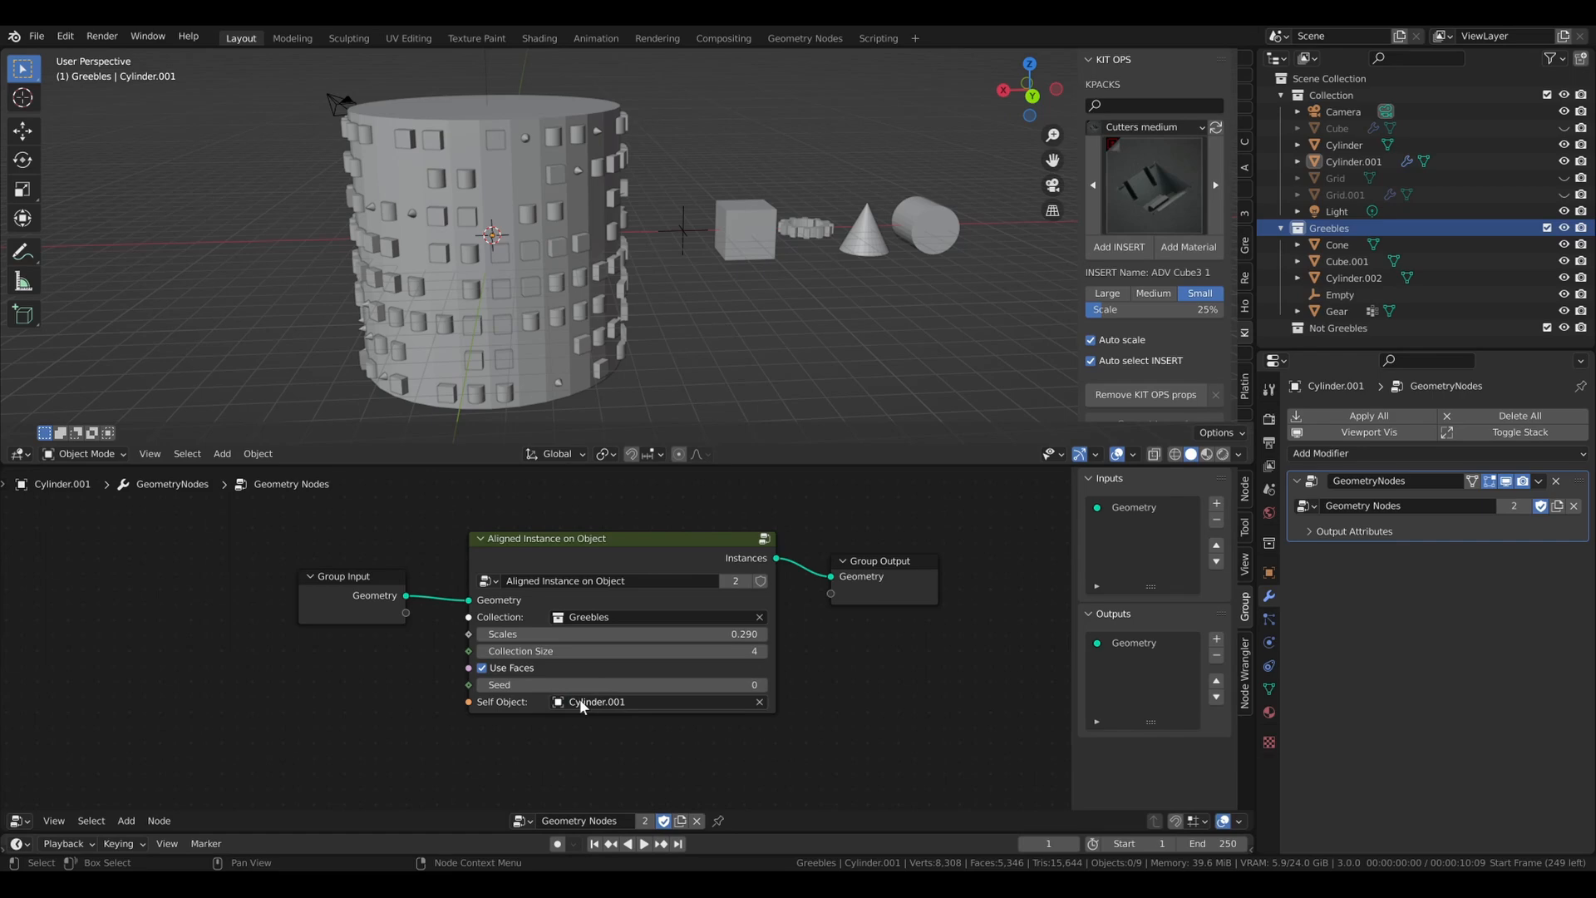
left_click(758, 701)
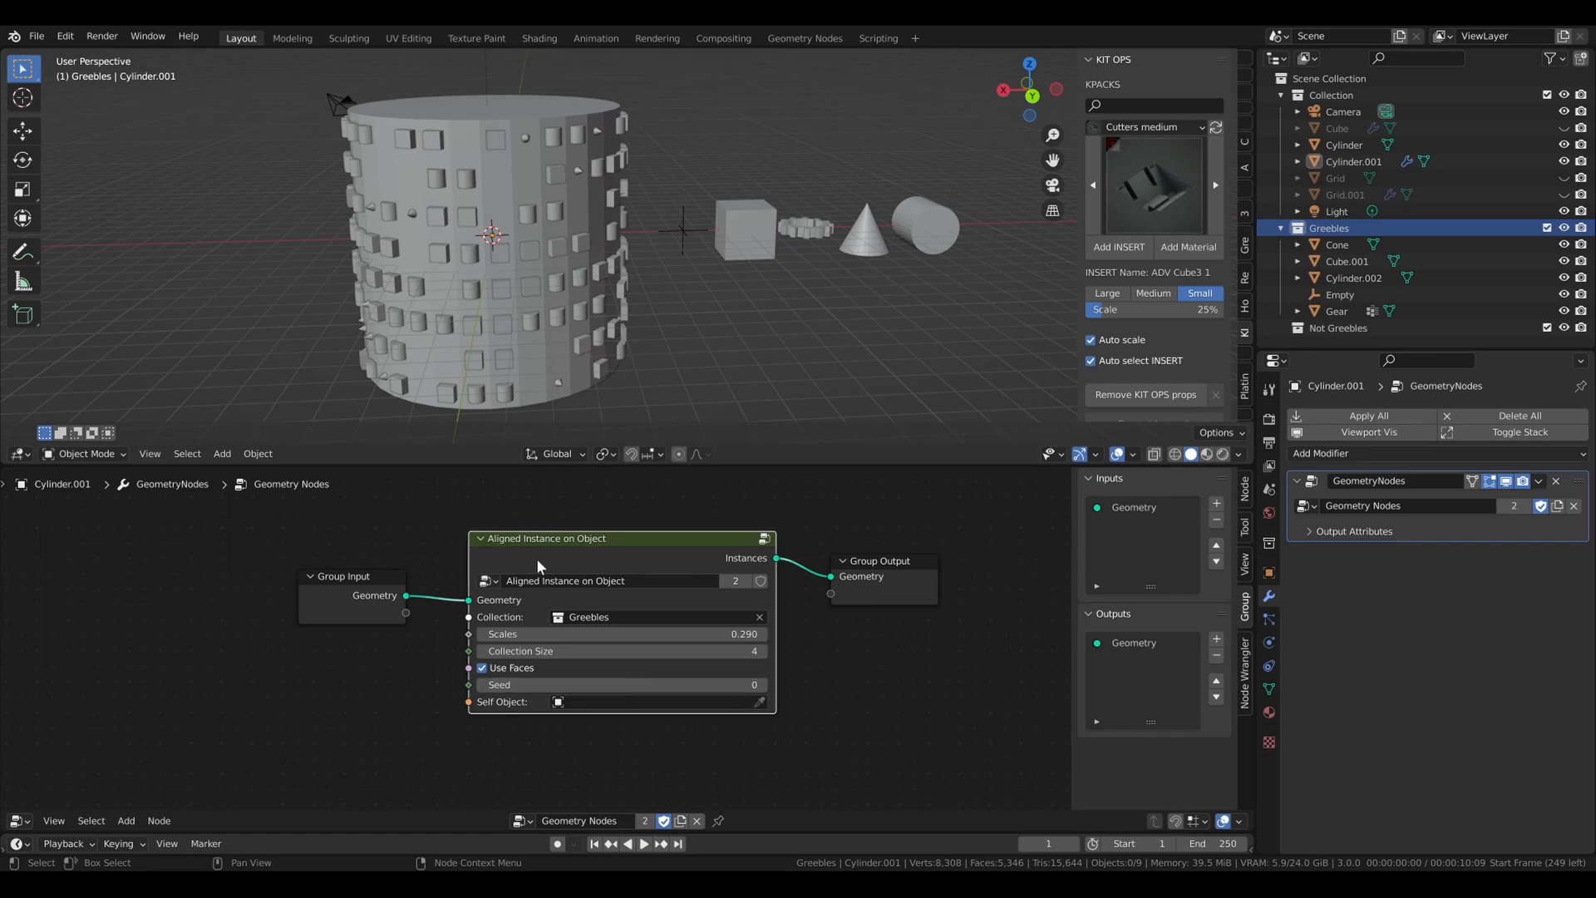
Enter the Aligned Instance on Object group to expose its internal node network
double_click(578, 539)
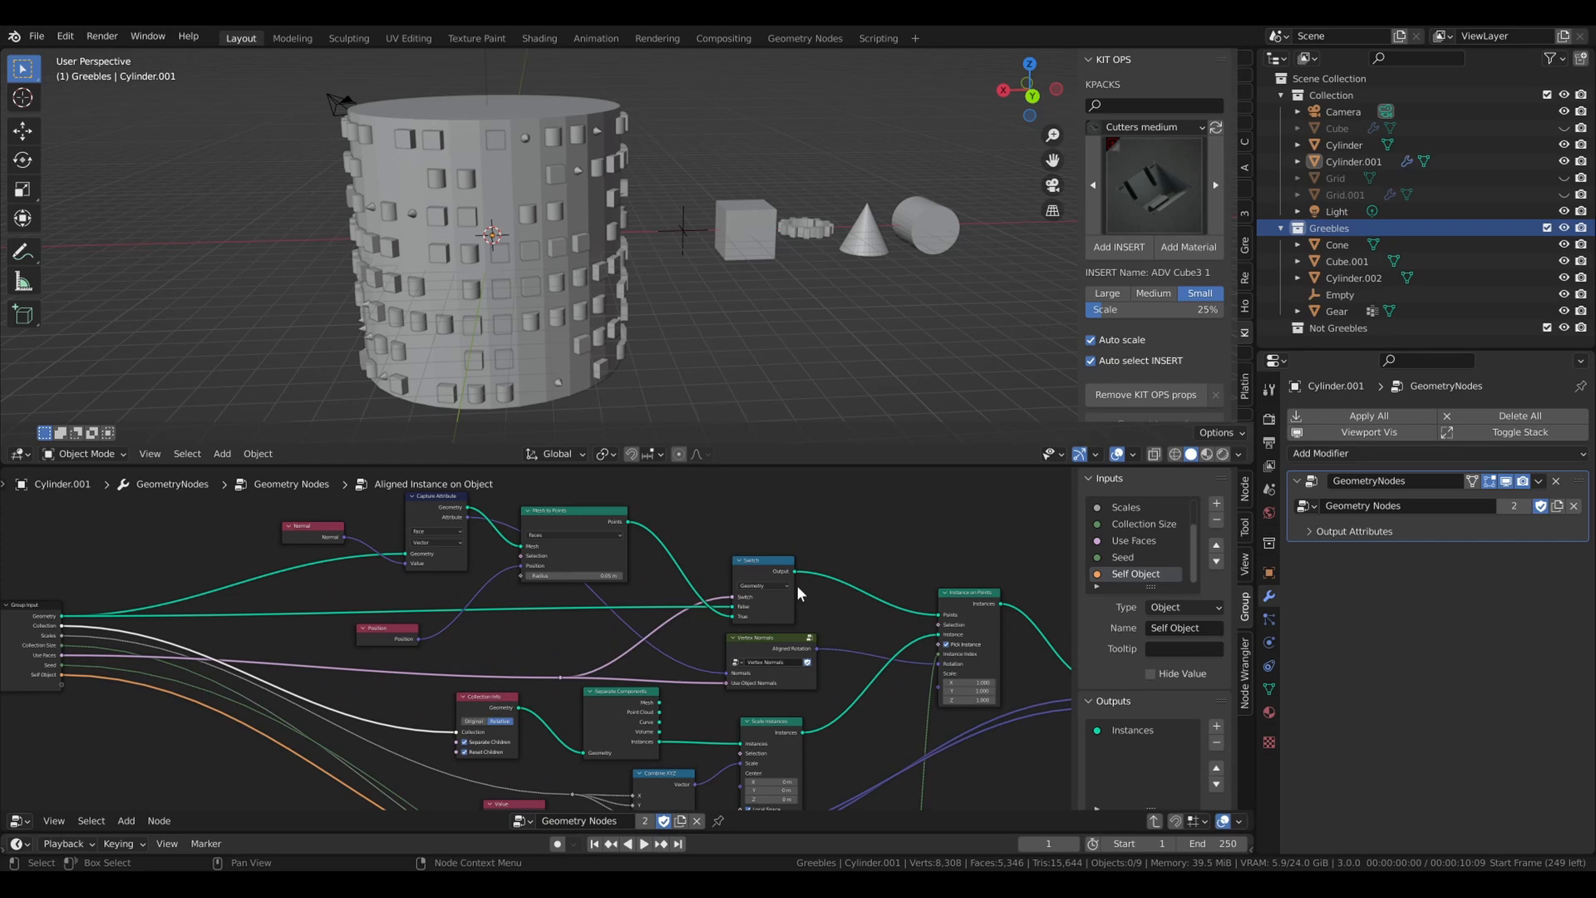
mouse_move(442, 602)
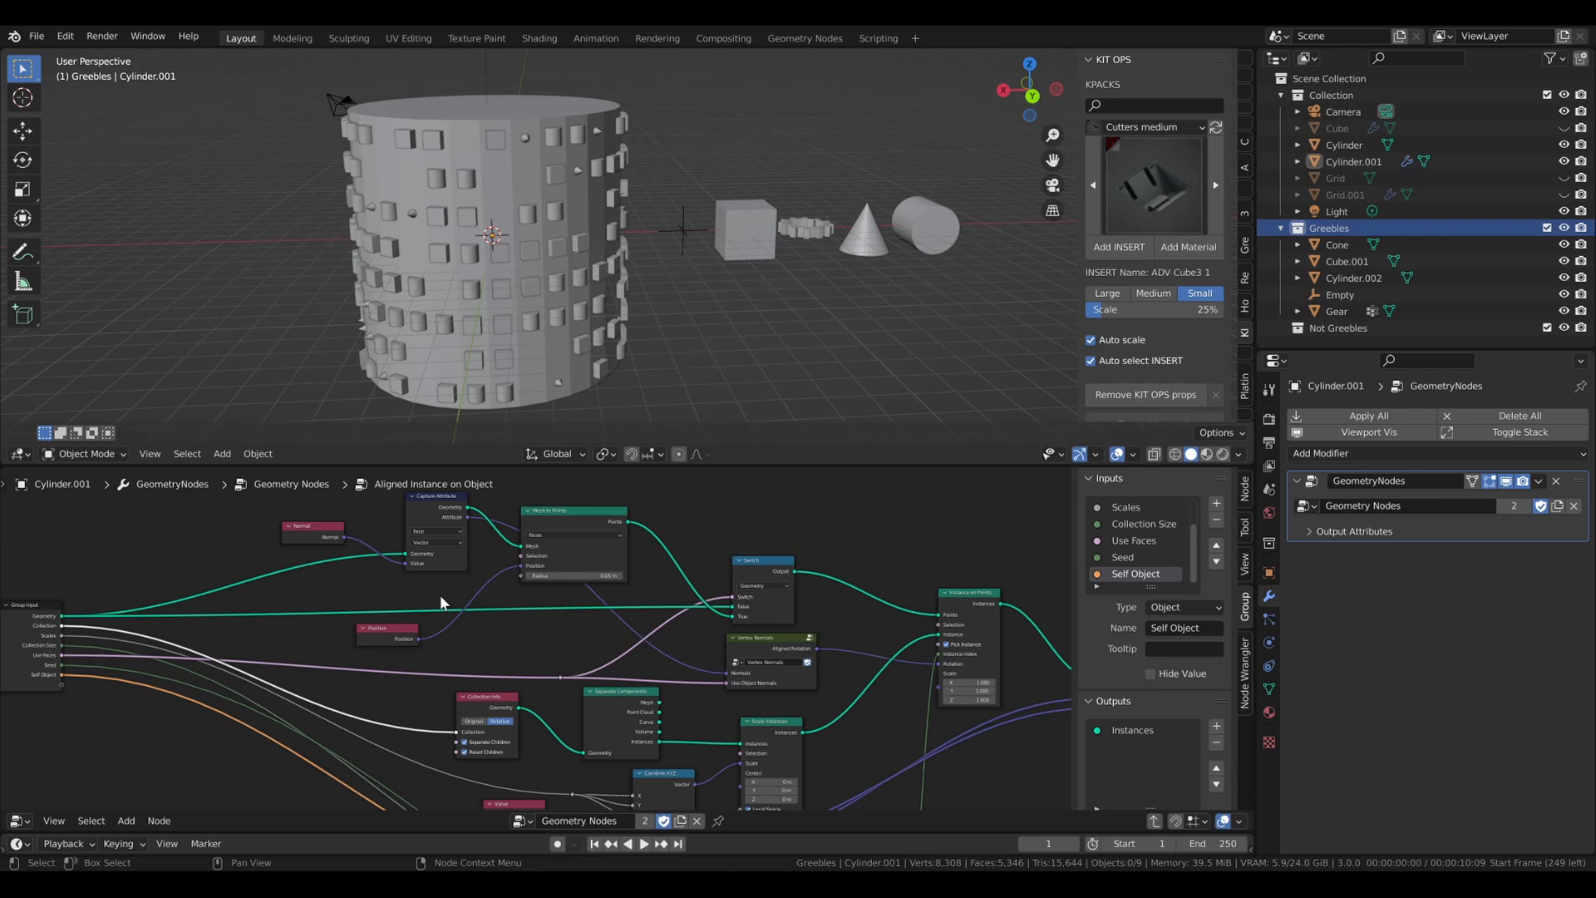
mouse_move(758, 602)
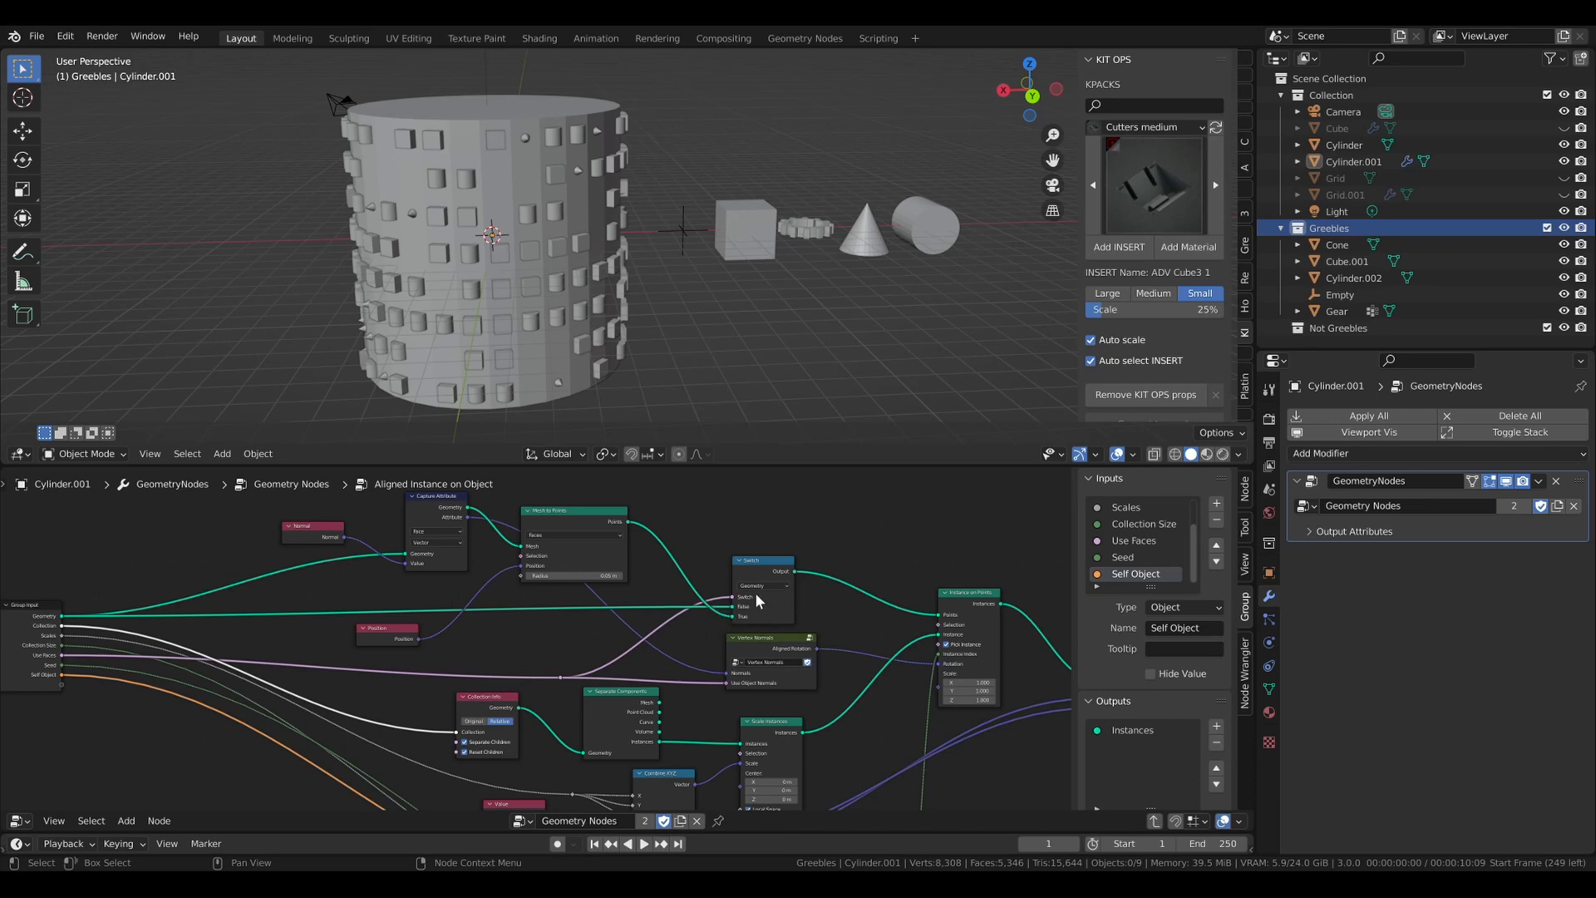
mouse_move(299, 662)
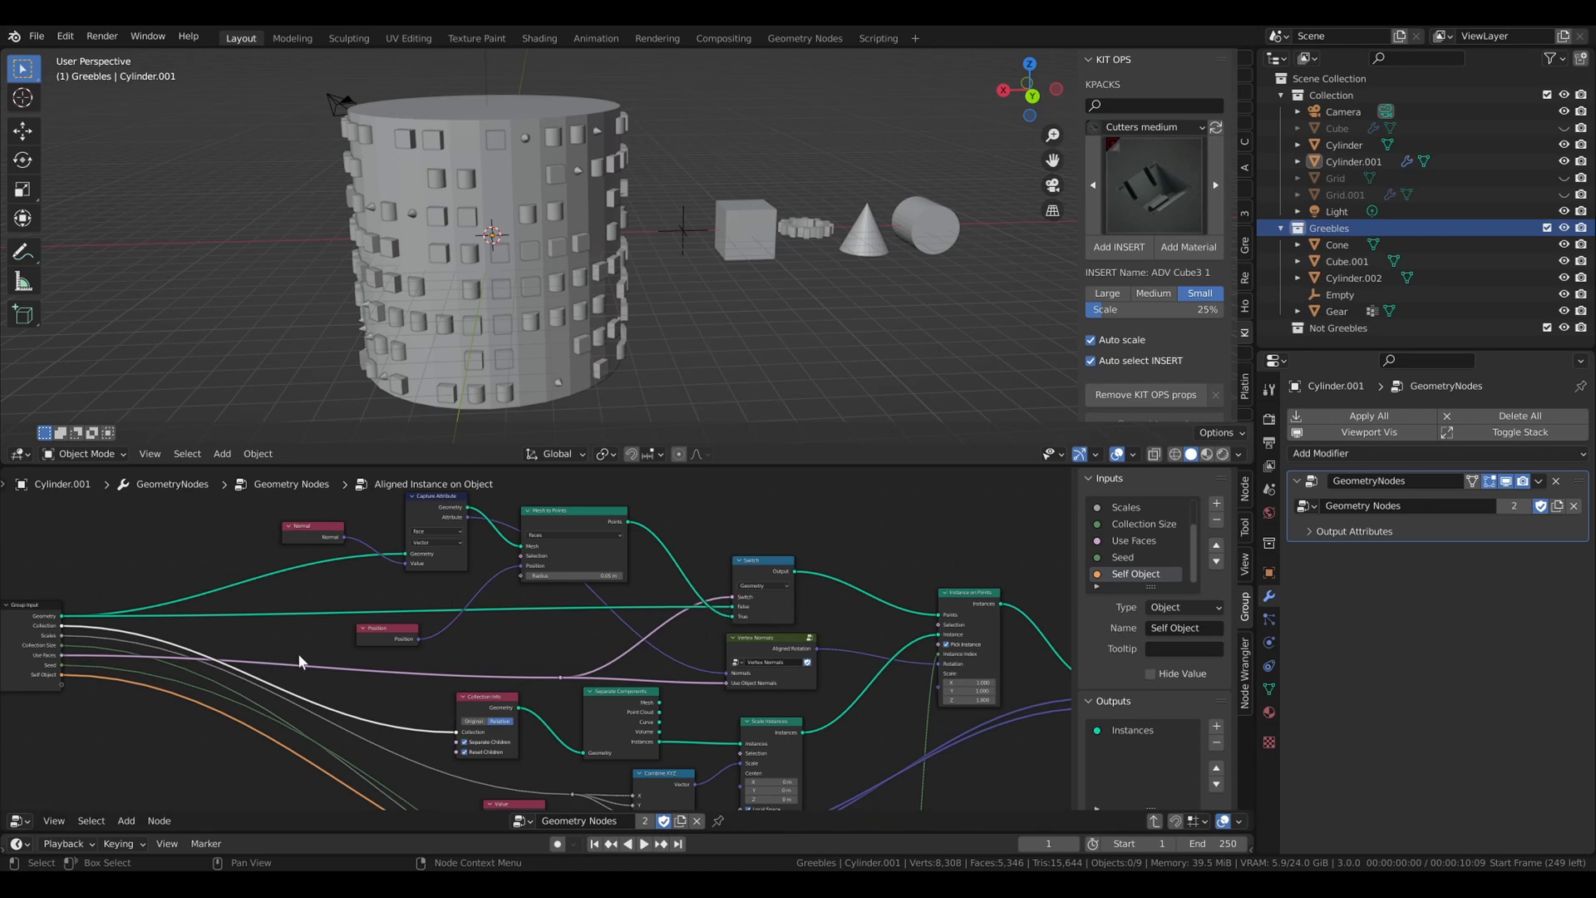
mouse_move(743, 605)
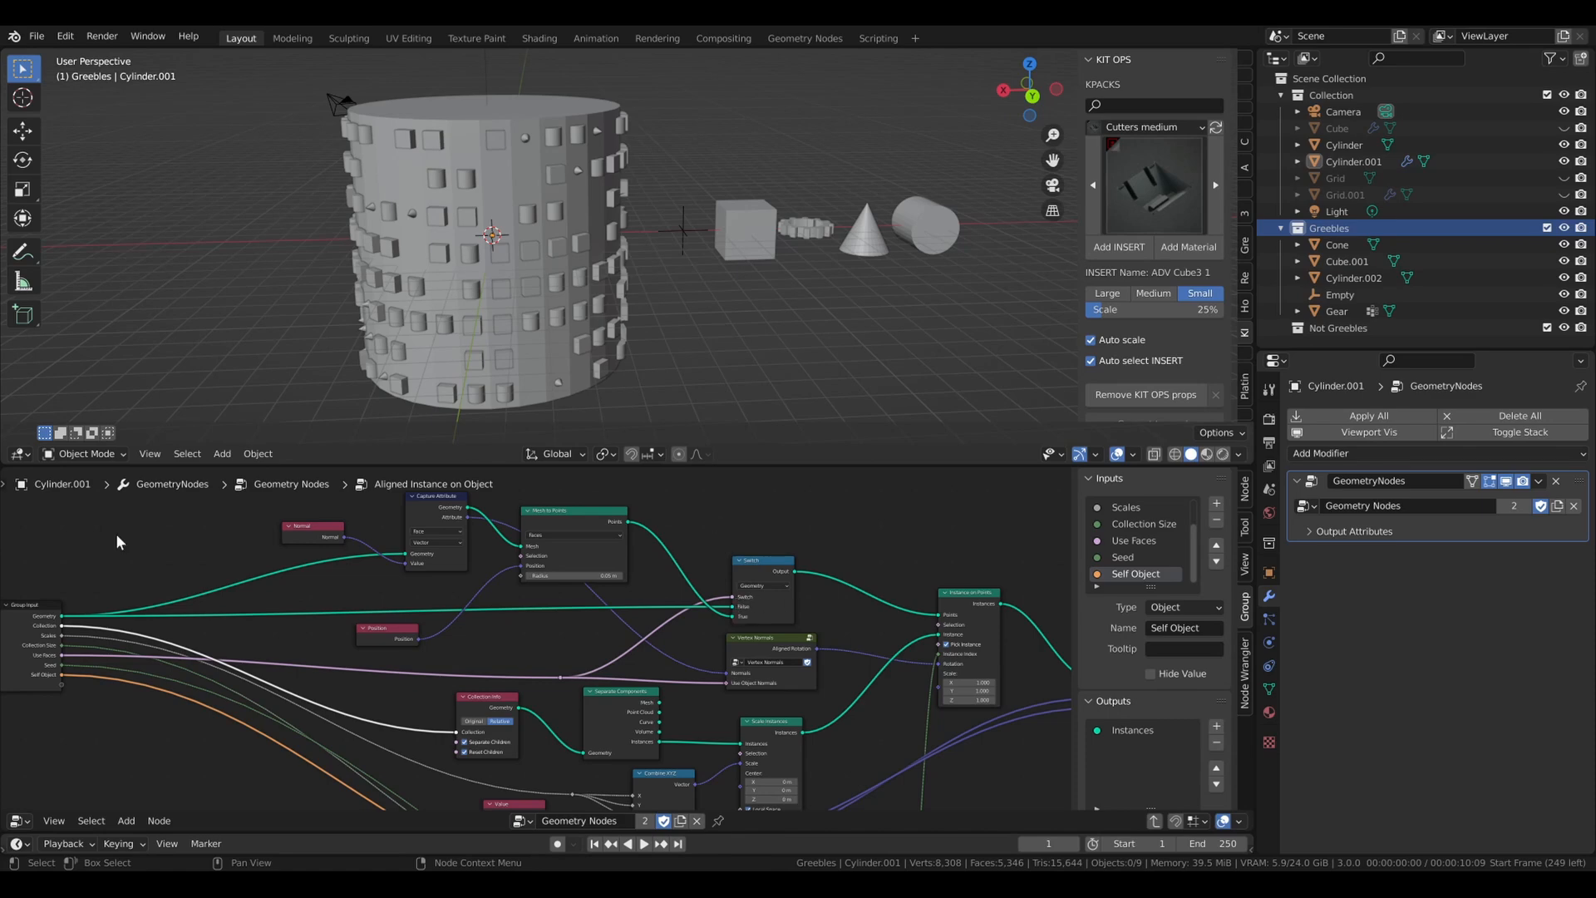
mouse_move(83, 580)
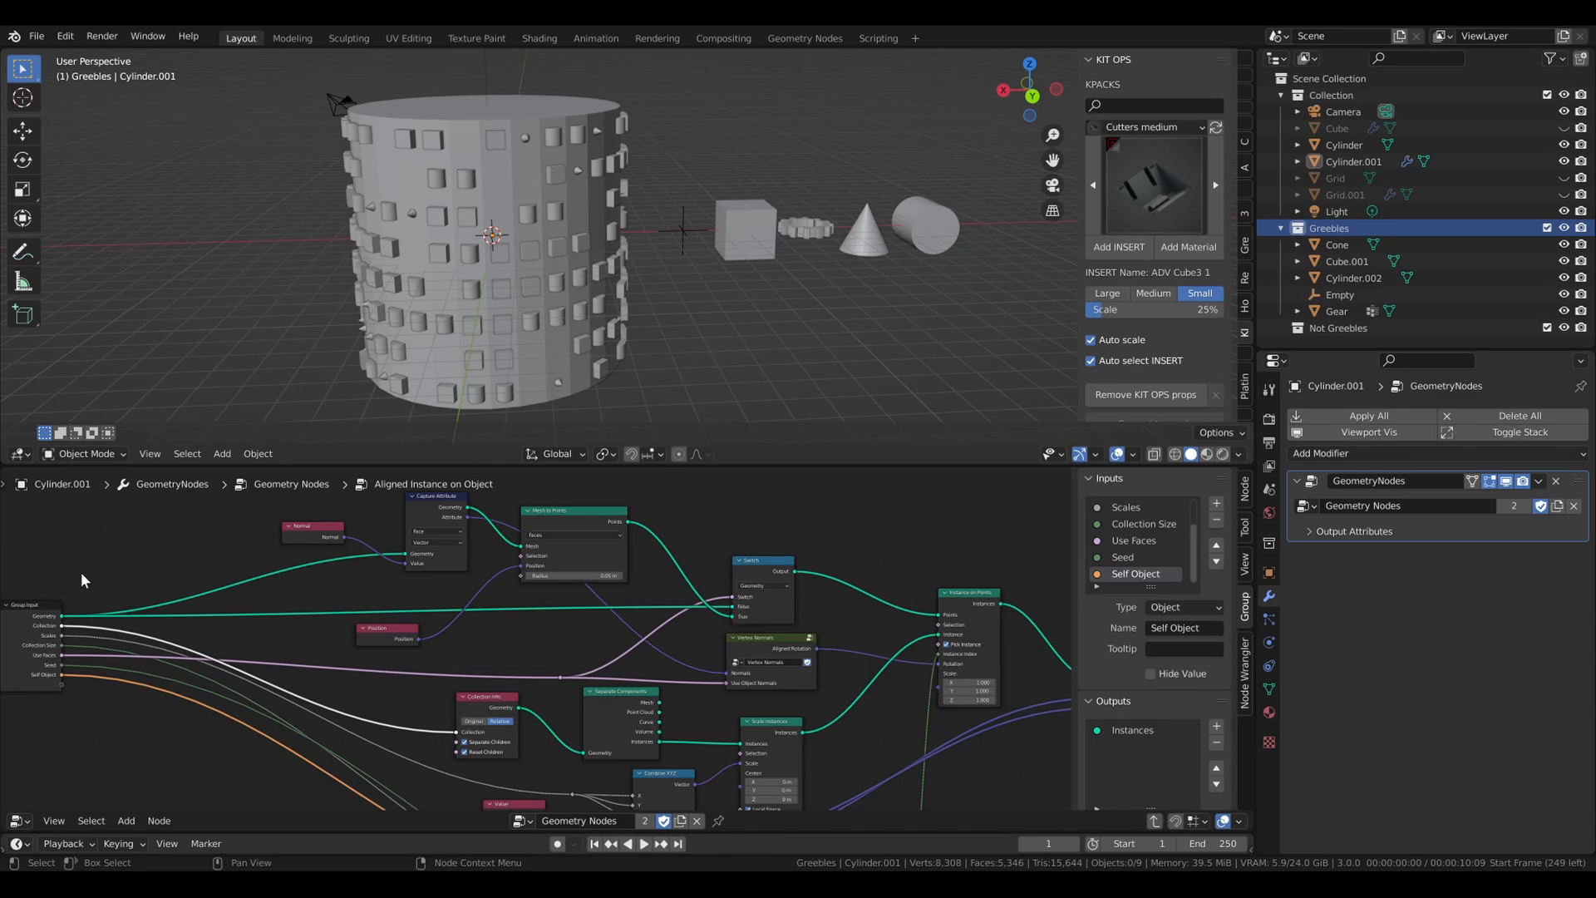
mouse_move(454, 565)
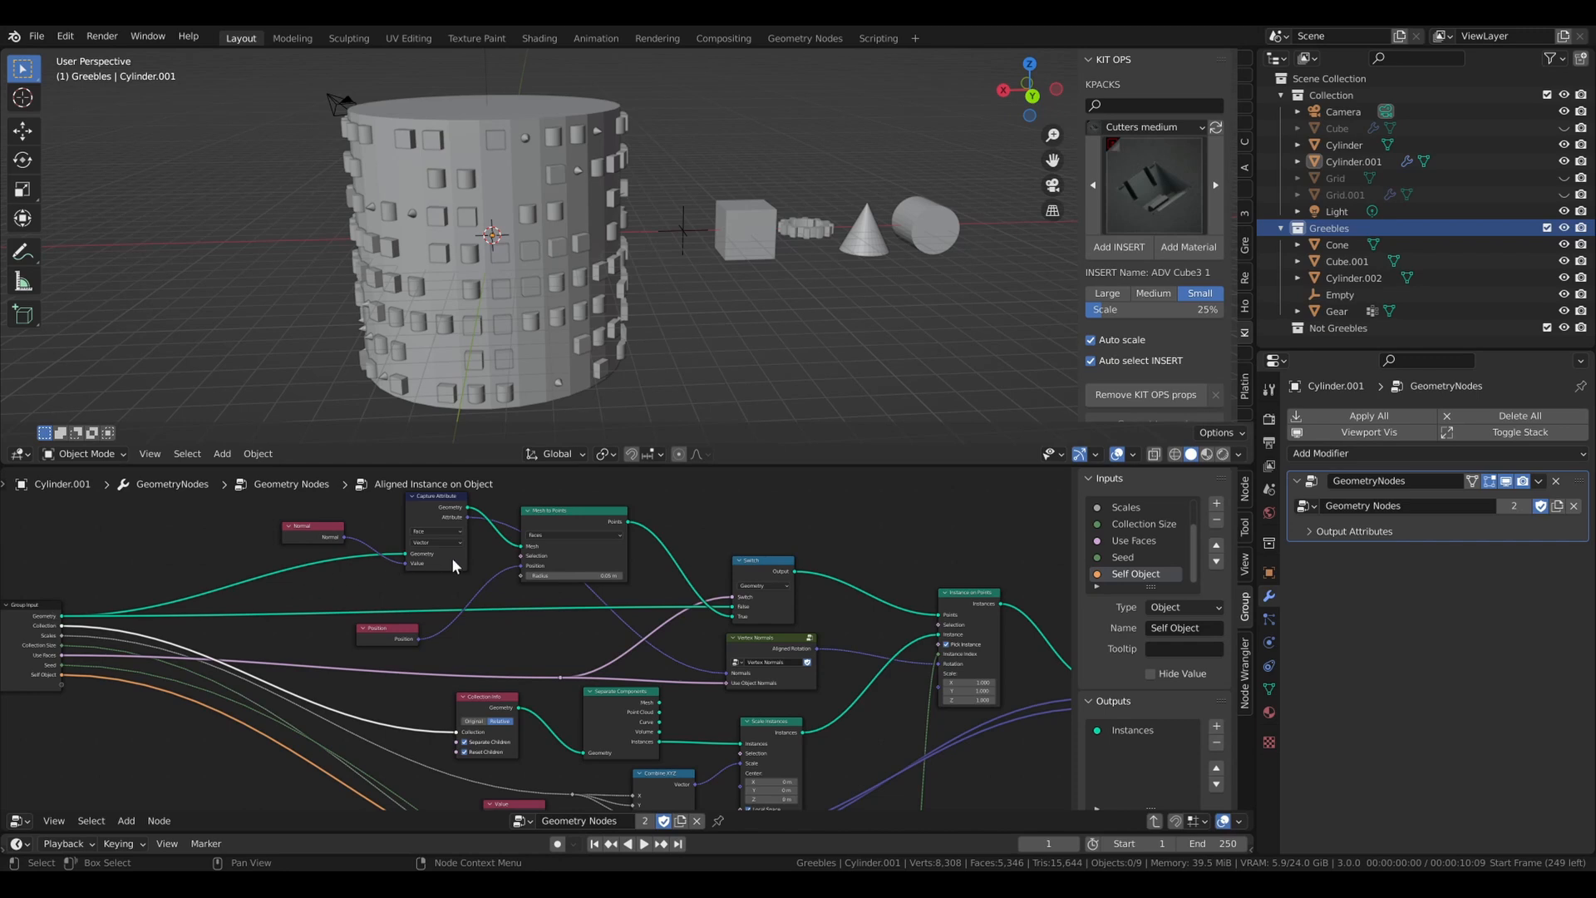
mouse_move(440, 522)
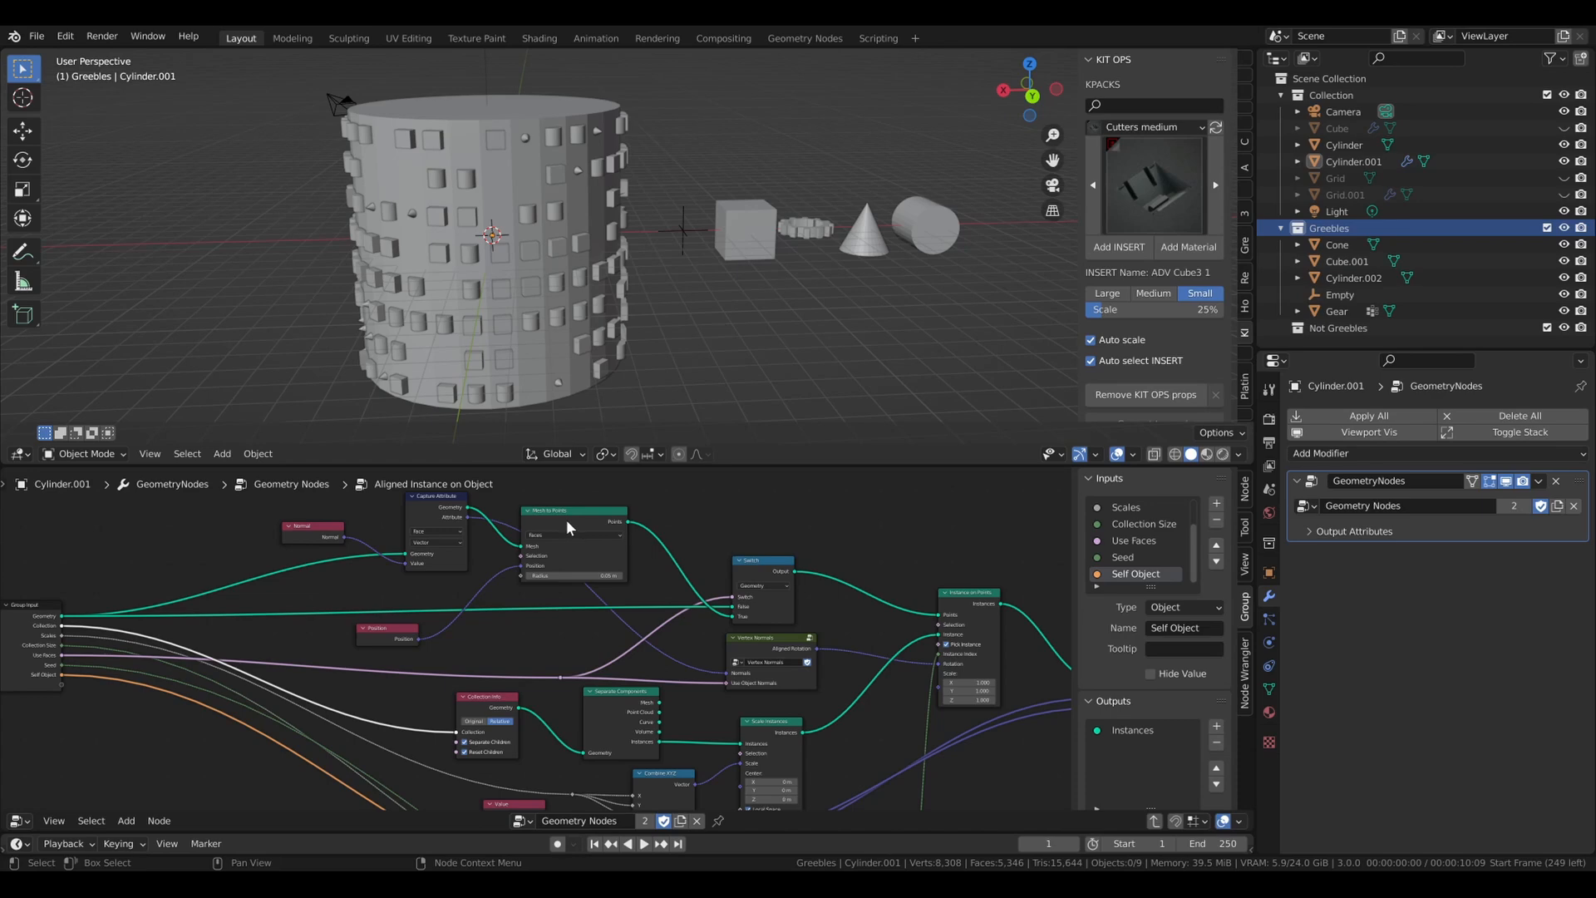
mouse_move(353, 655)
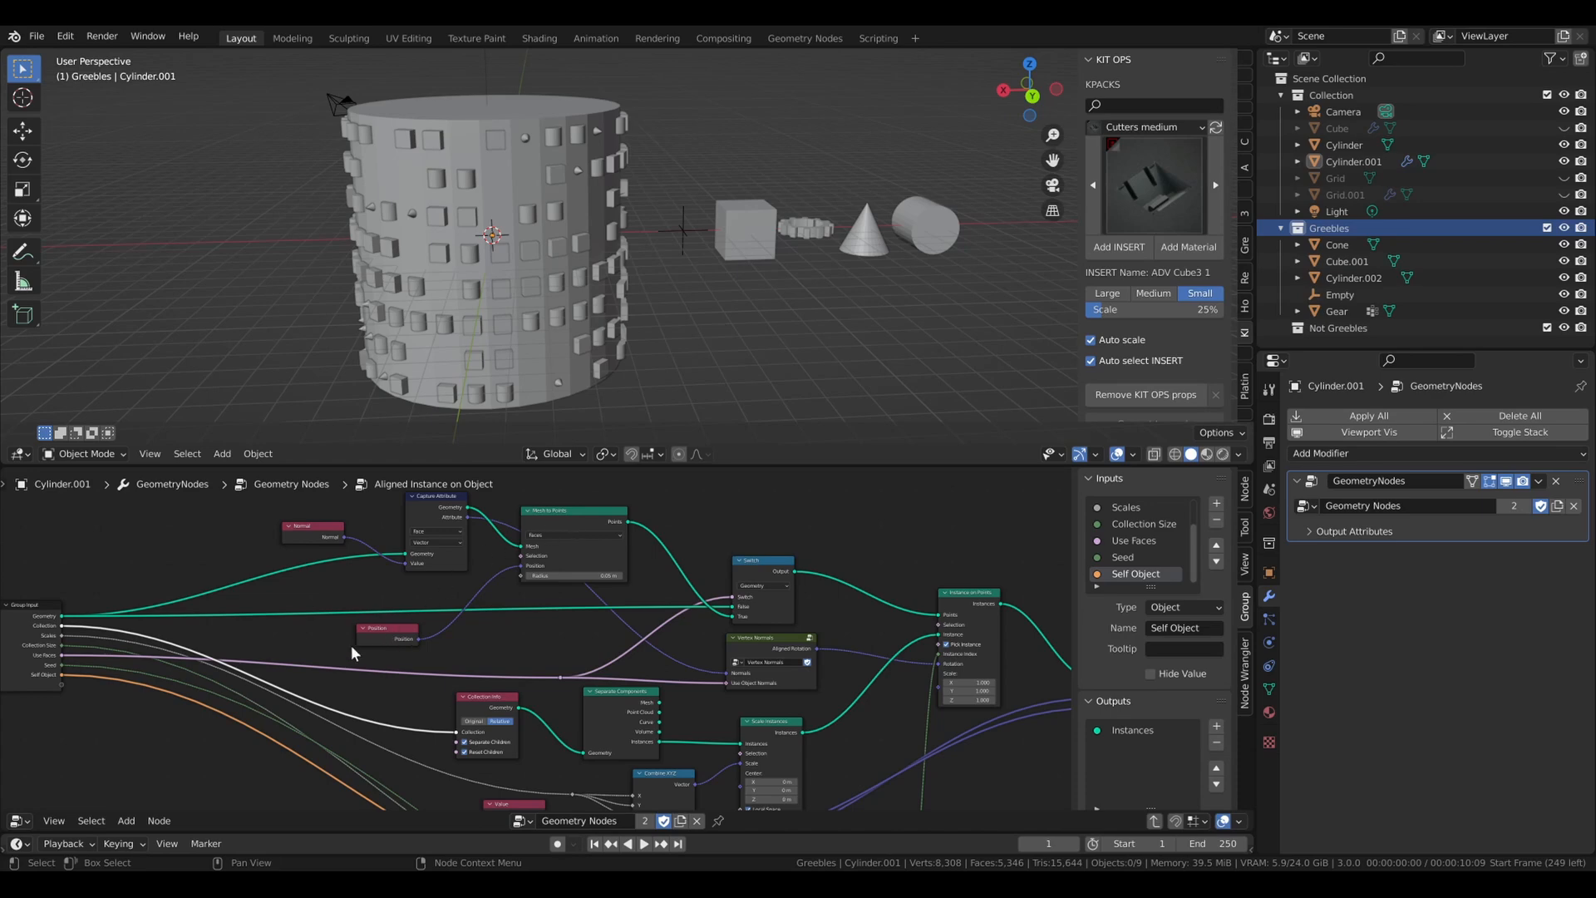
mouse_move(370, 645)
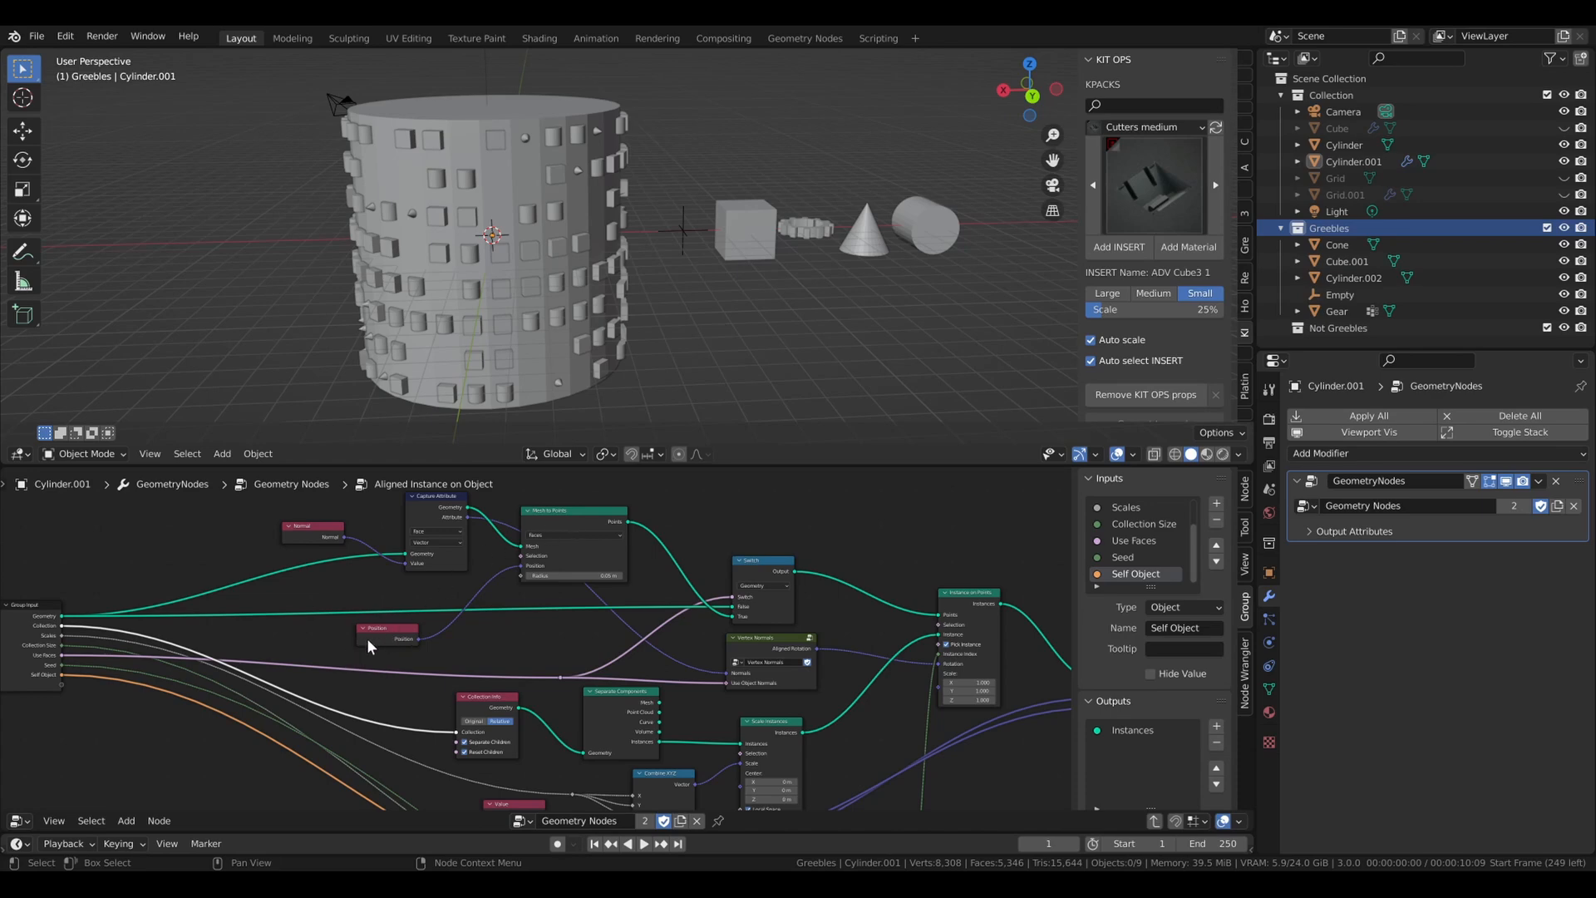
mouse_move(366, 641)
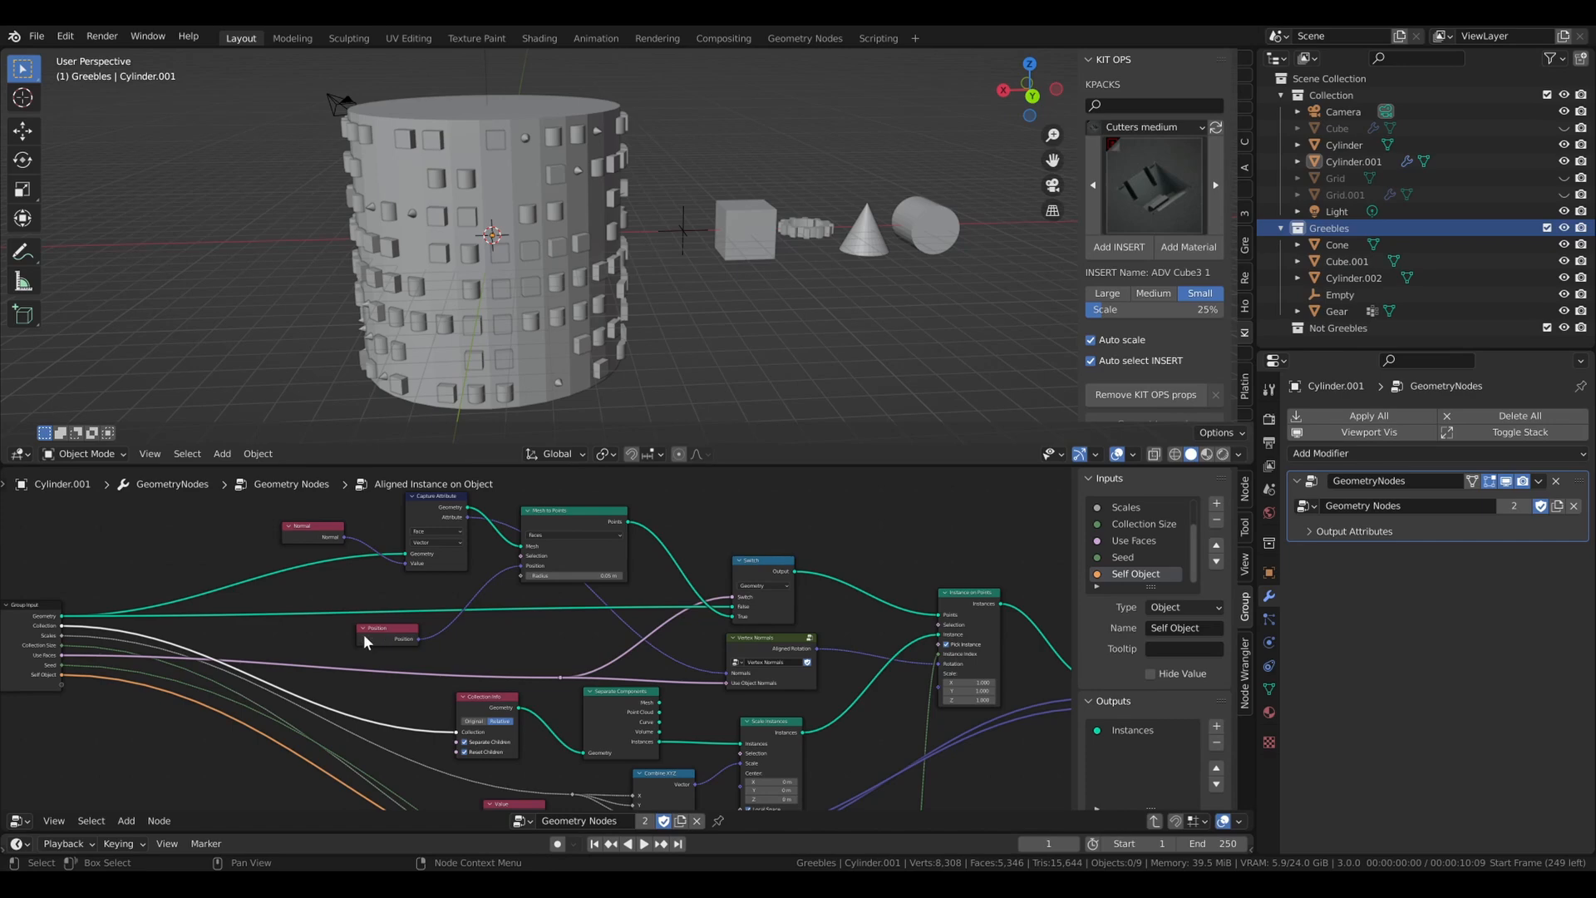
mouse_move(501, 609)
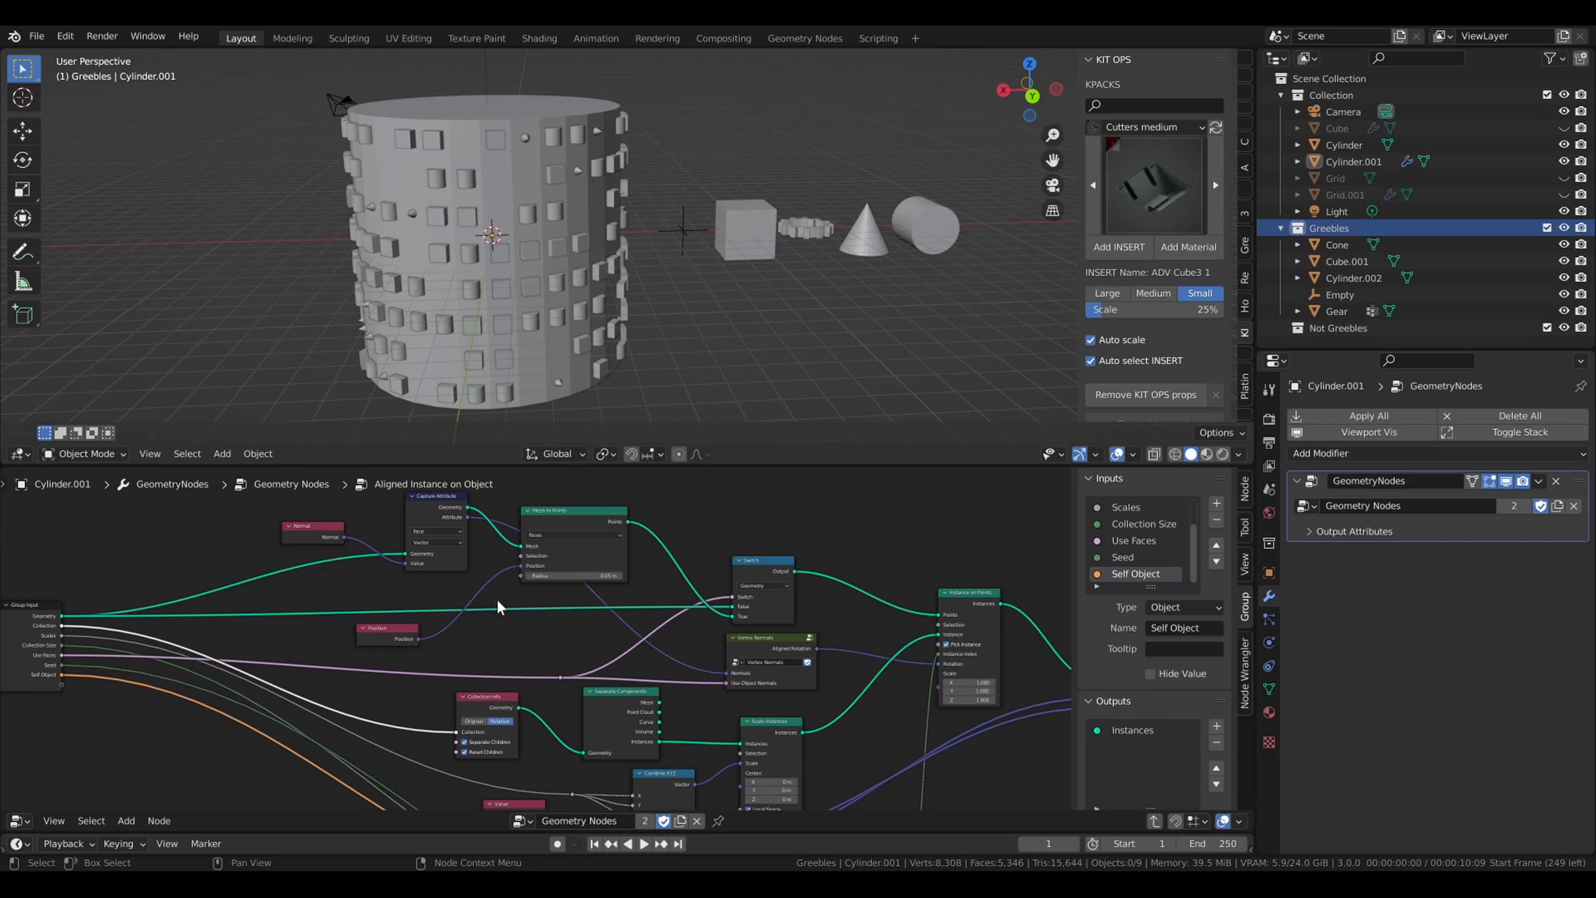
mouse_move(575, 543)
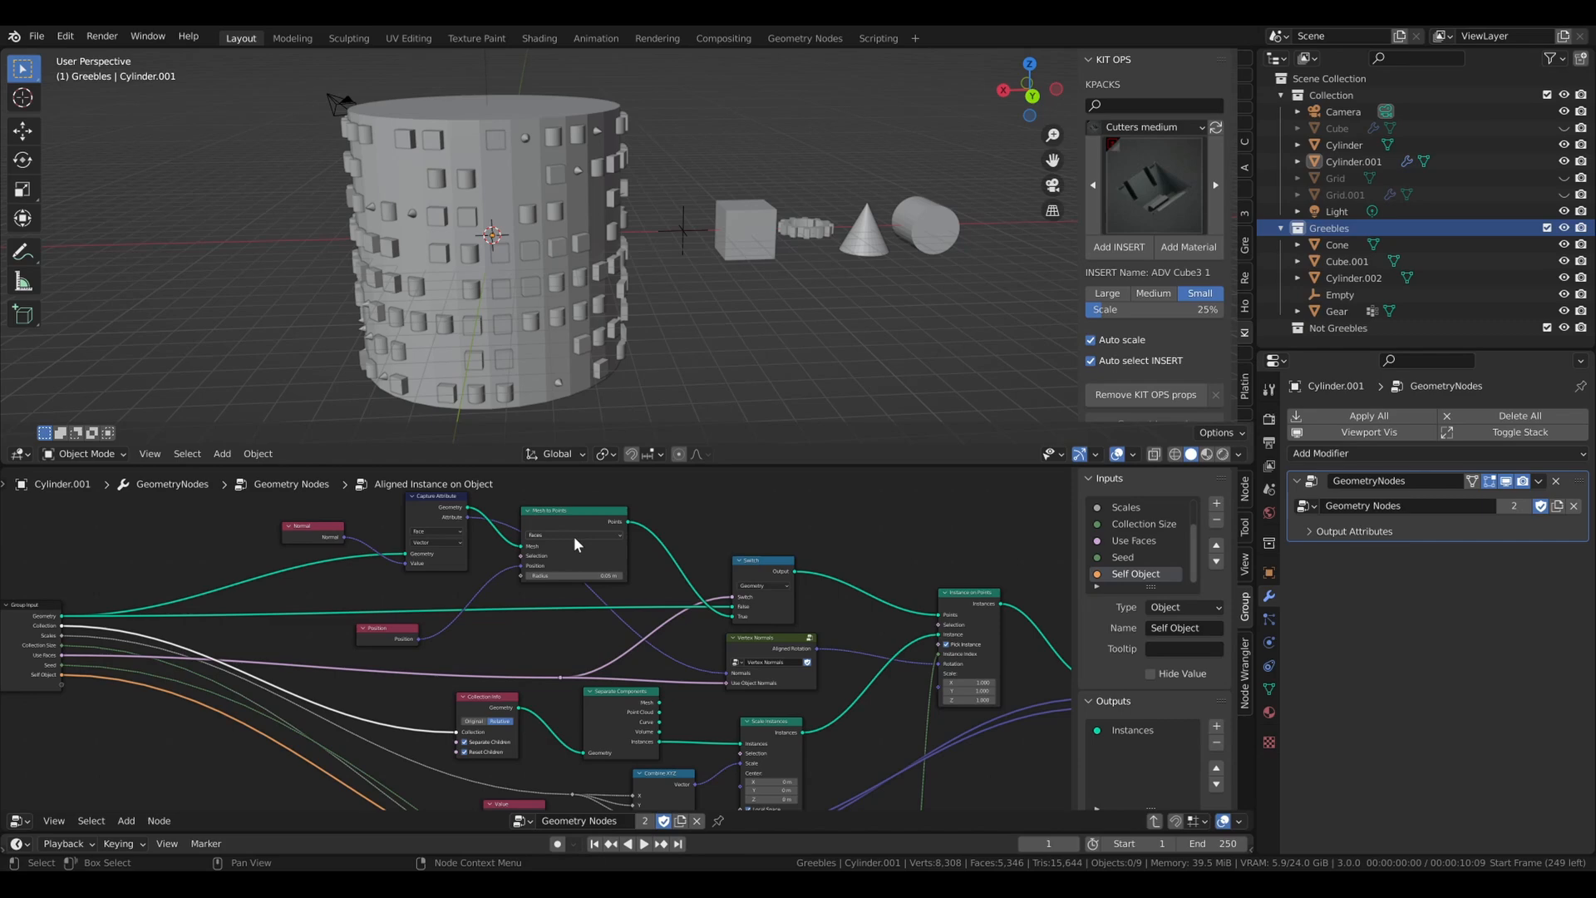
mouse_move(601, 519)
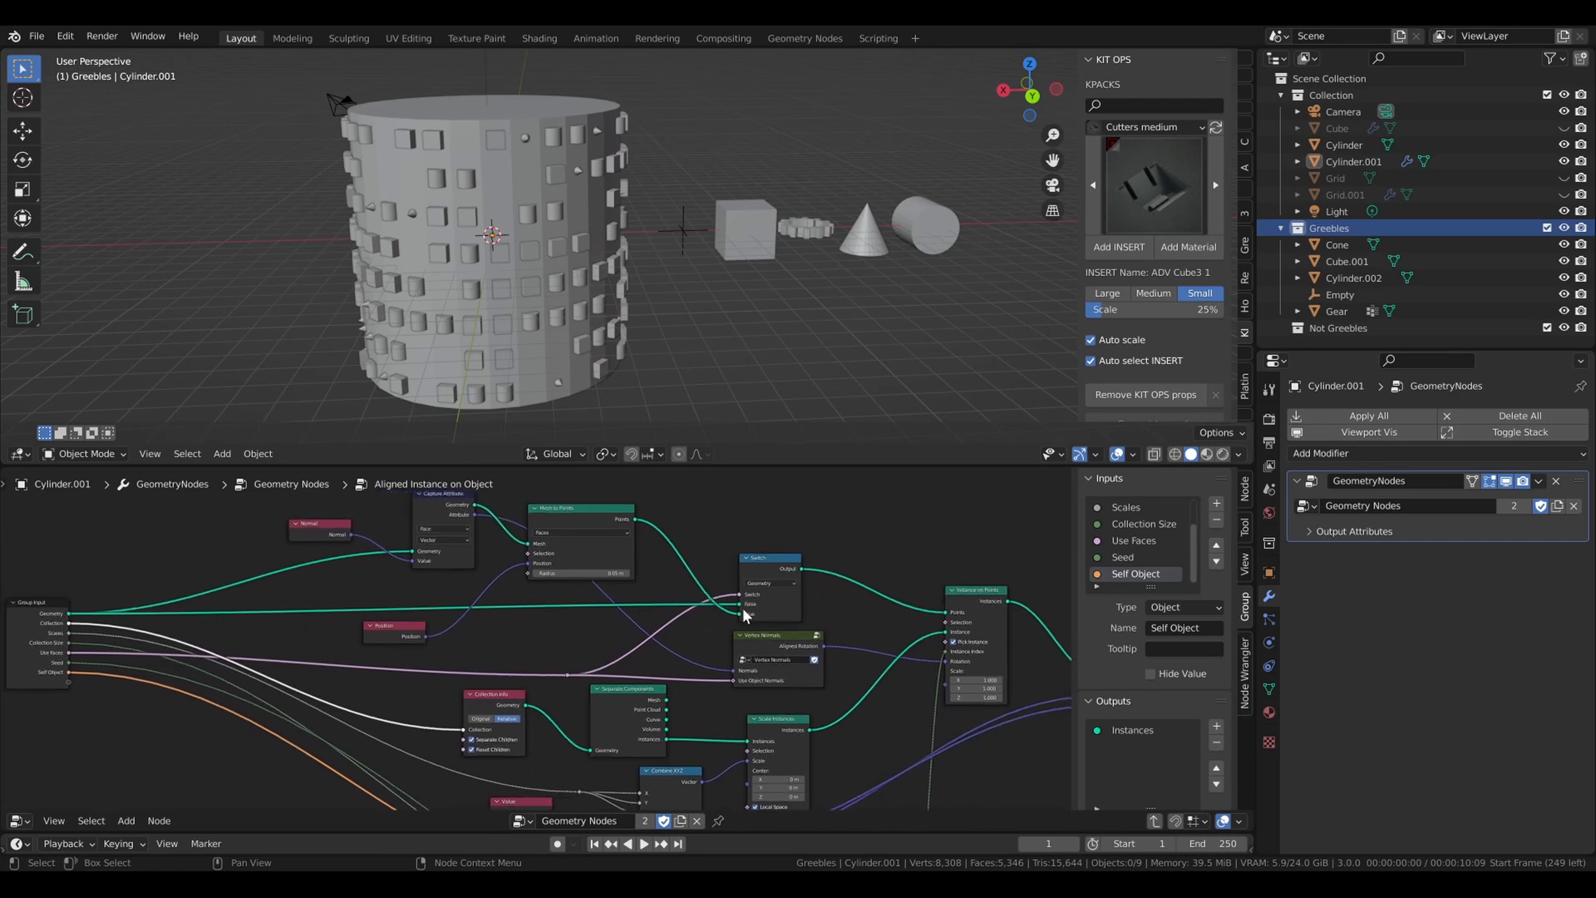
mouse_move(665, 602)
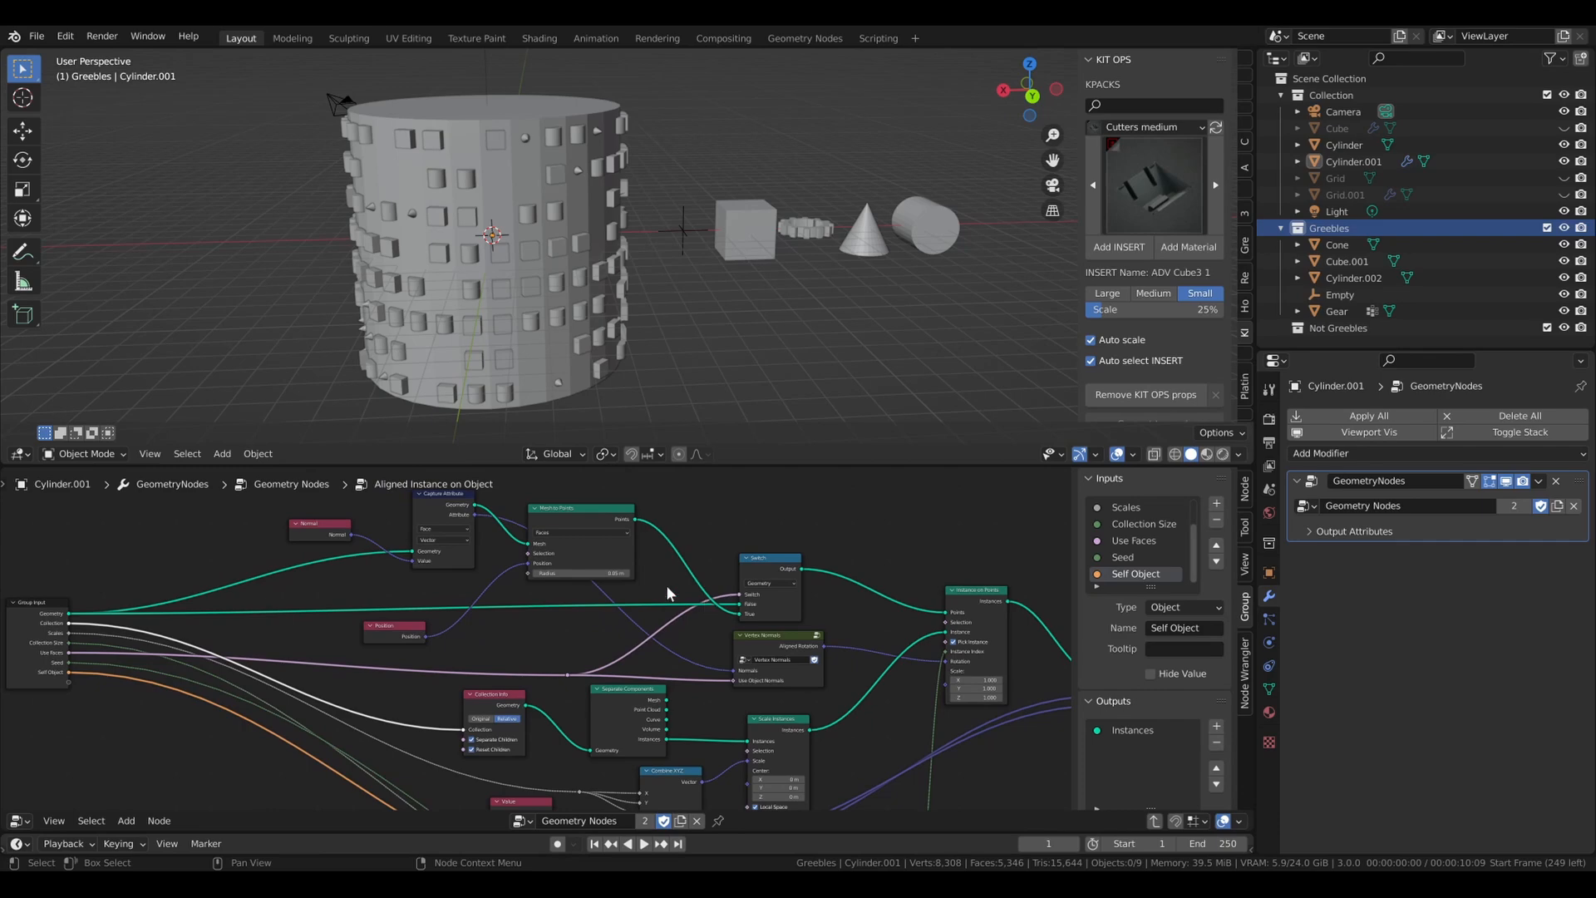
mouse_move(607, 525)
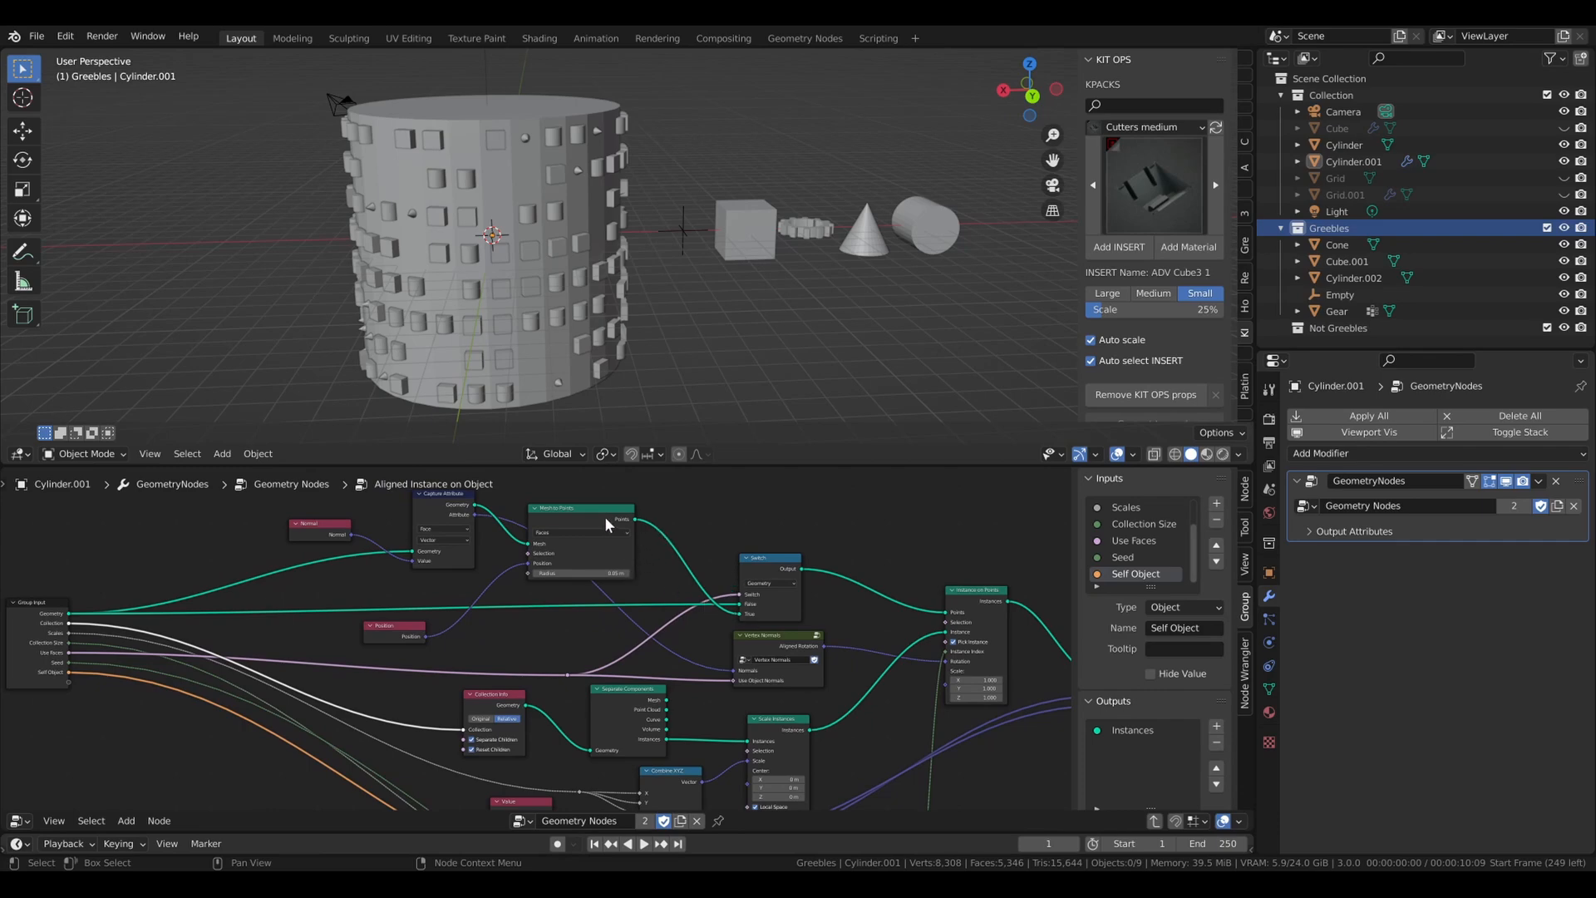
mouse_move(742, 628)
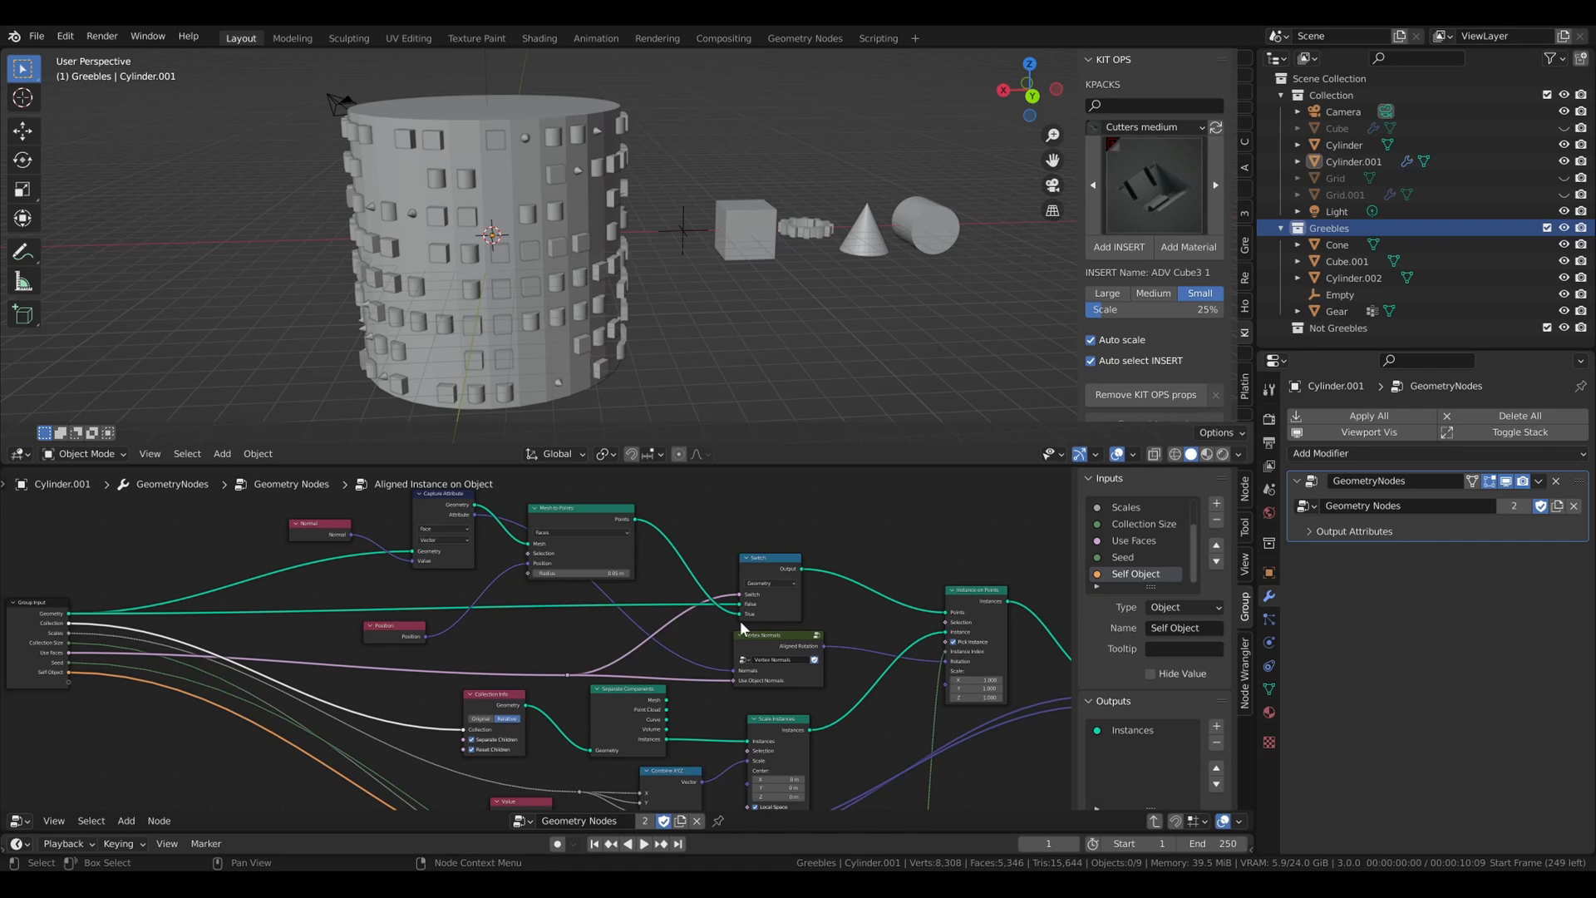
mouse_move(752, 624)
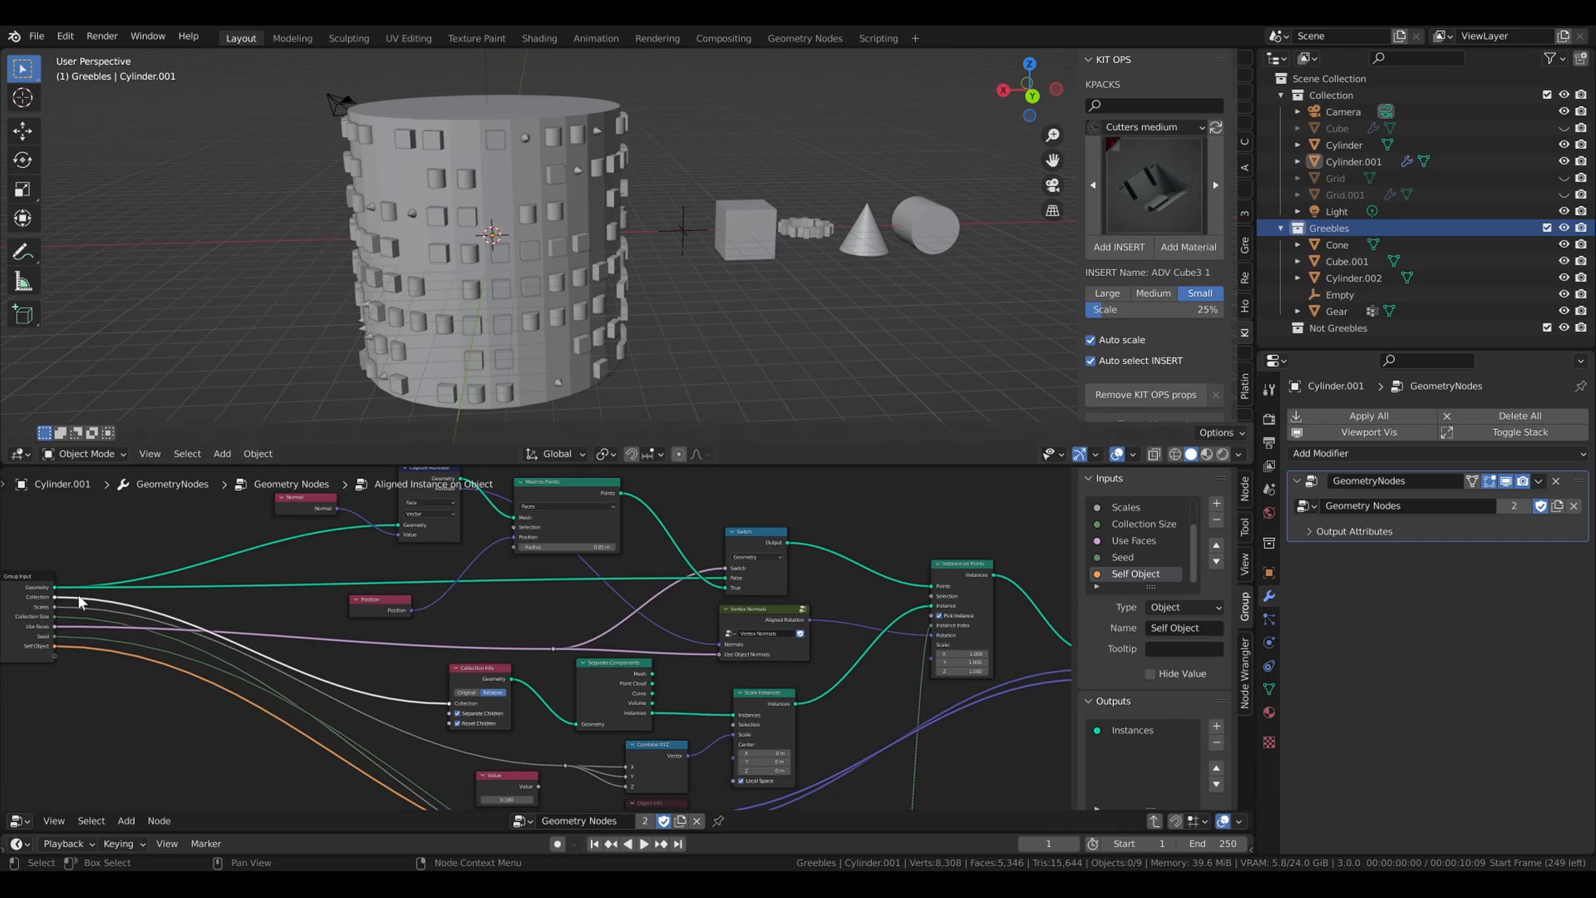
mouse_move(504, 712)
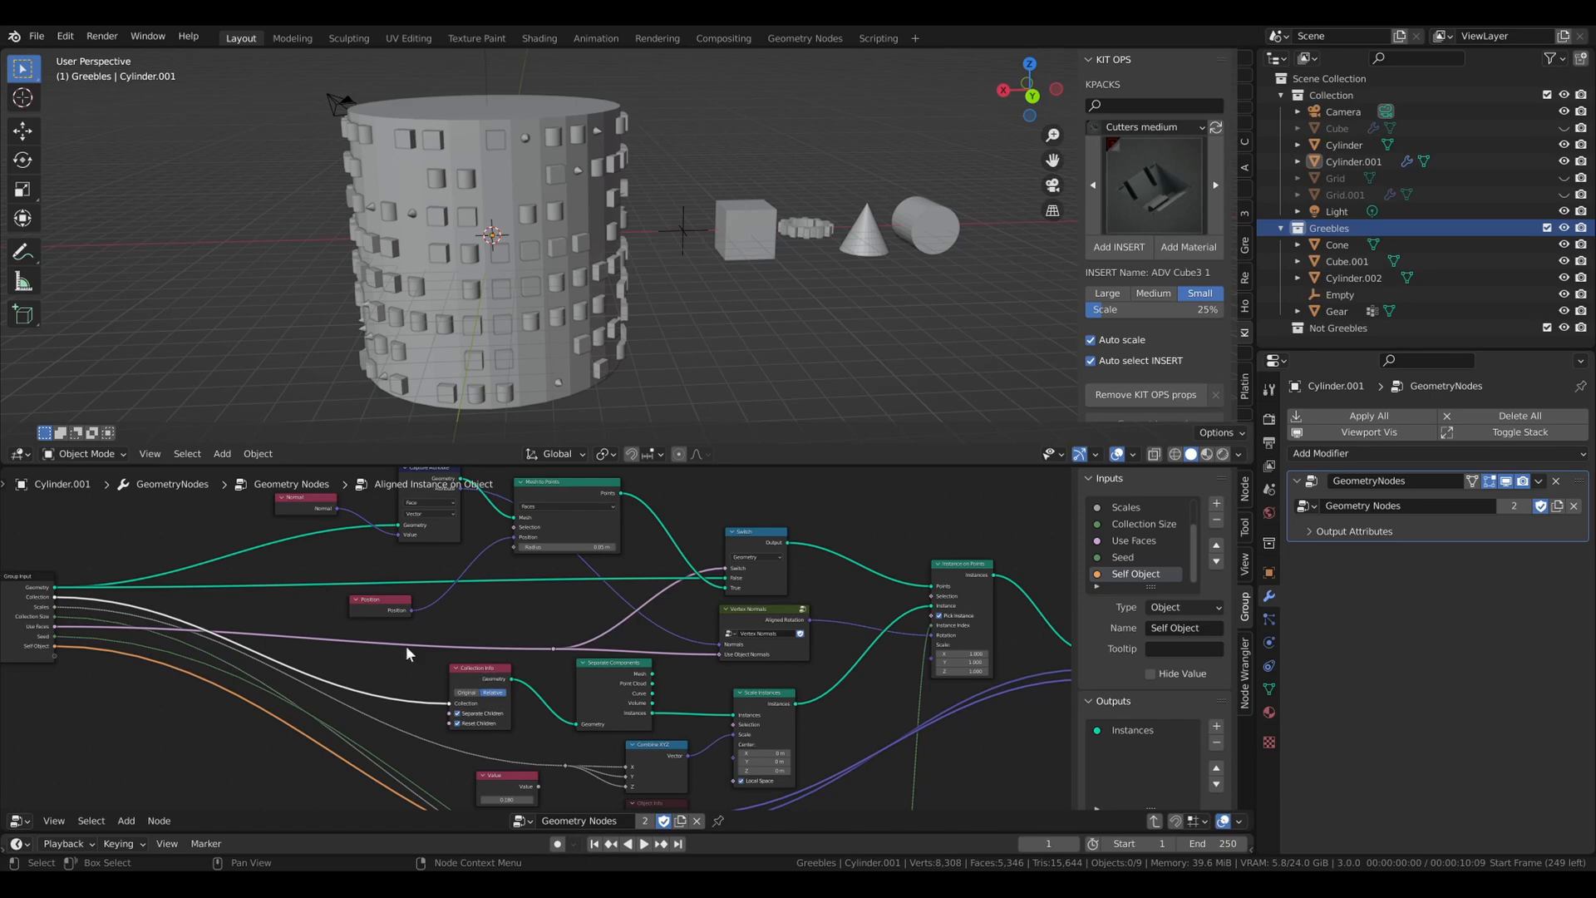
mouse_move(469, 769)
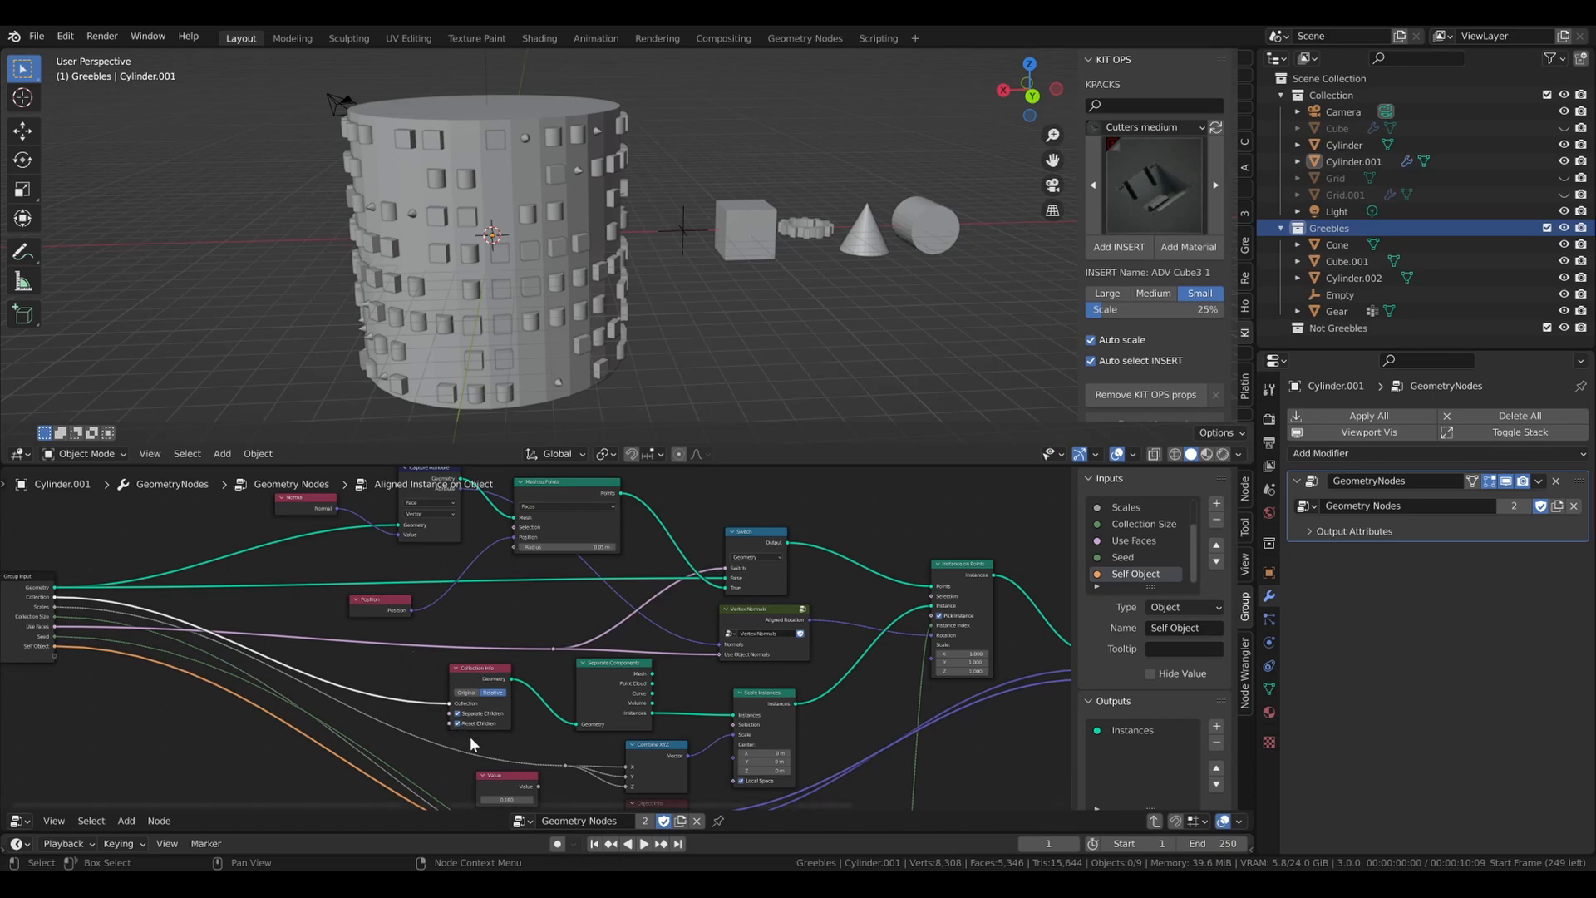
mouse_move(517, 748)
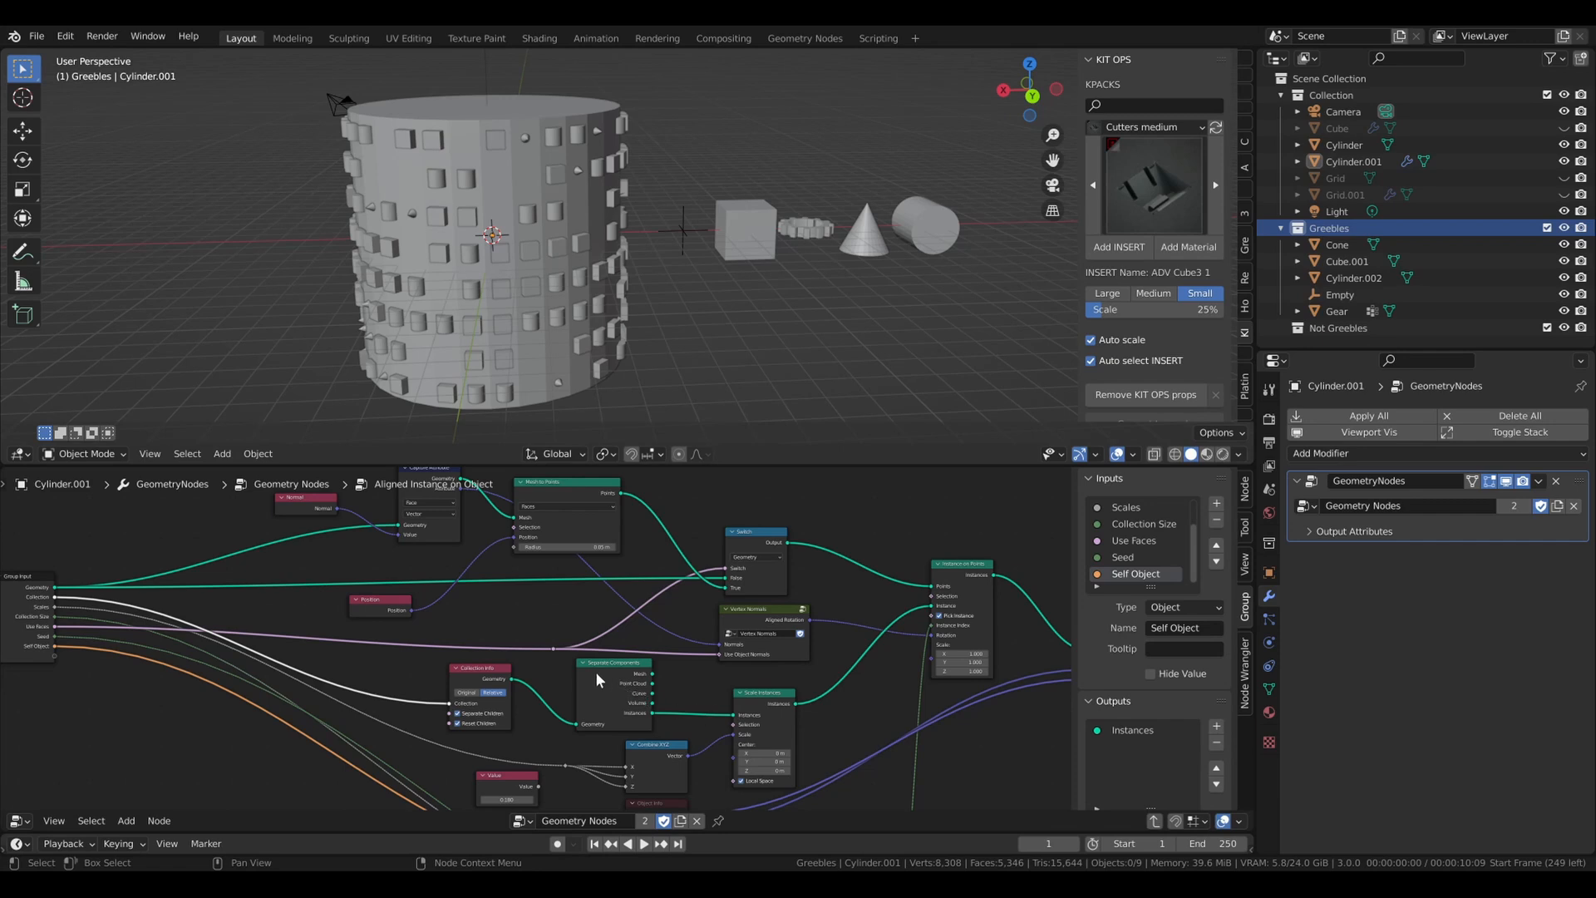
mouse_move(625, 691)
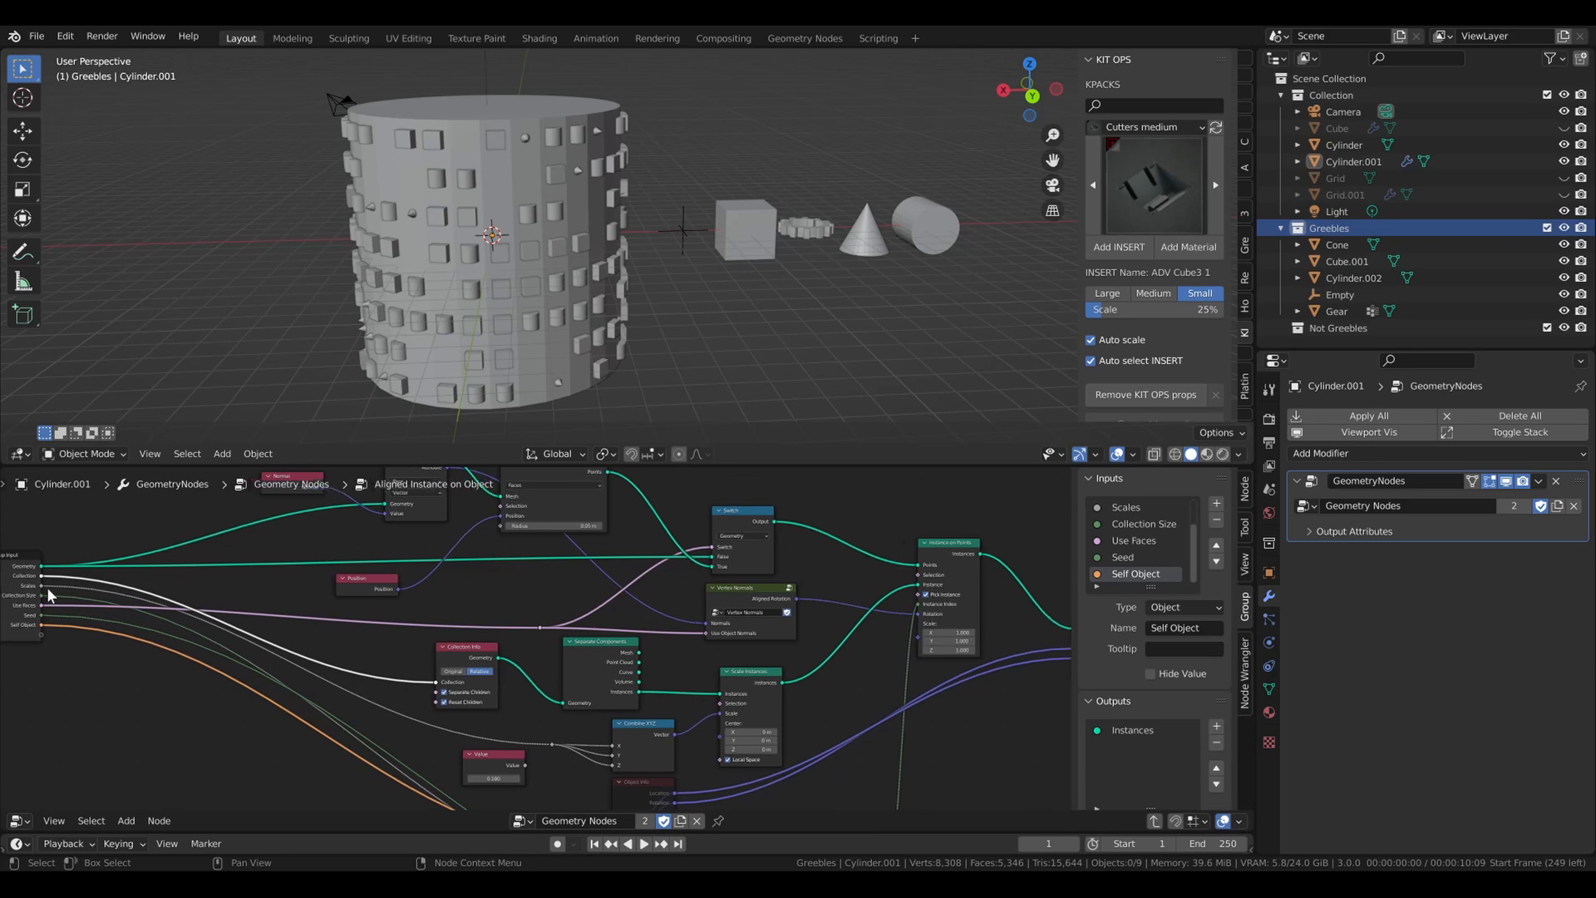
mouse_move(662, 749)
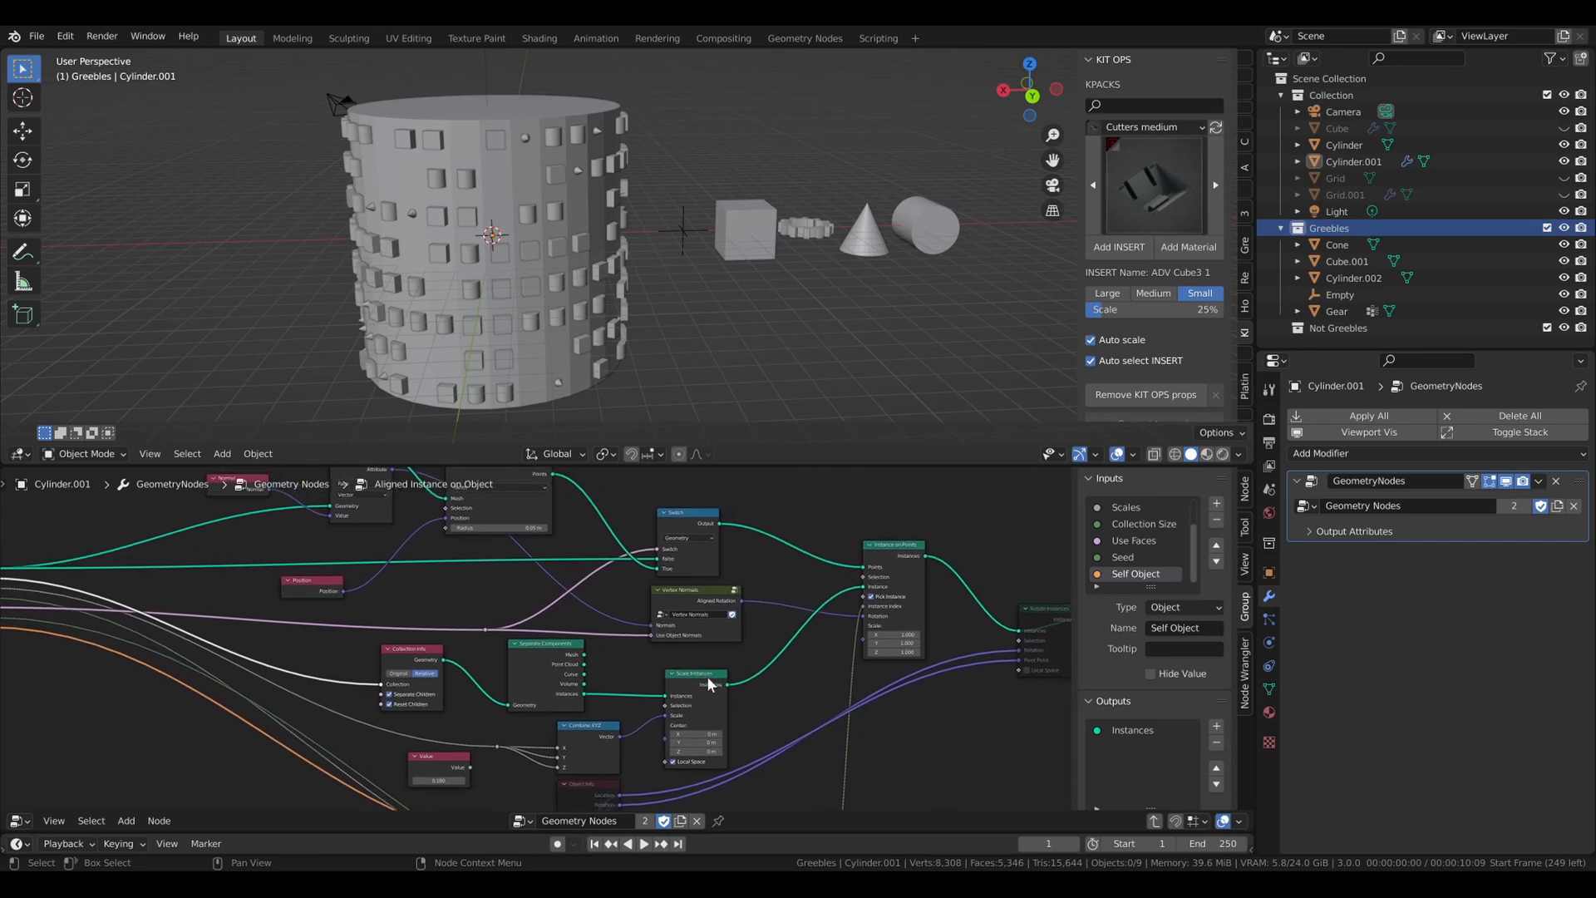
mouse_move(749, 691)
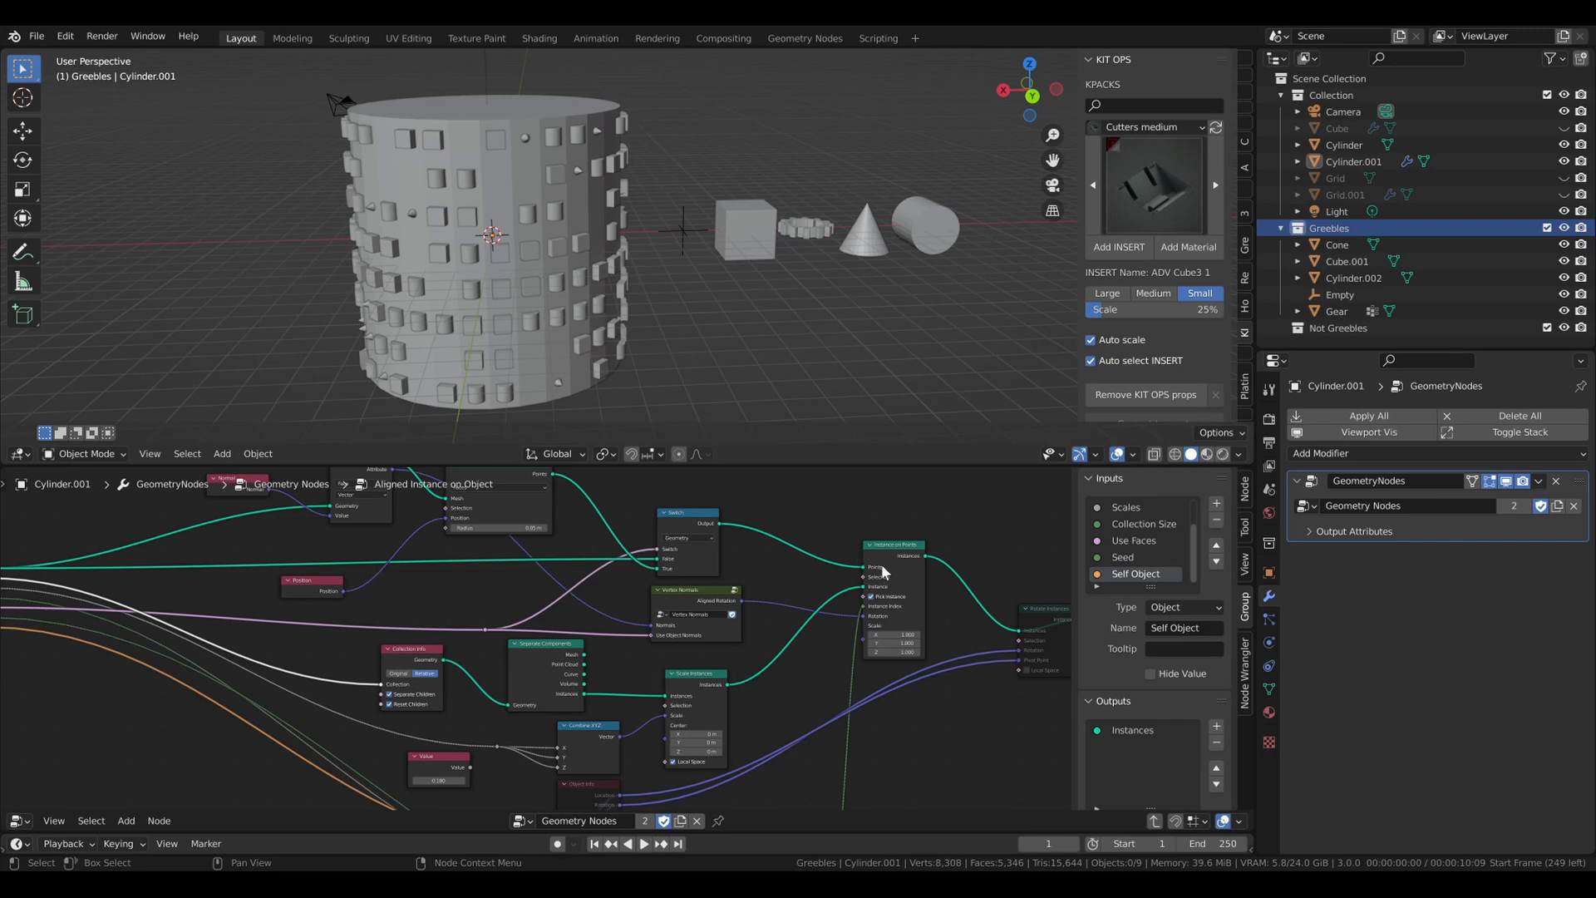
mouse_move(863, 578)
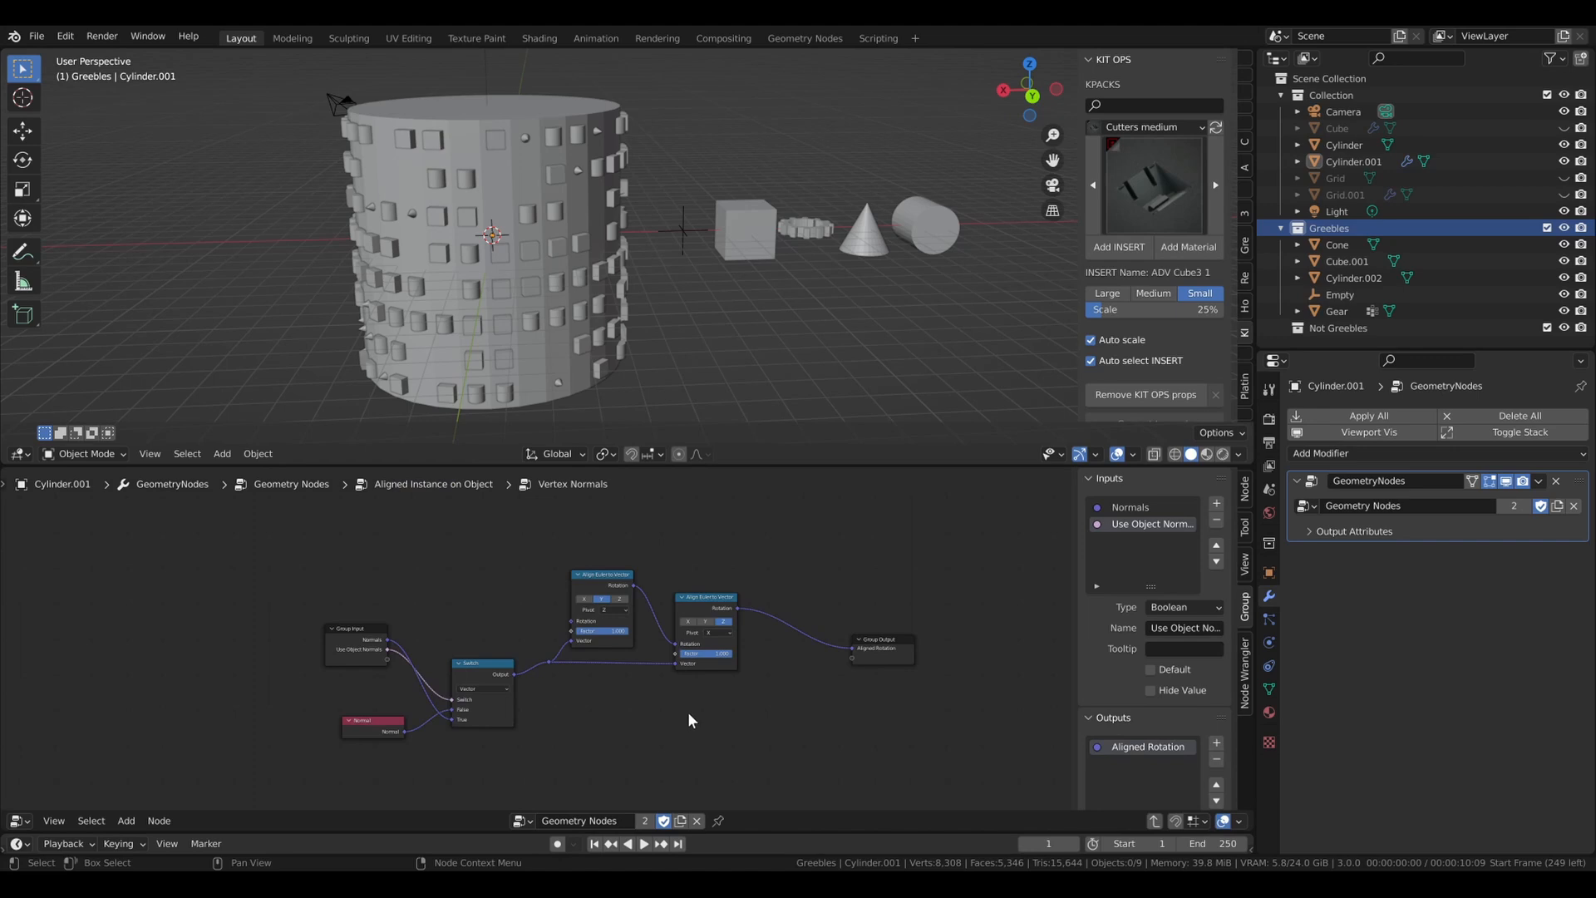
mouse_move(501, 632)
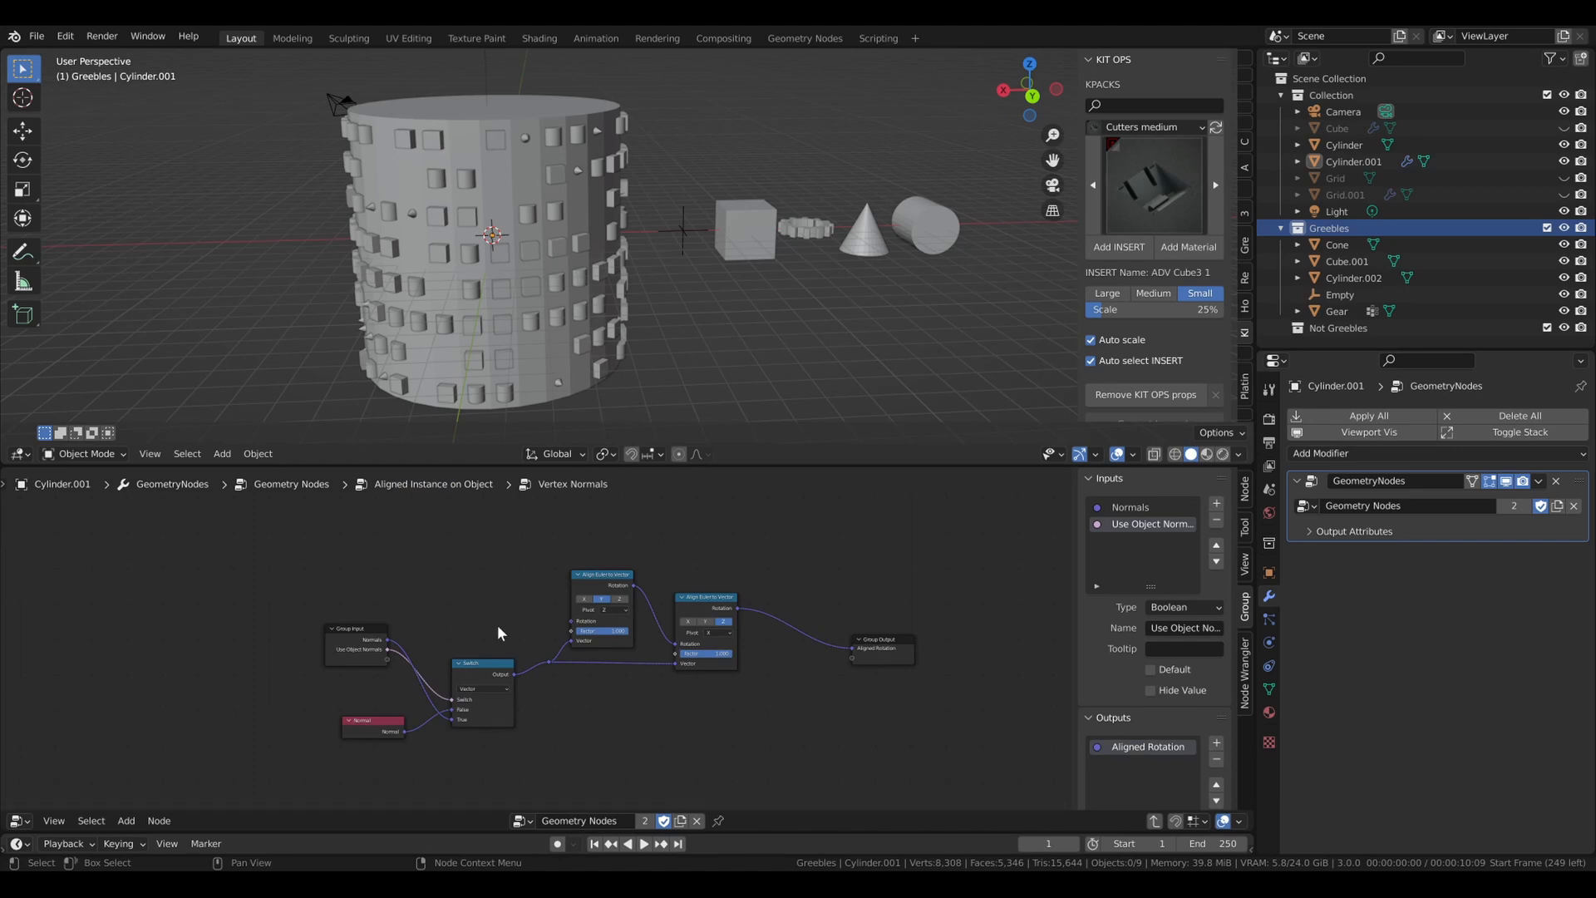
mouse_move(487, 731)
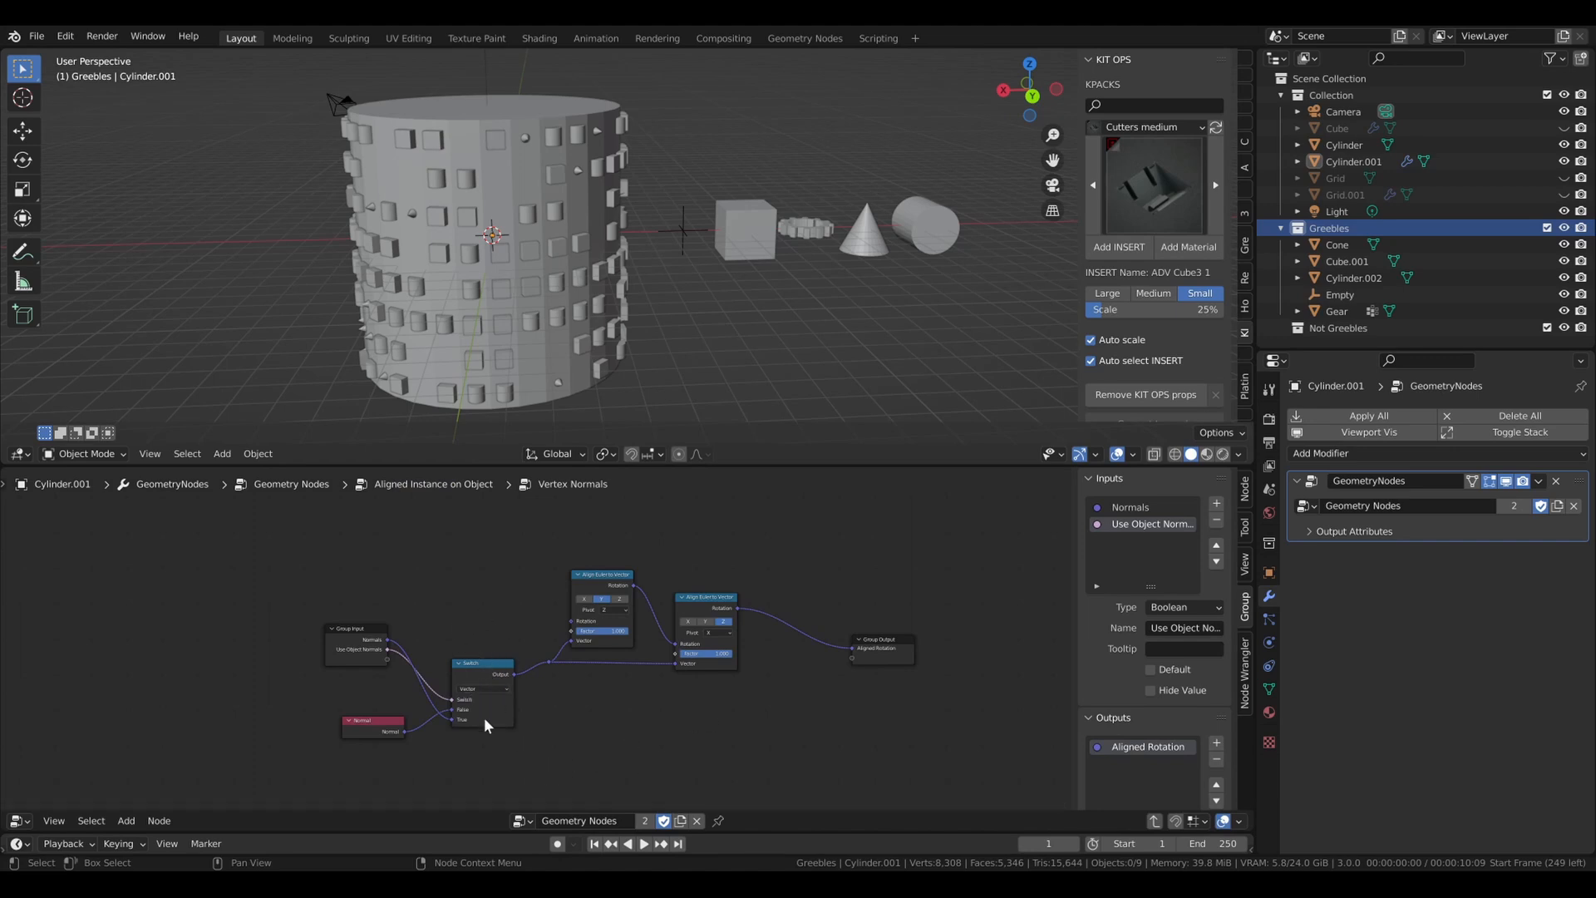
mouse_move(499, 709)
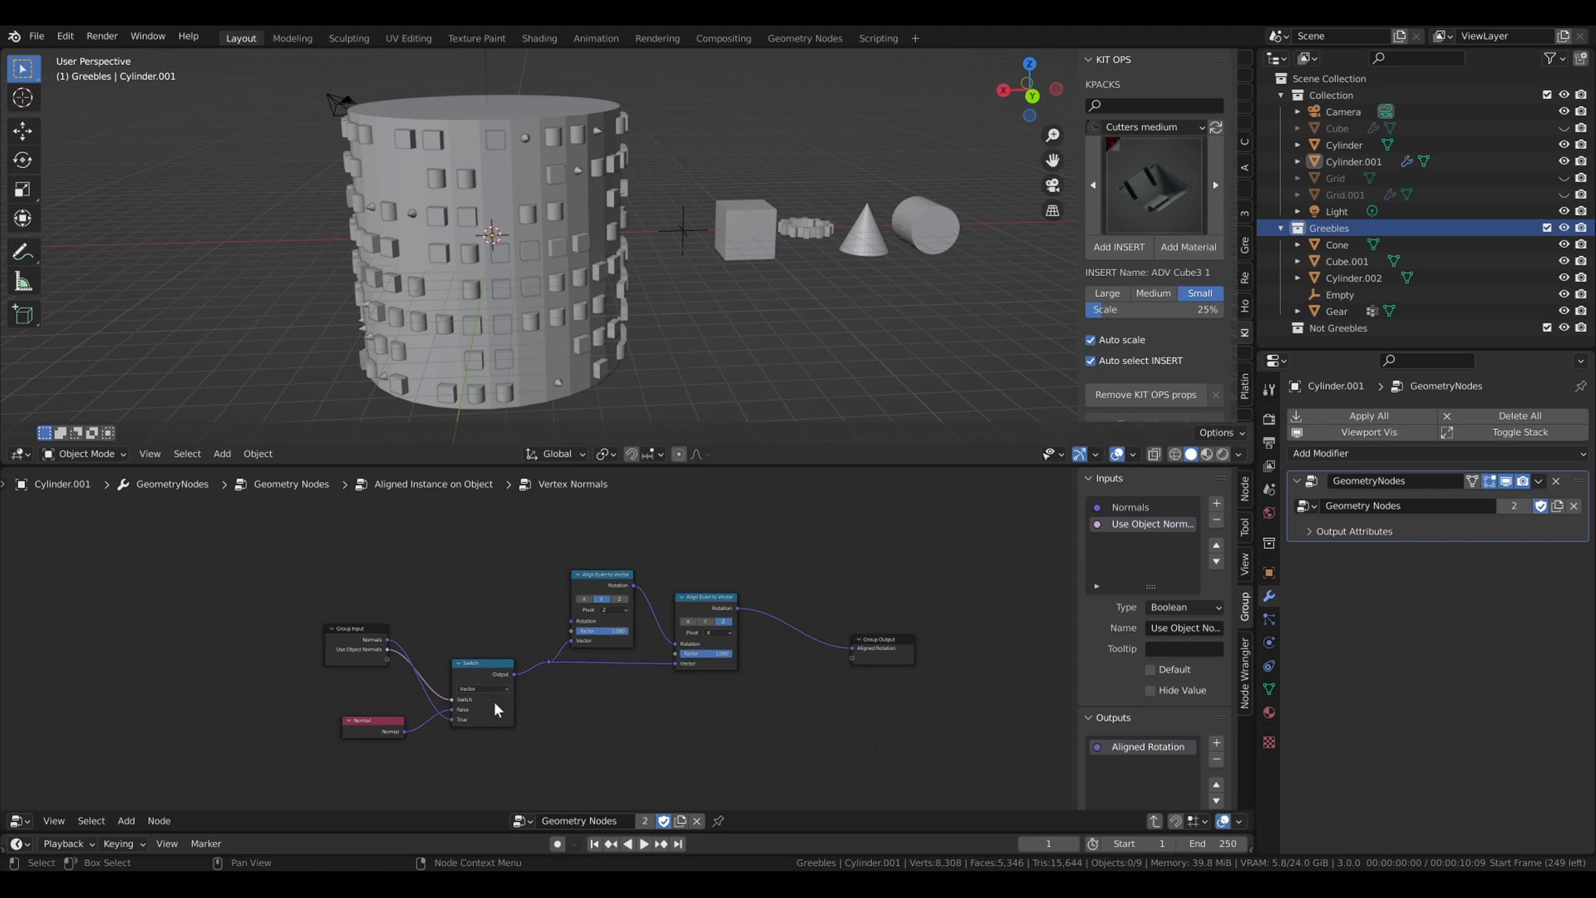
mouse_move(496, 739)
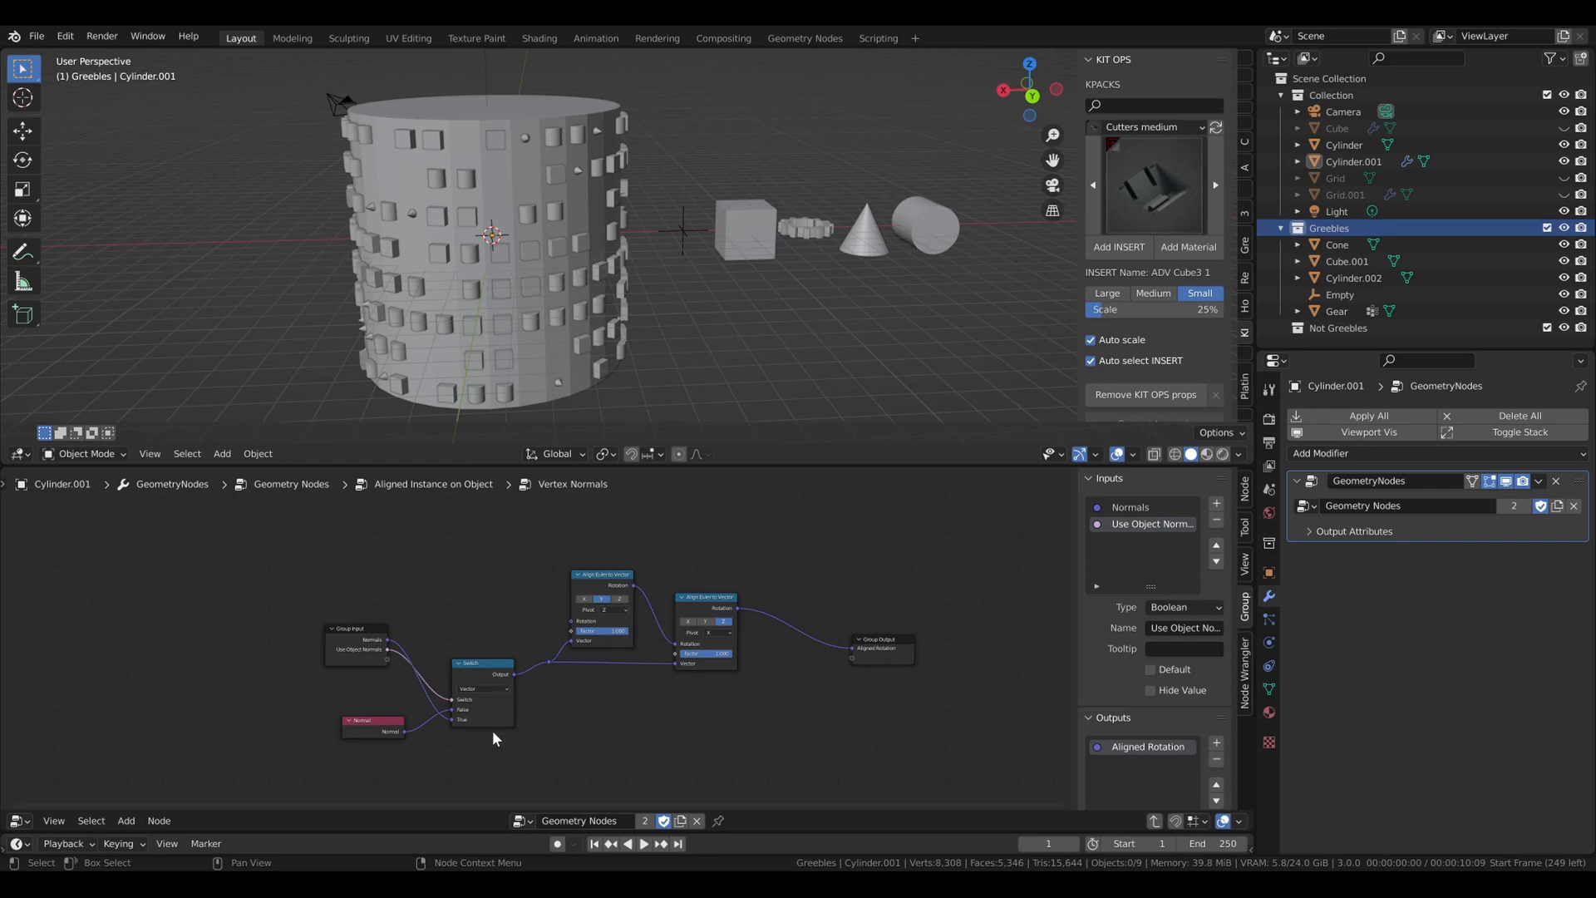
mouse_move(461, 701)
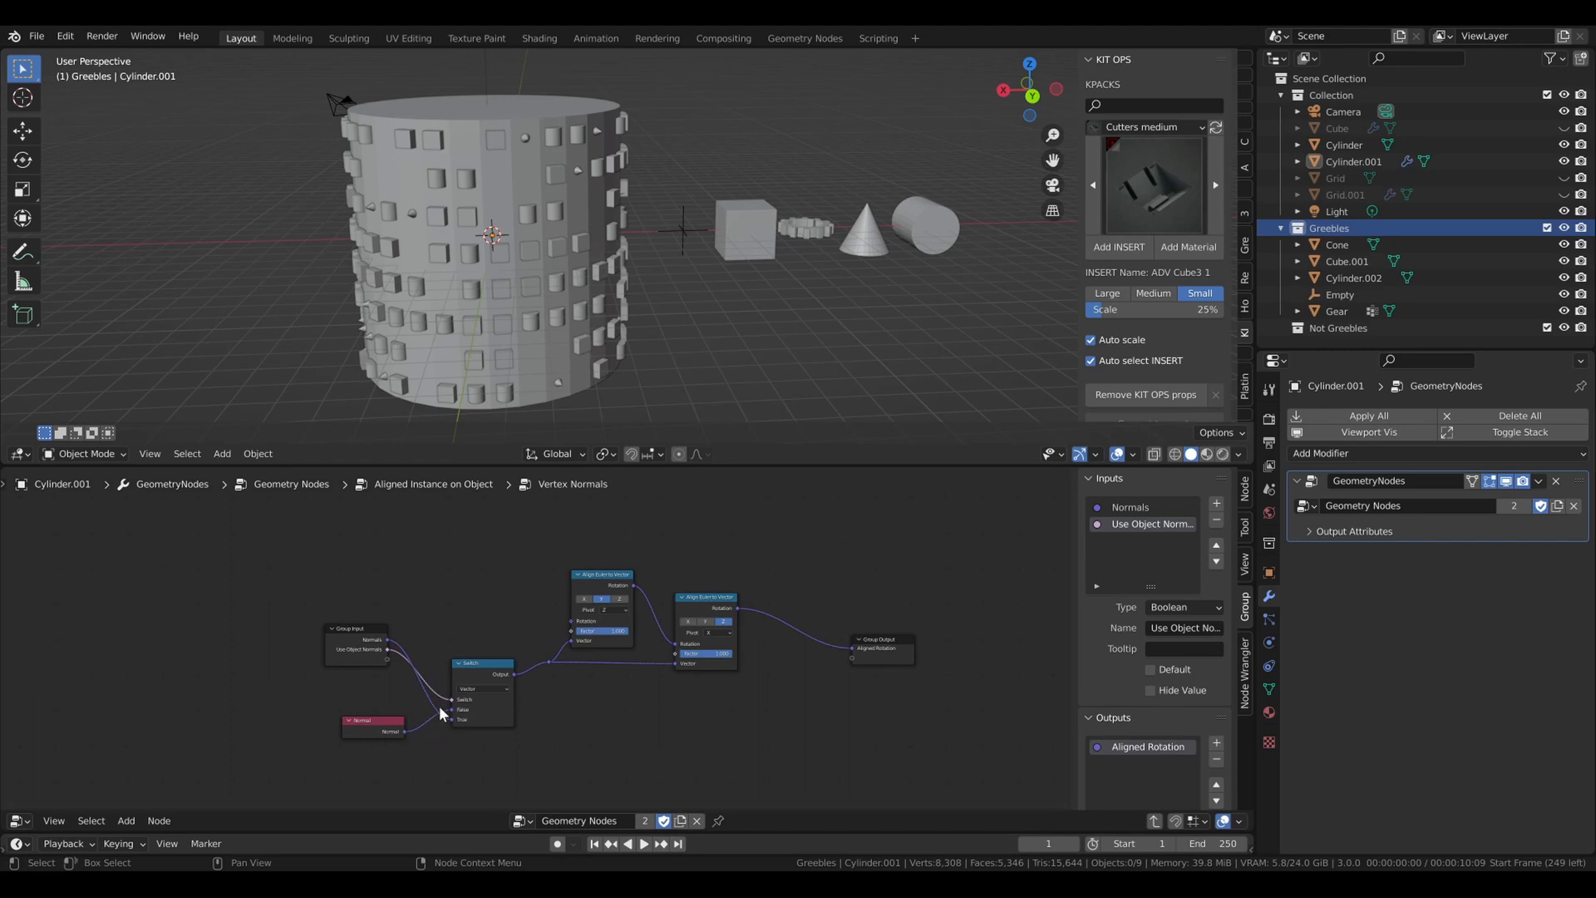
mouse_move(659, 579)
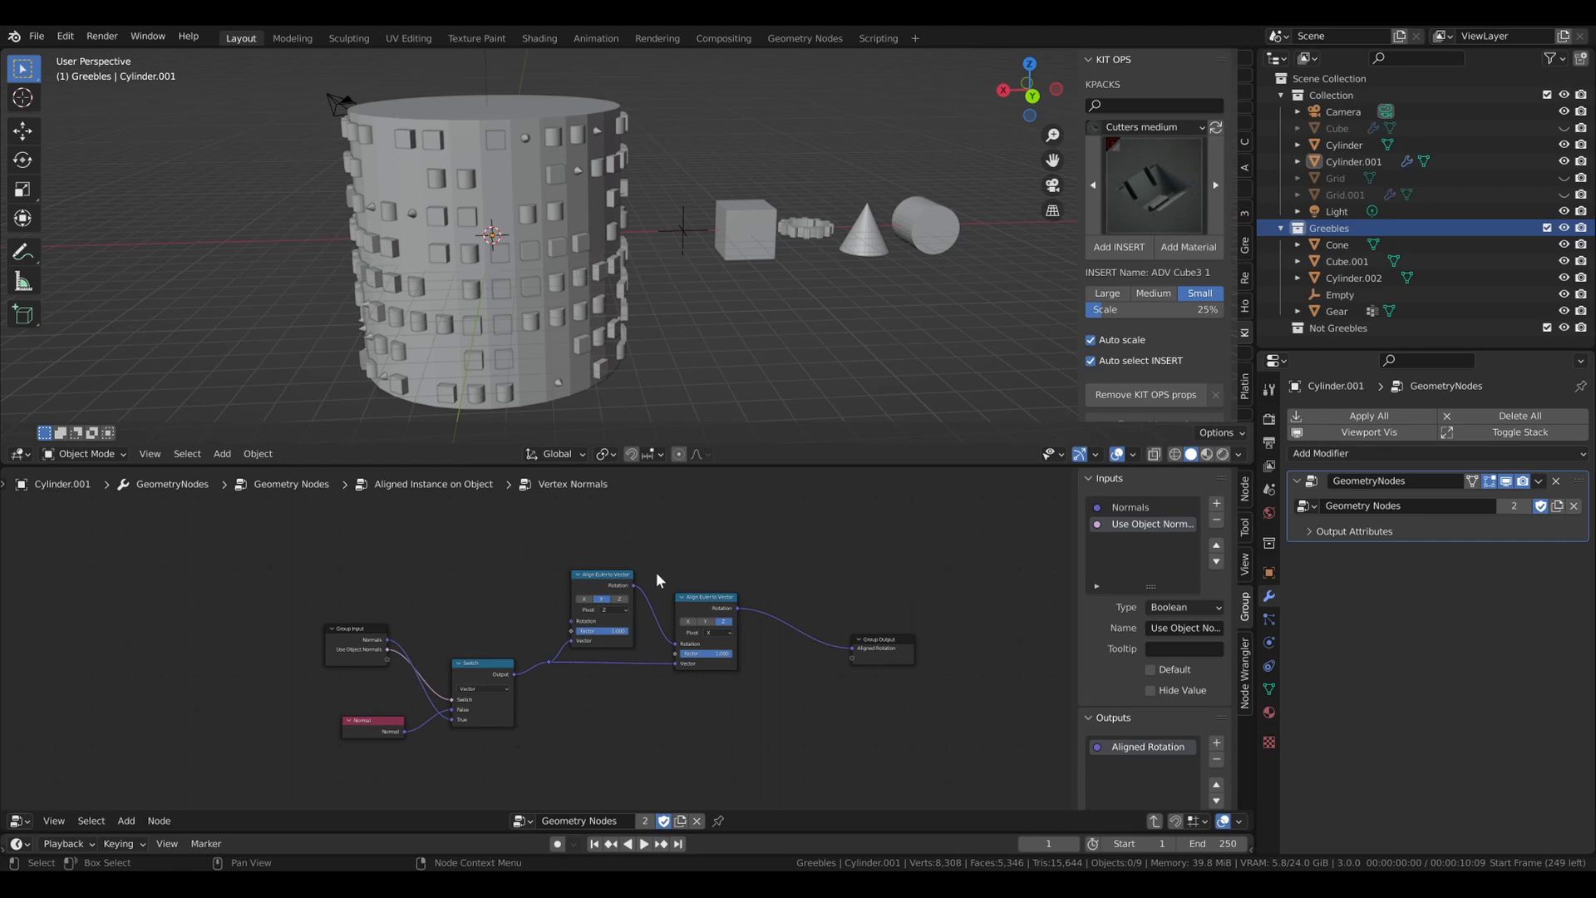
mouse_move(627, 705)
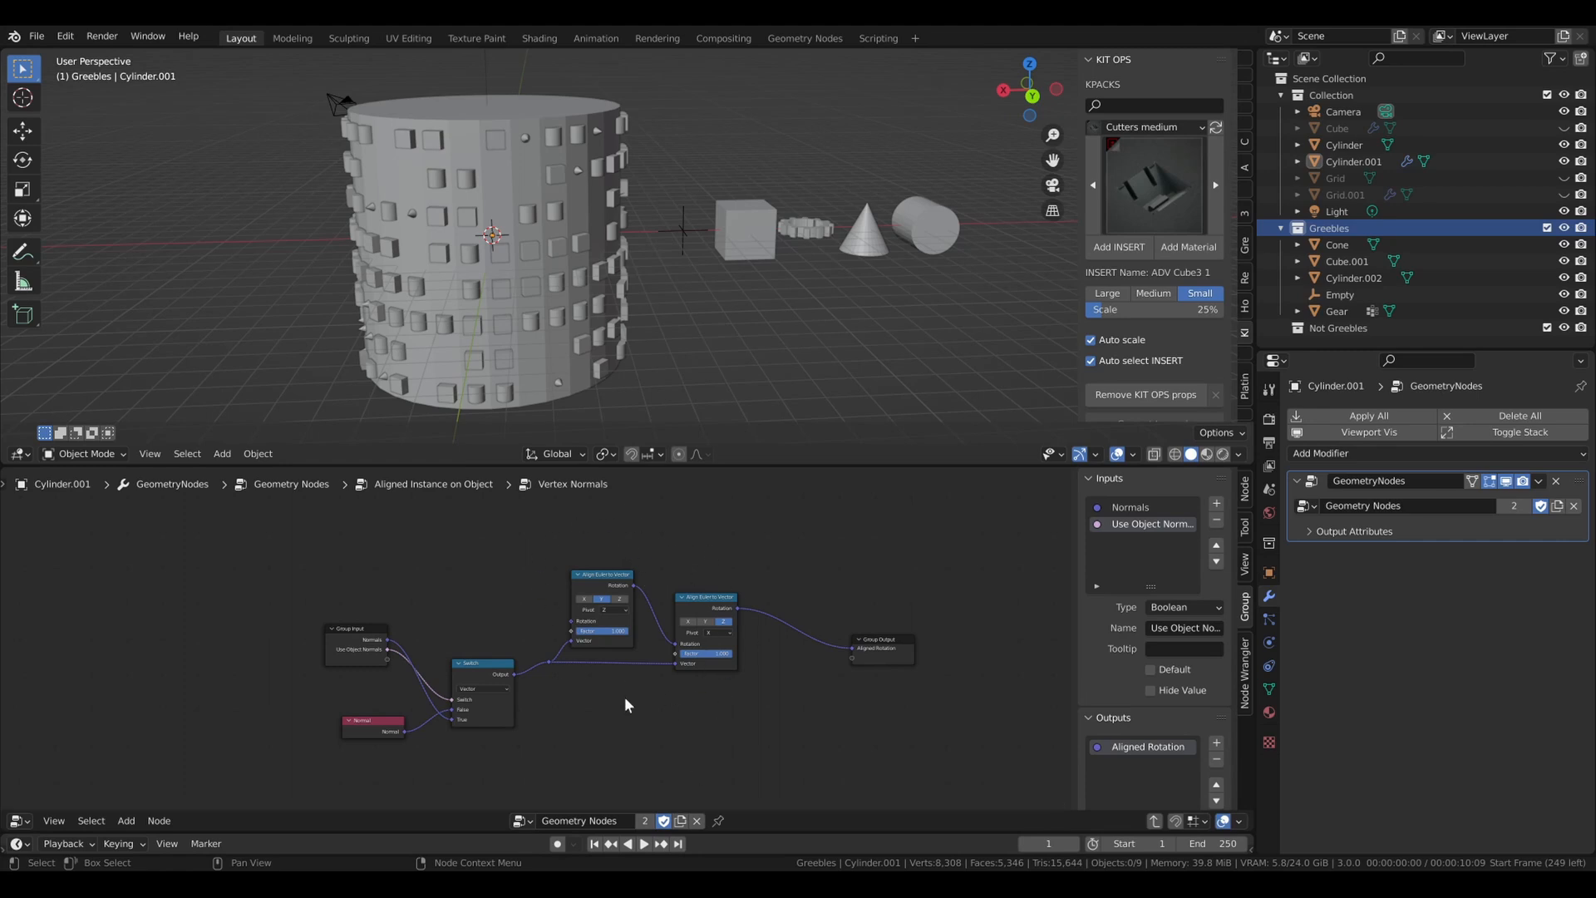
mouse_move(485, 682)
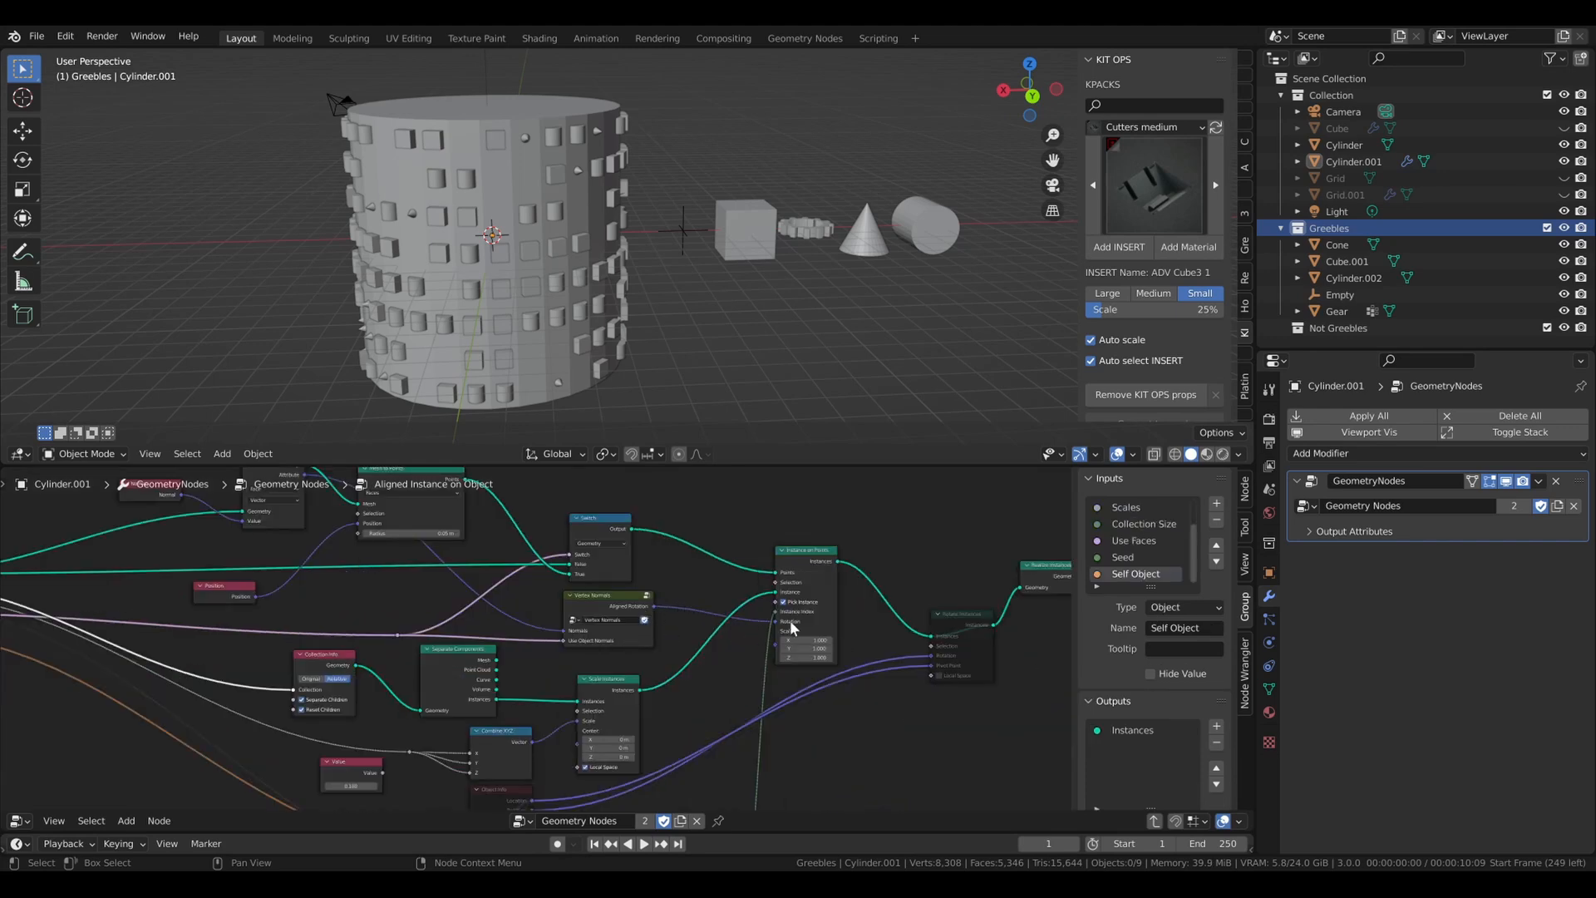
mouse_move(813, 703)
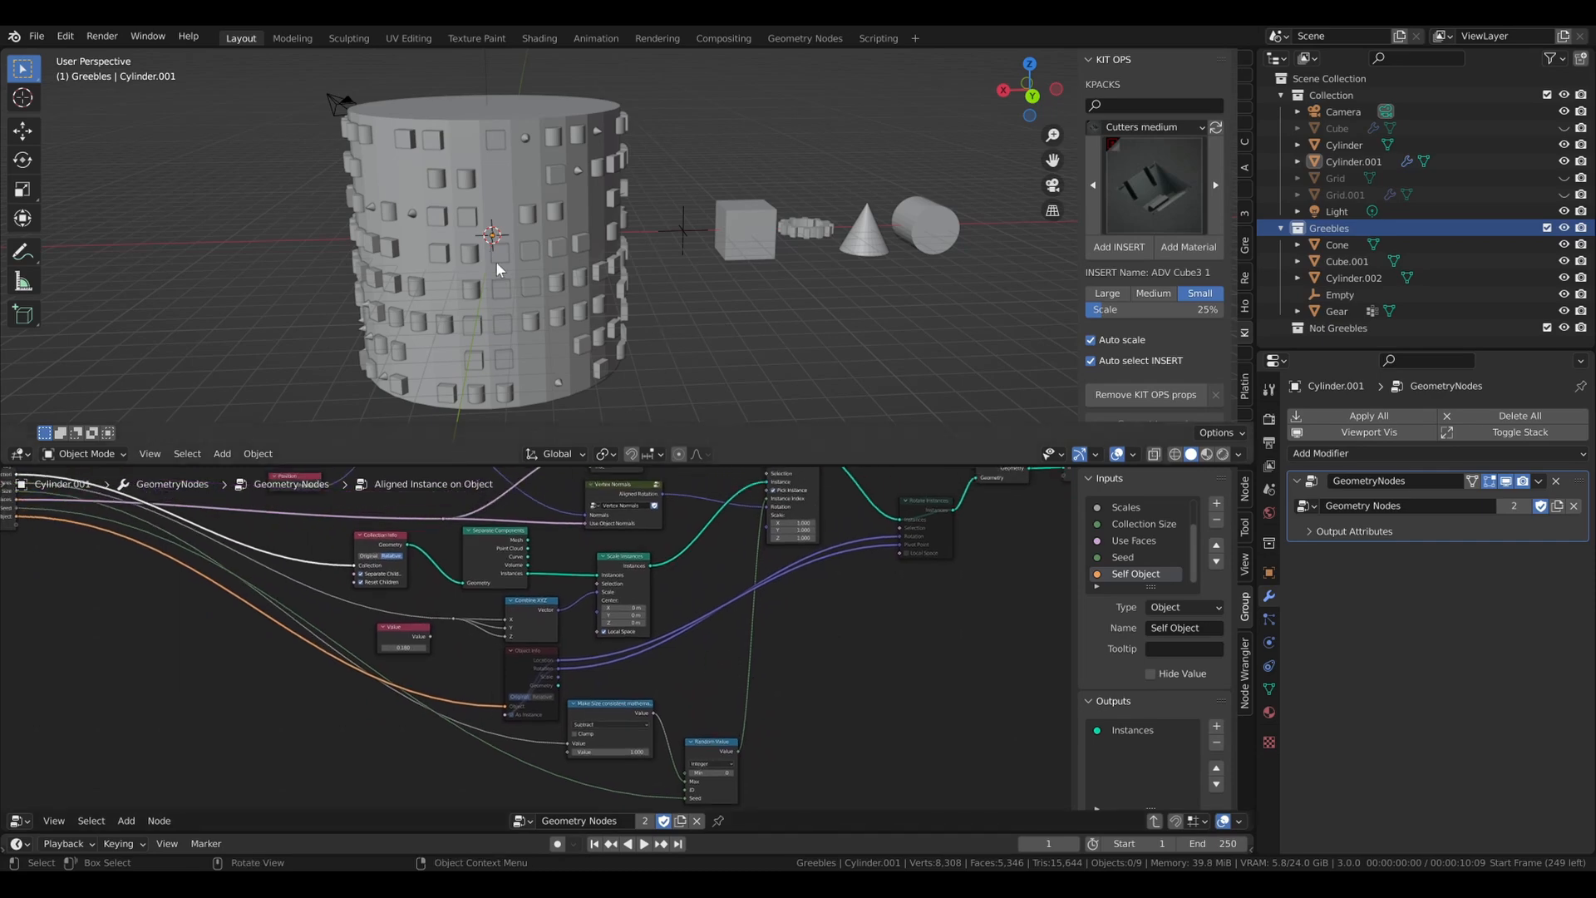
mouse_move(553, 296)
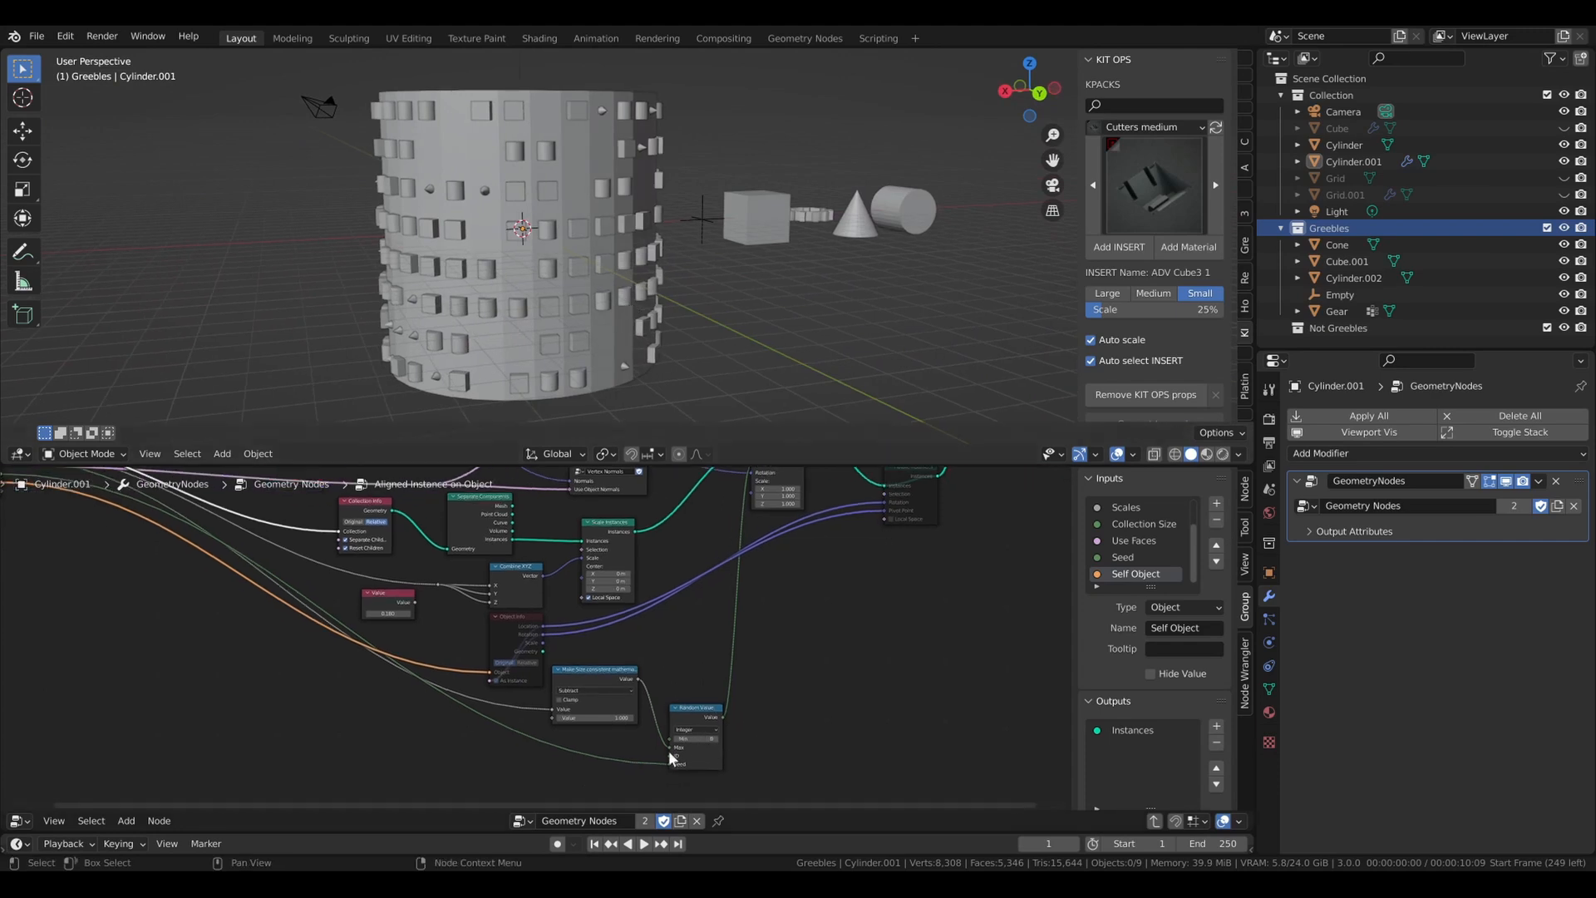
mouse_move(682, 772)
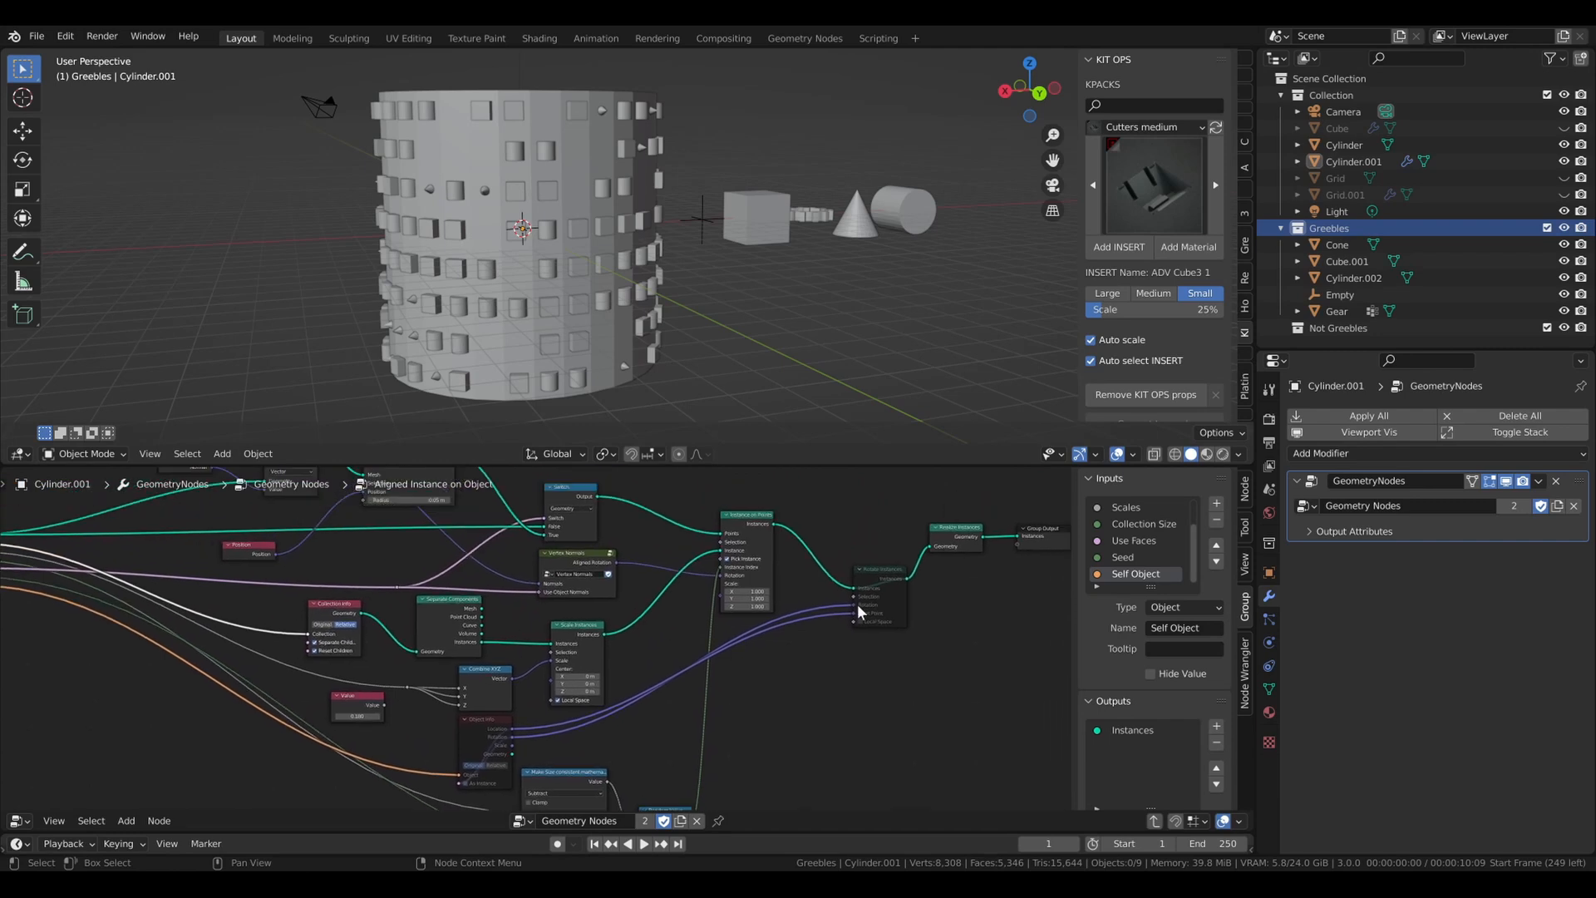
mouse_move(855, 612)
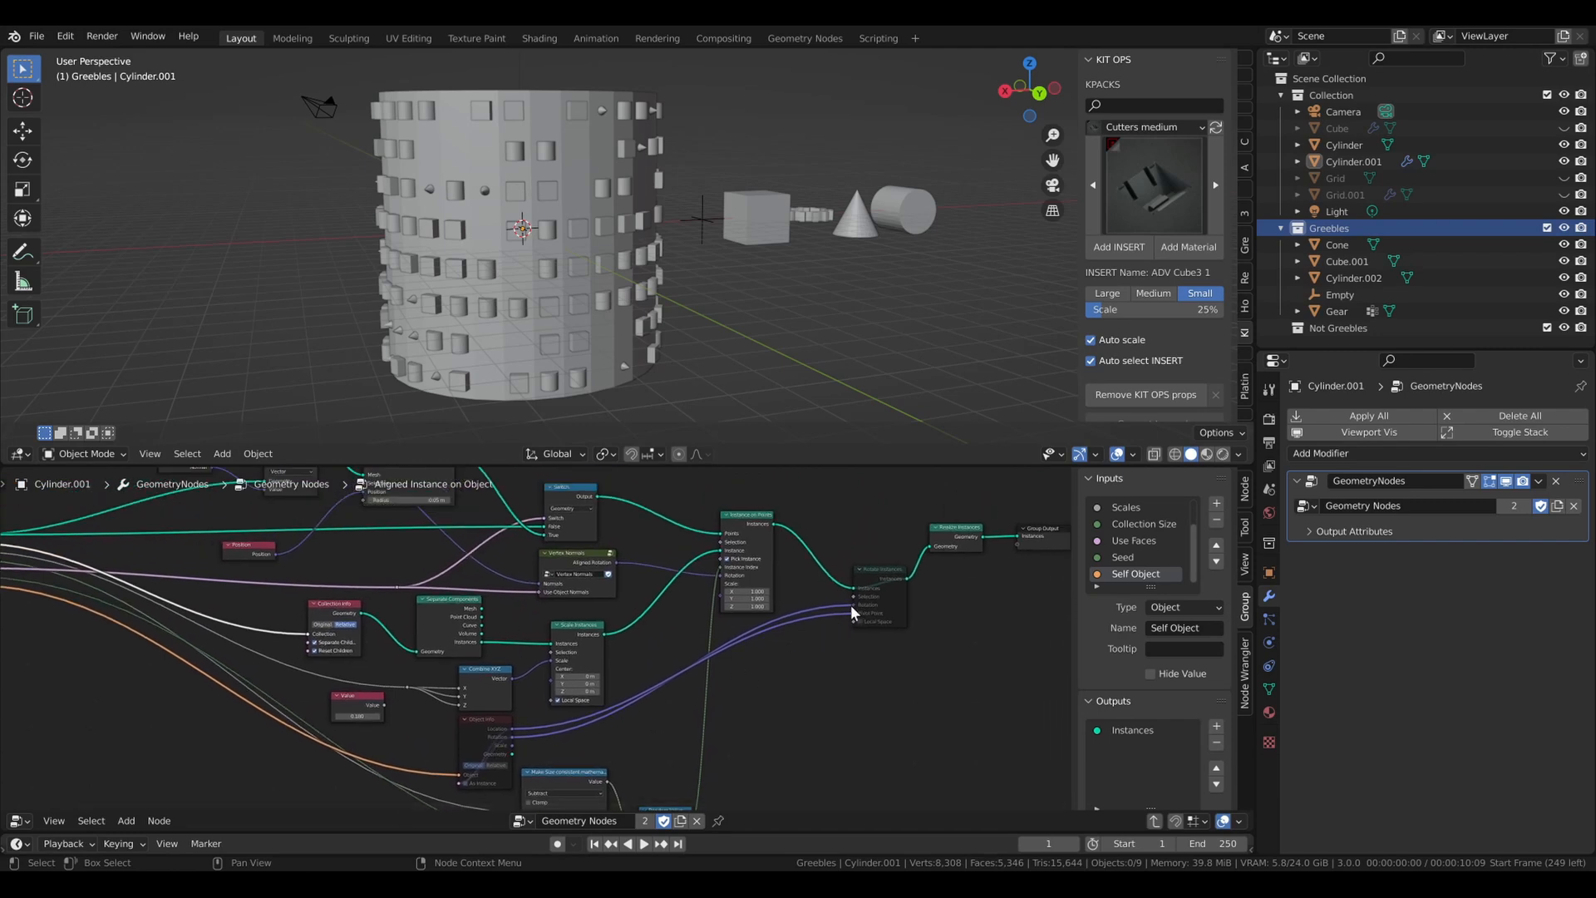
mouse_move(846, 642)
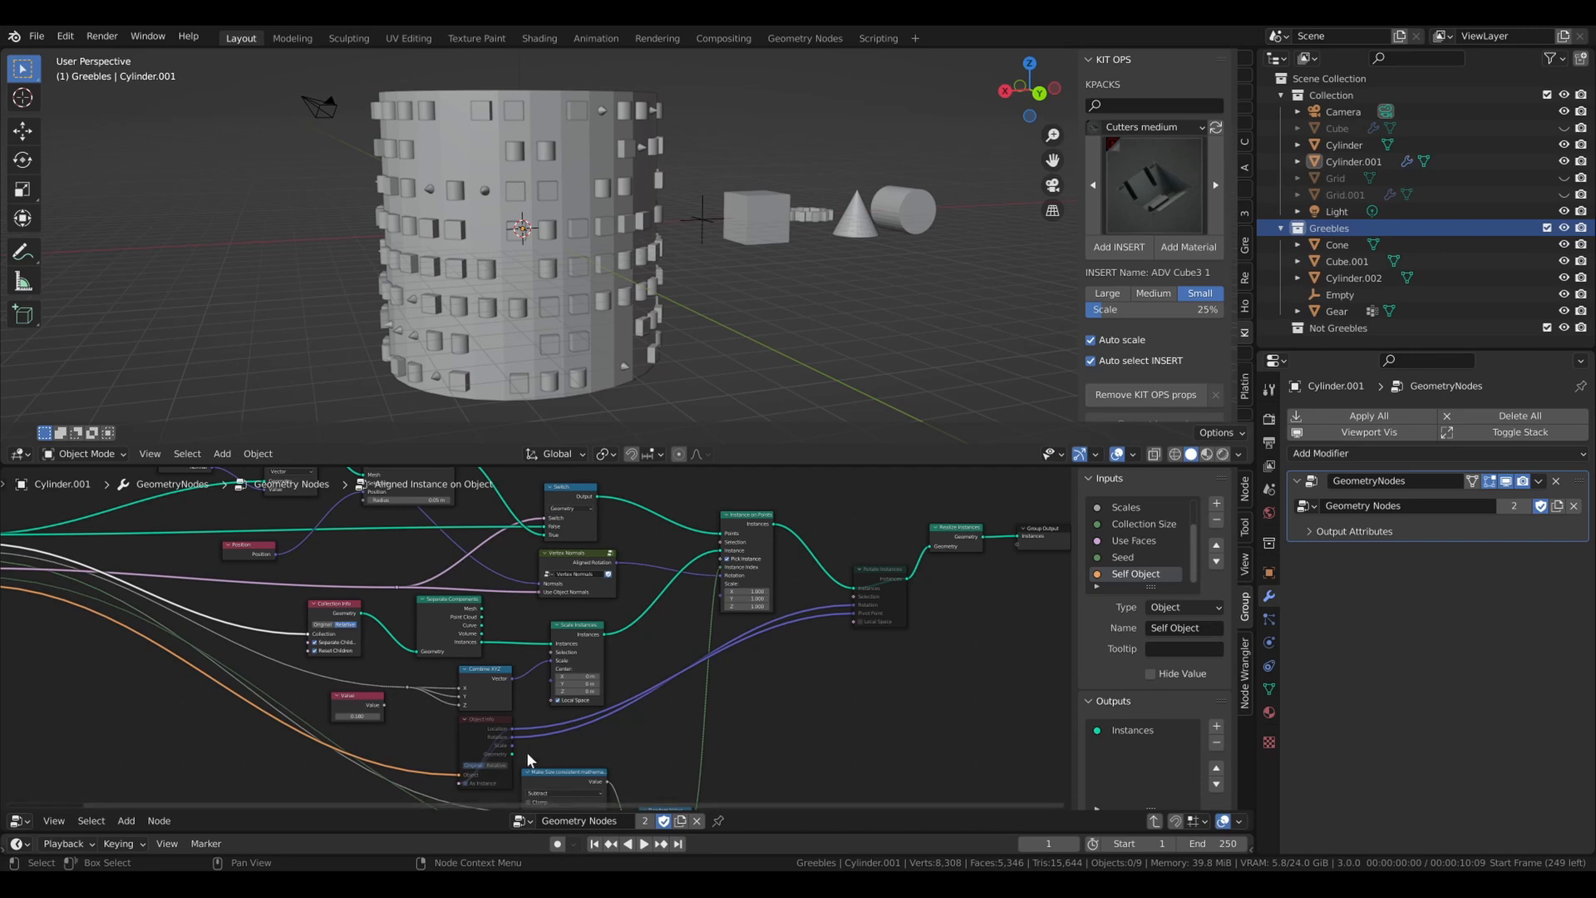
mouse_move(547, 748)
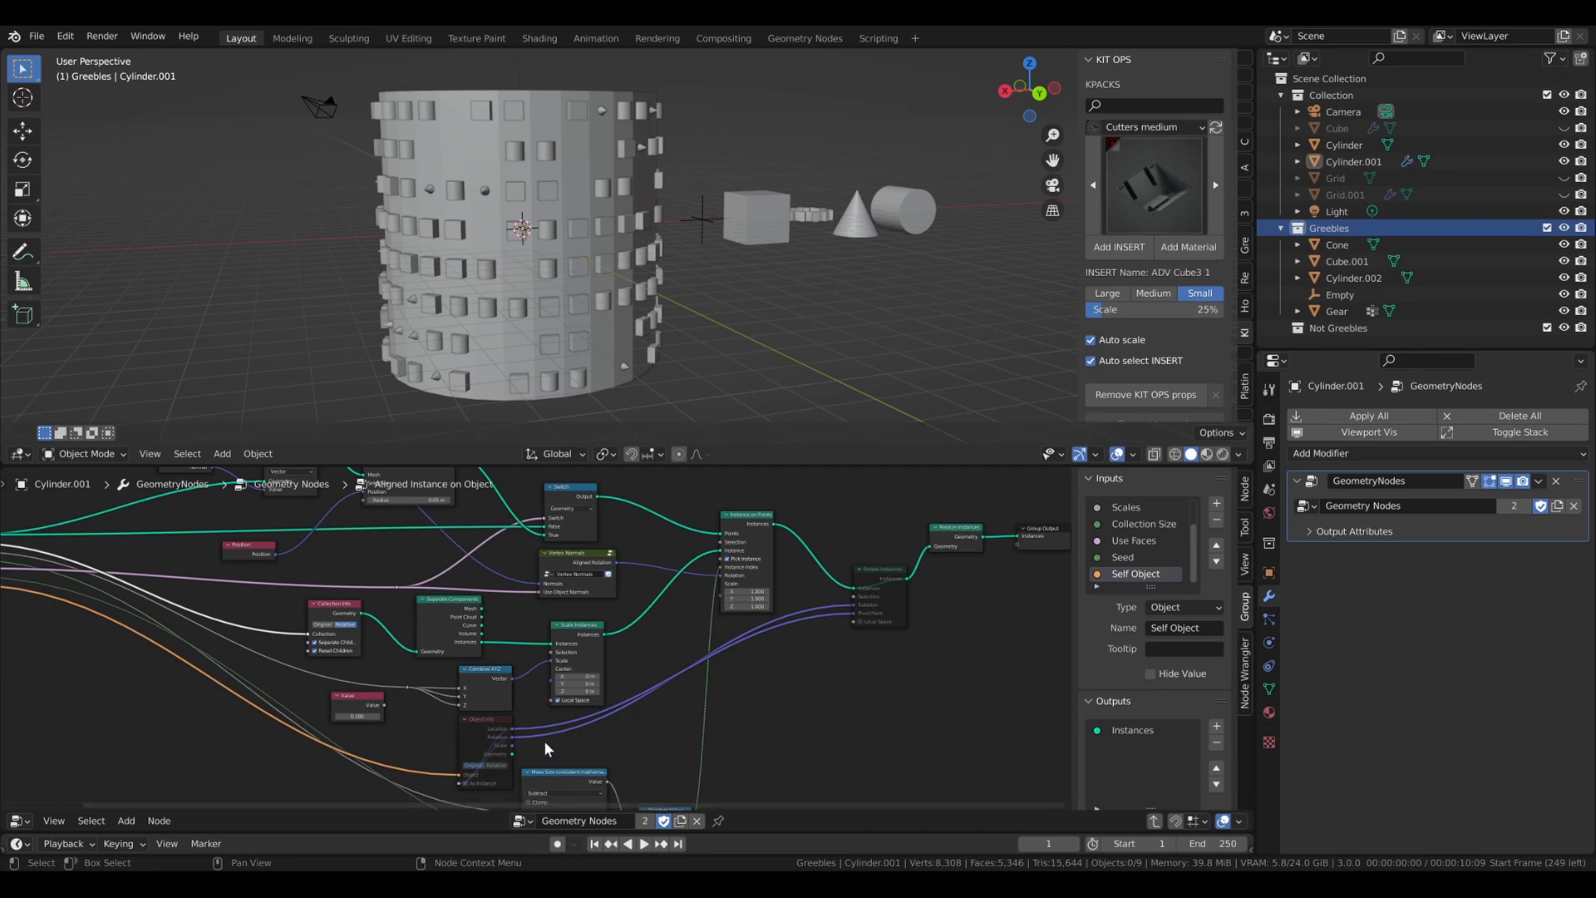
mouse_move(672, 735)
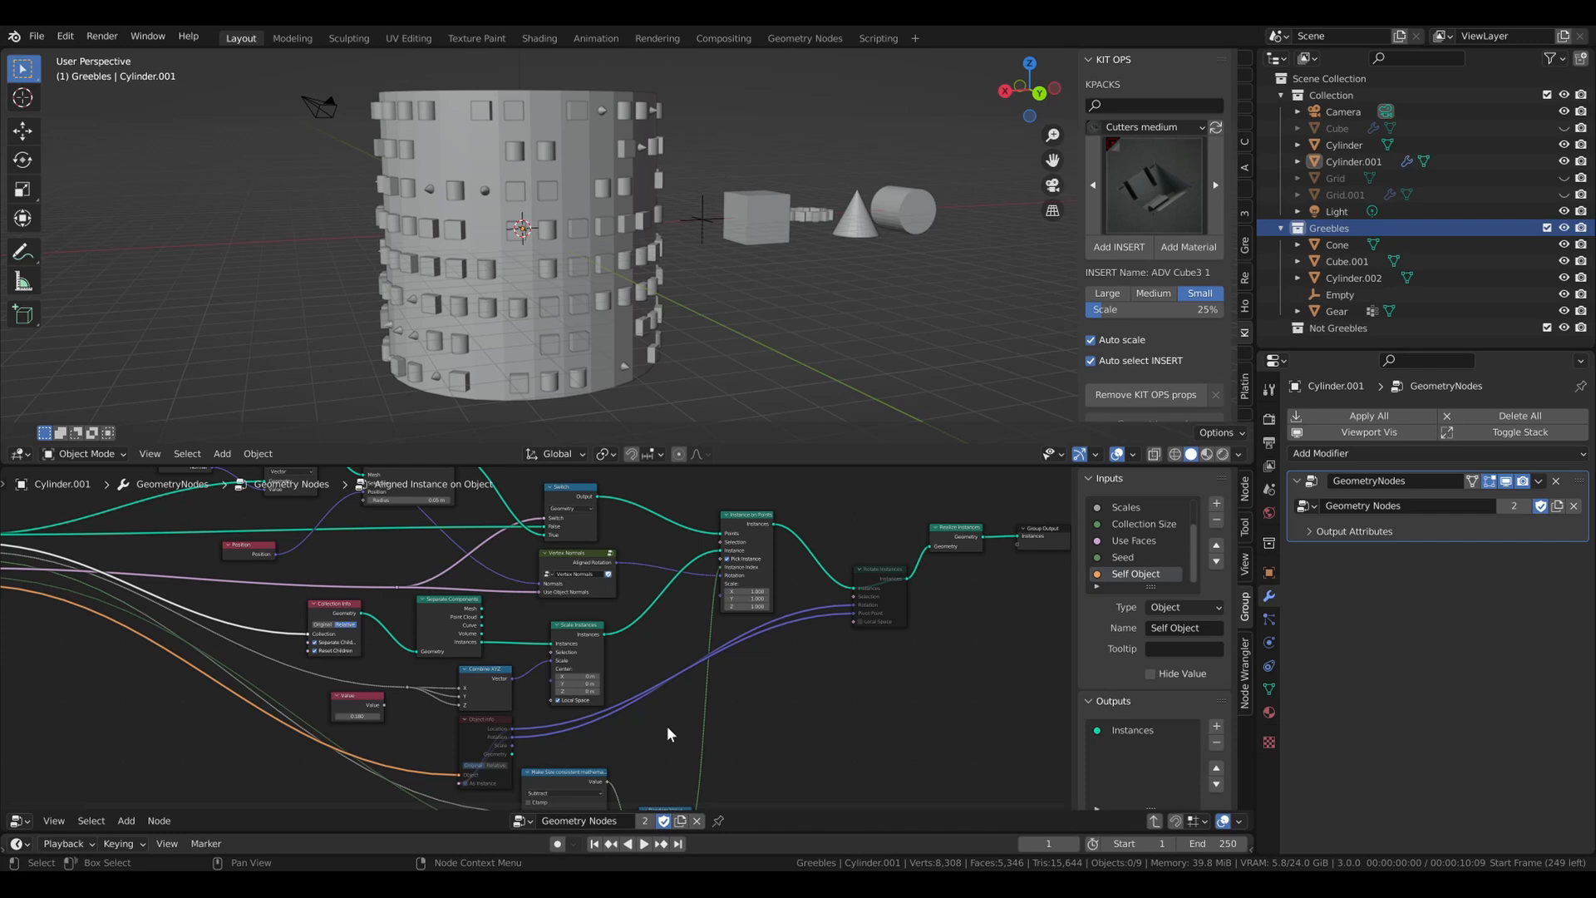
mouse_move(872, 585)
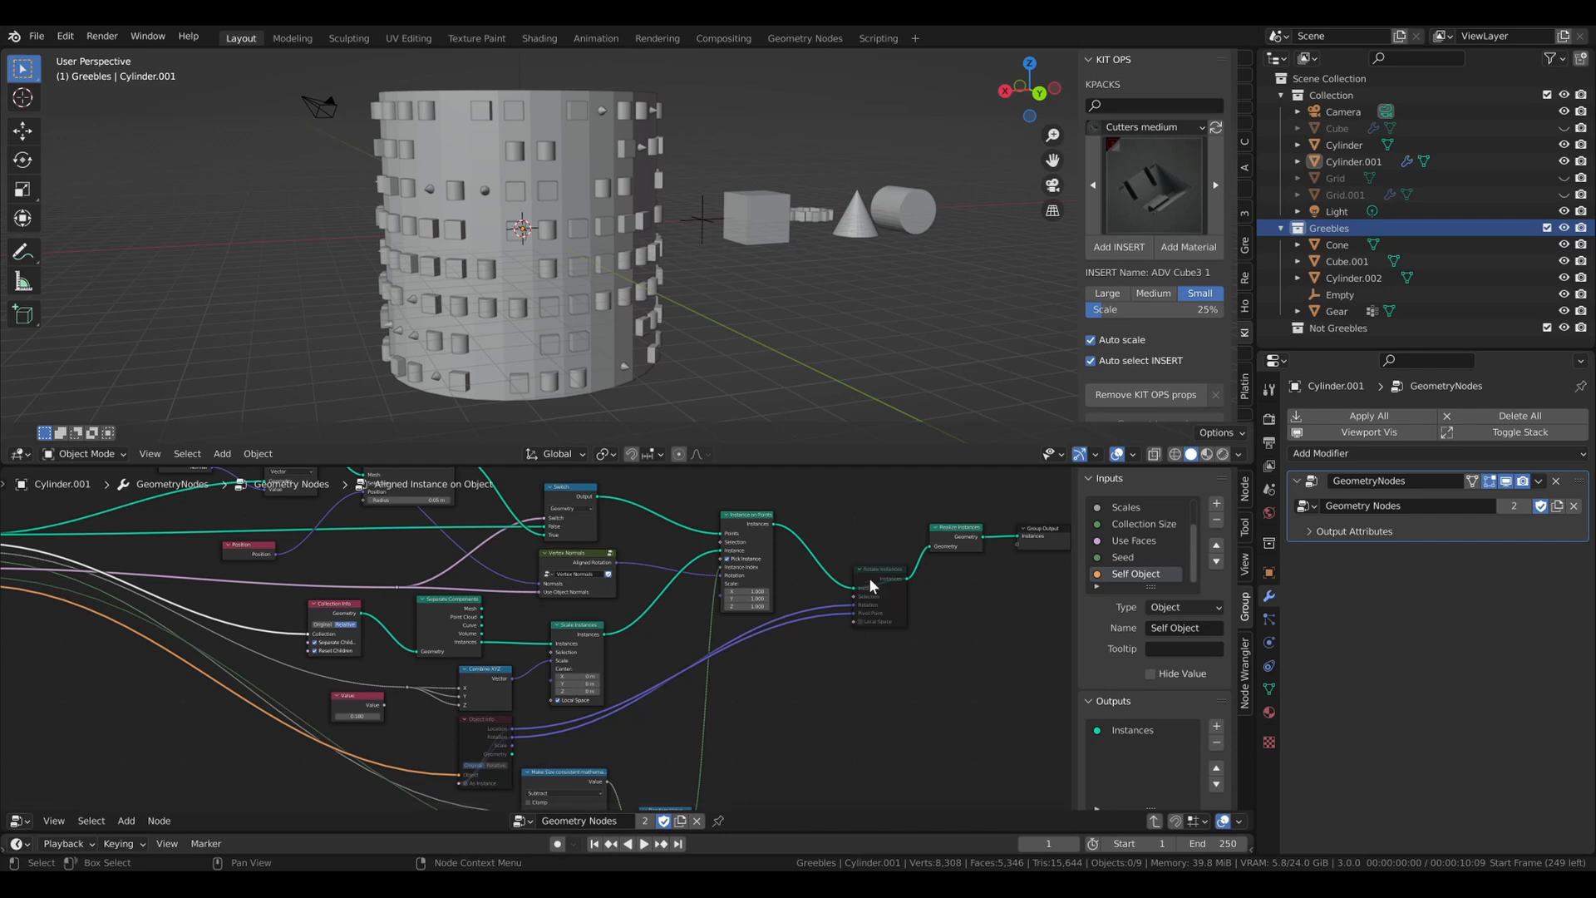
mouse_move(791, 522)
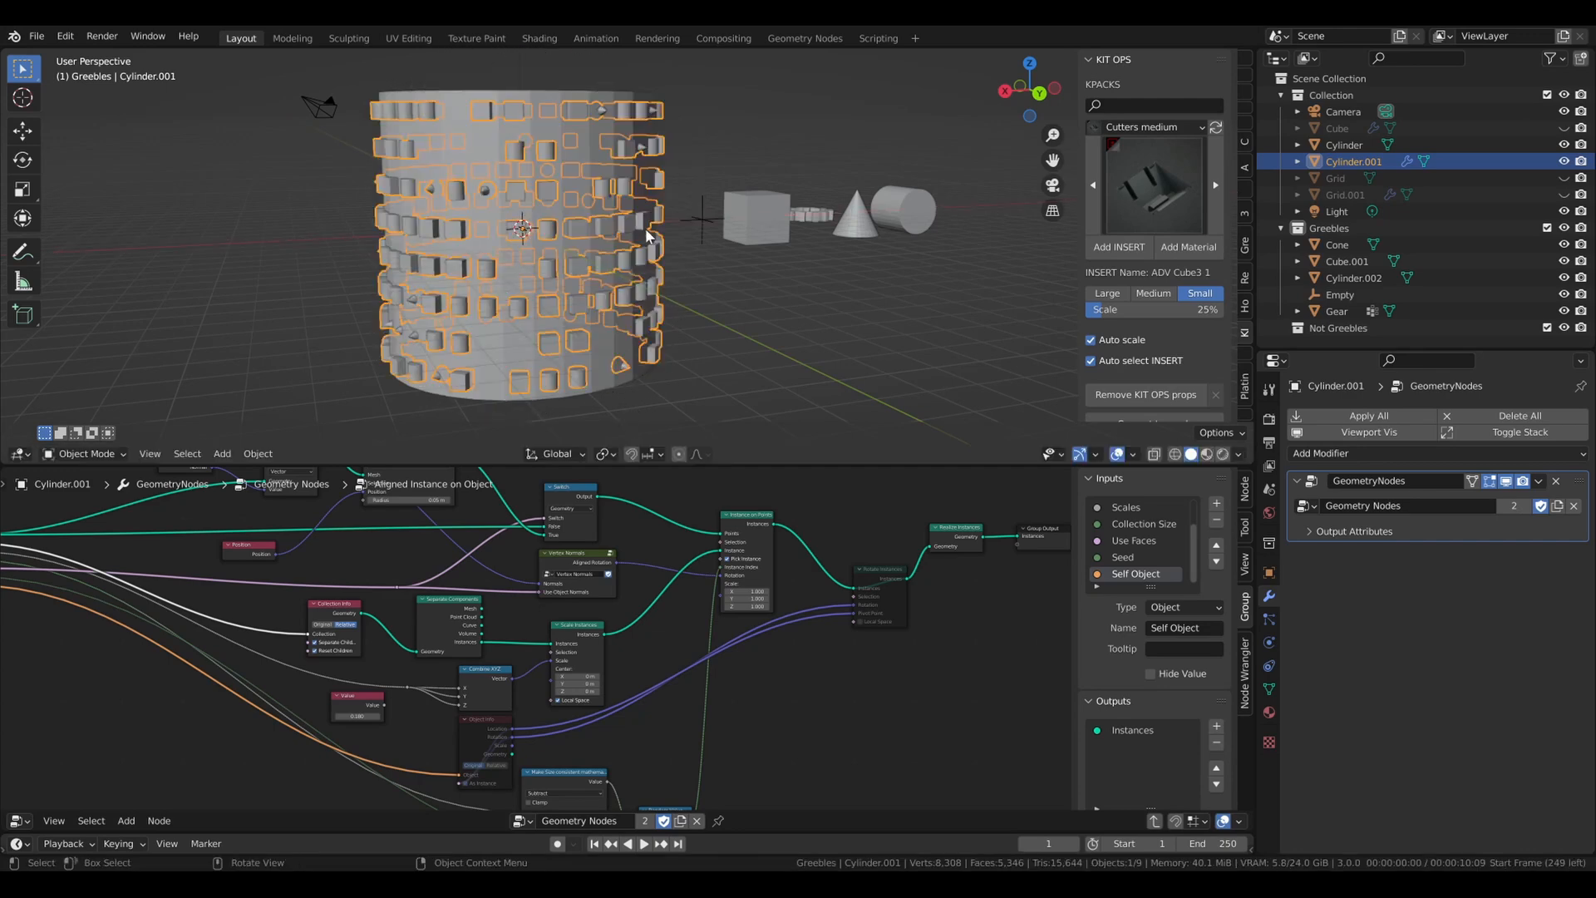
mouse_move(785, 551)
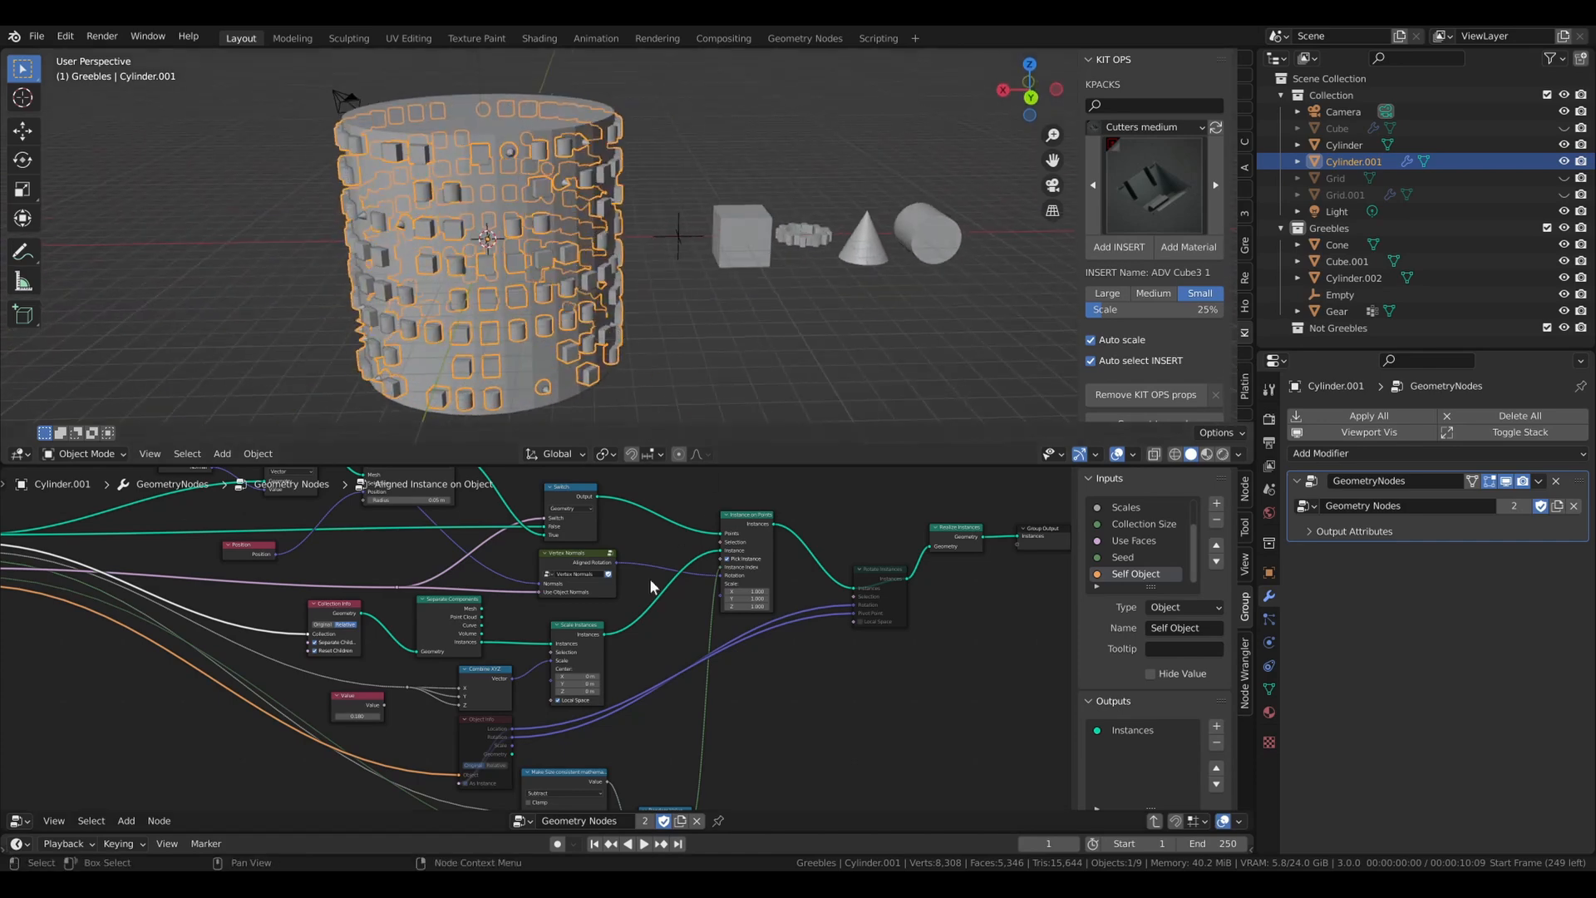
mouse_move(805, 662)
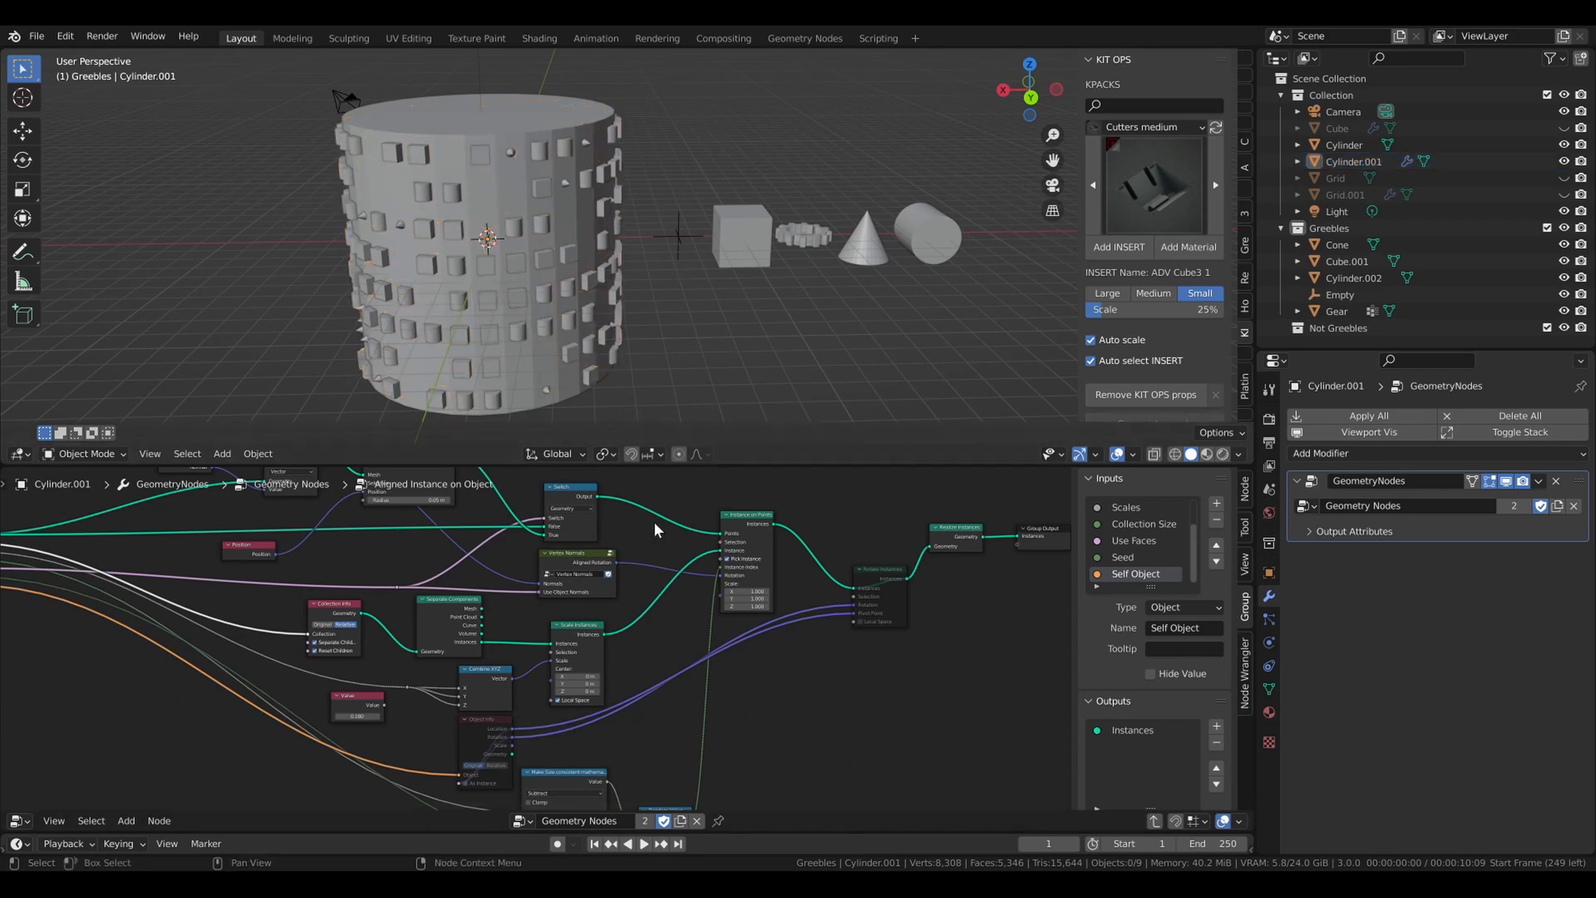
mouse_move(850, 478)
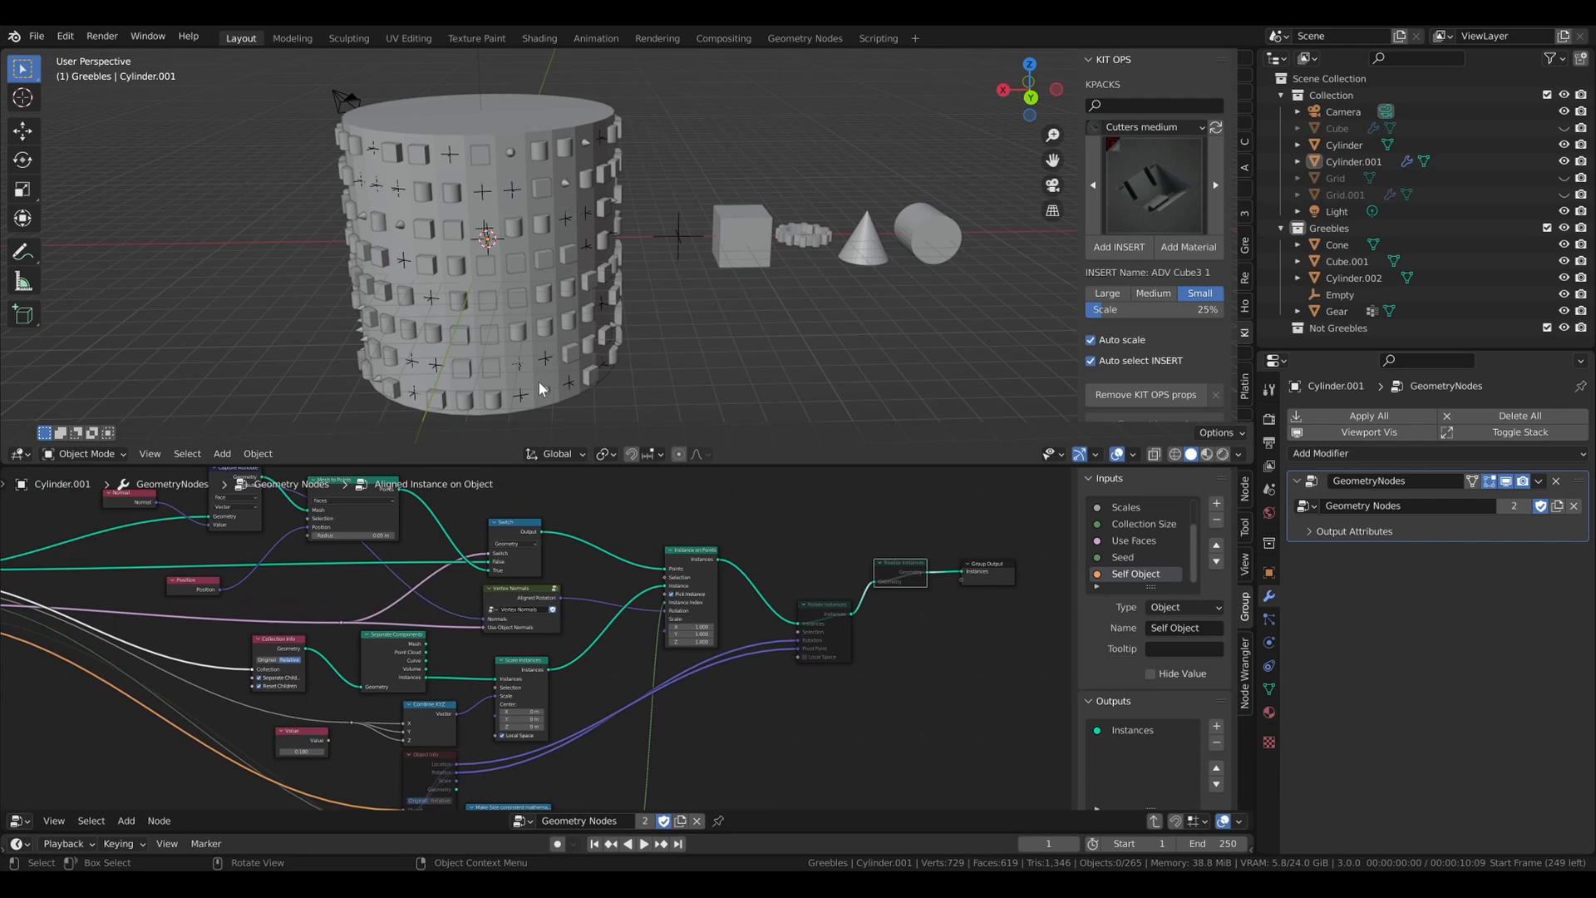
Pan across the nodes inside the Aligned Instance on Object group
left_click_drag(539, 388, 615, 355)
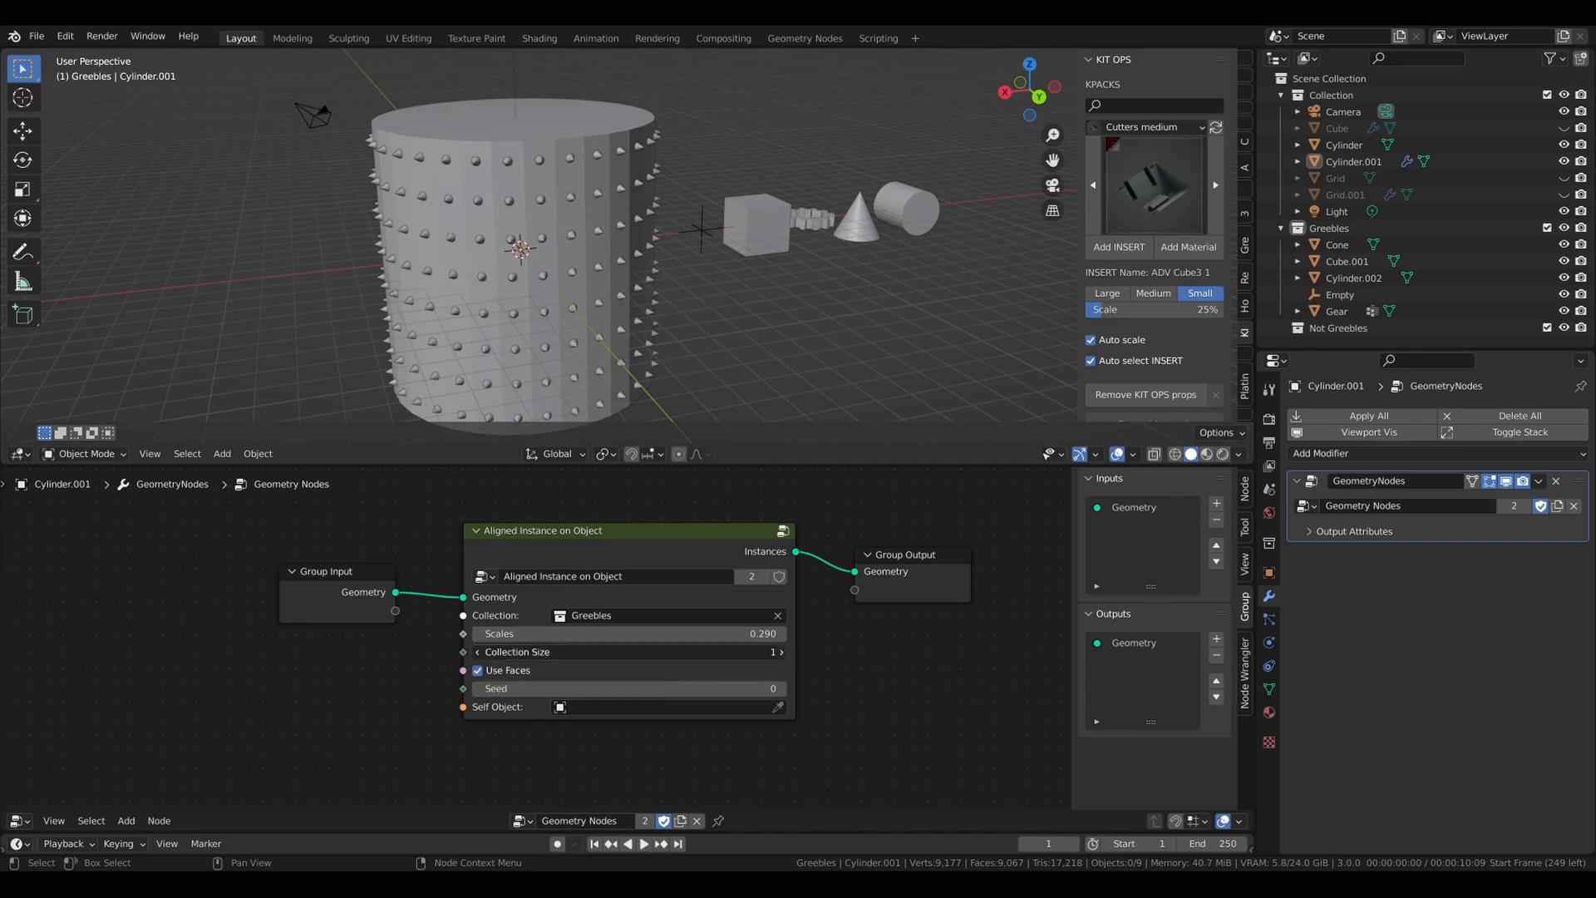
Raise Collection Size to 5 so gears appear, inspect the Gear object, and reselect the cylinder
left_click(782, 652)
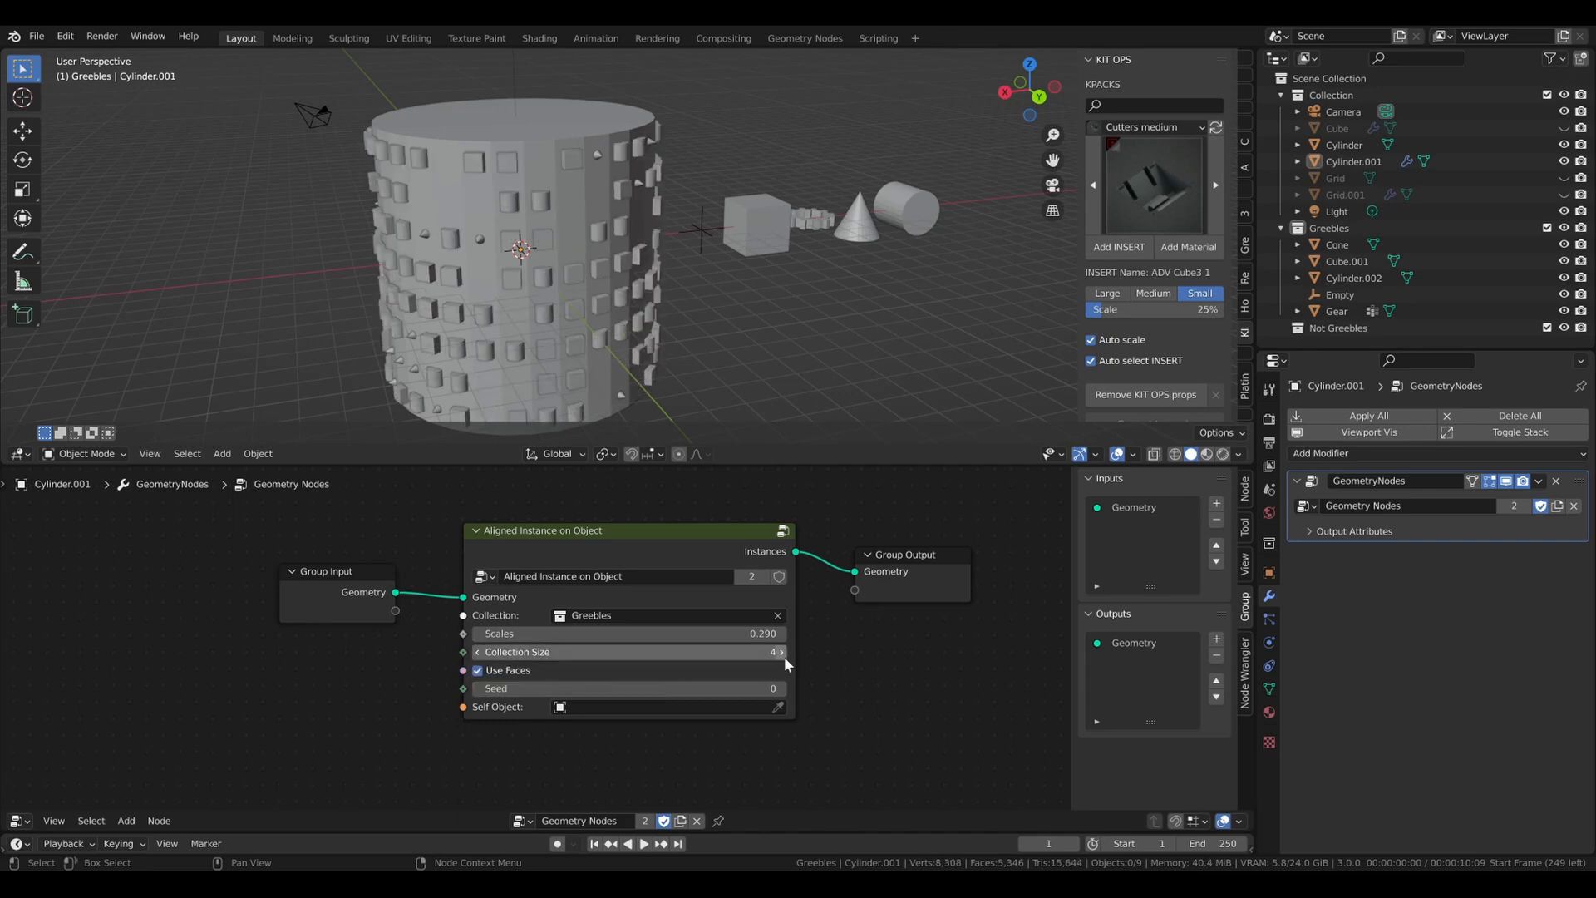
left_click(780, 652)
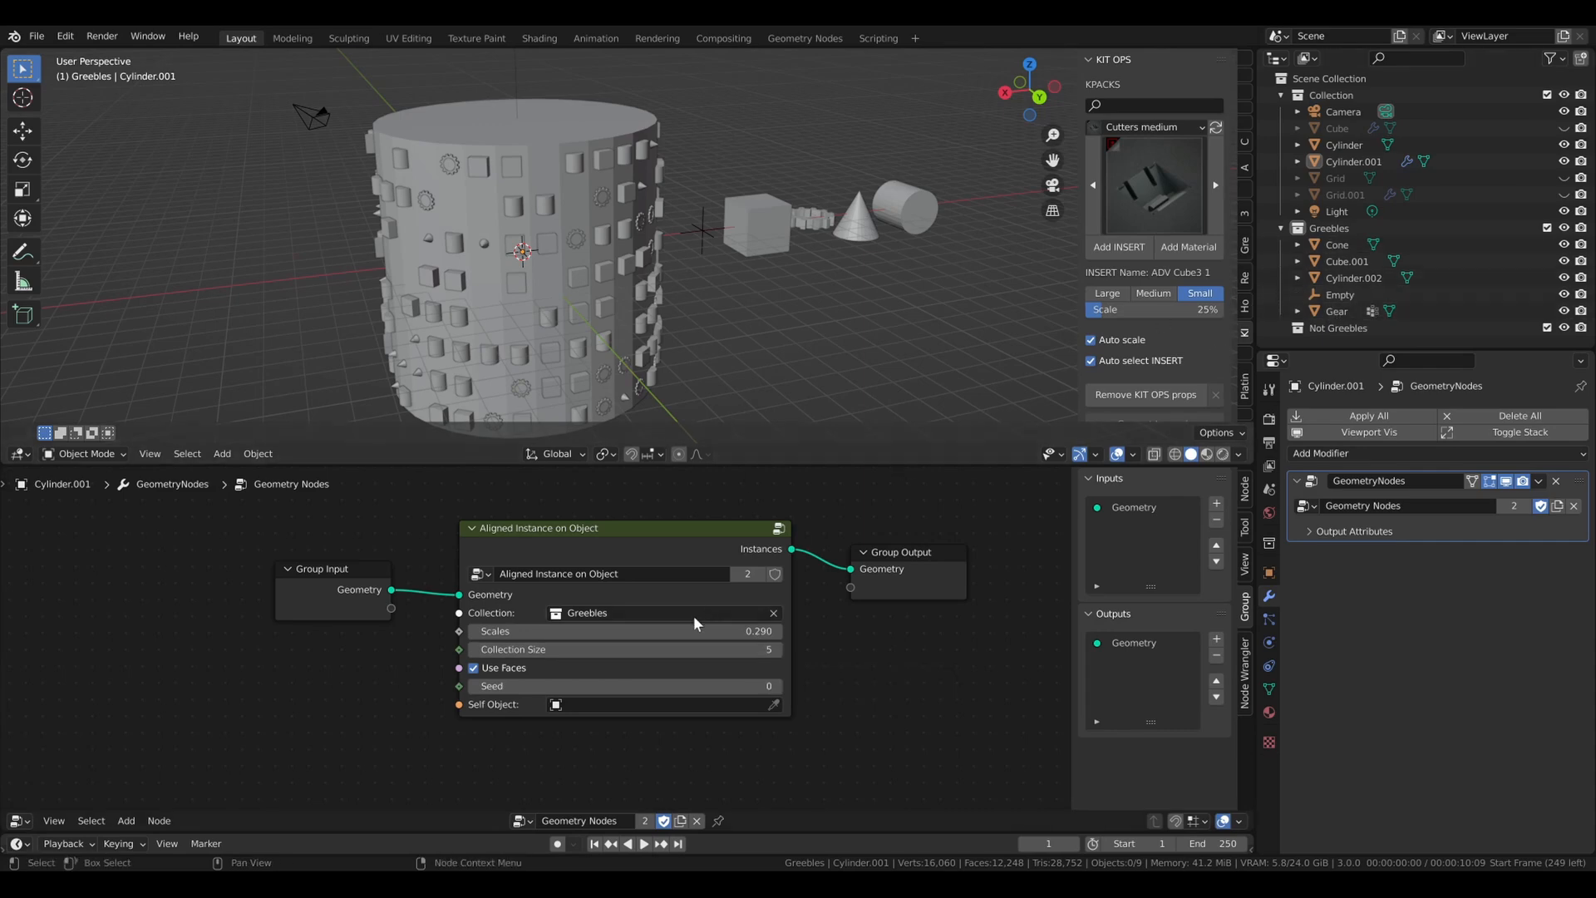
left_click(1337, 311)
type("A")
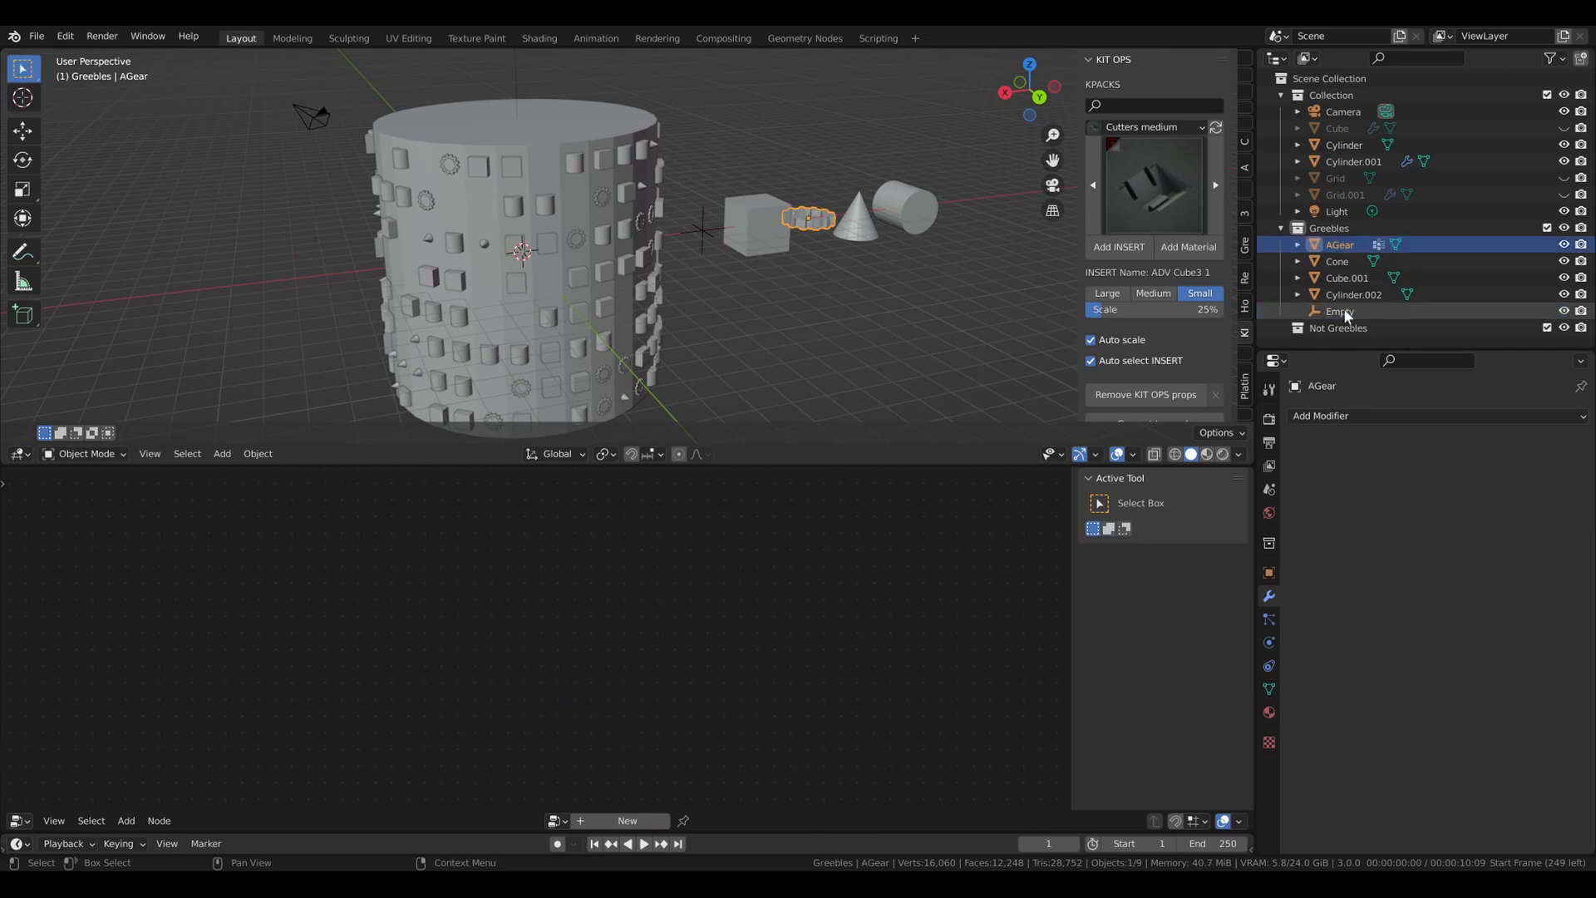
left_click(1352, 162)
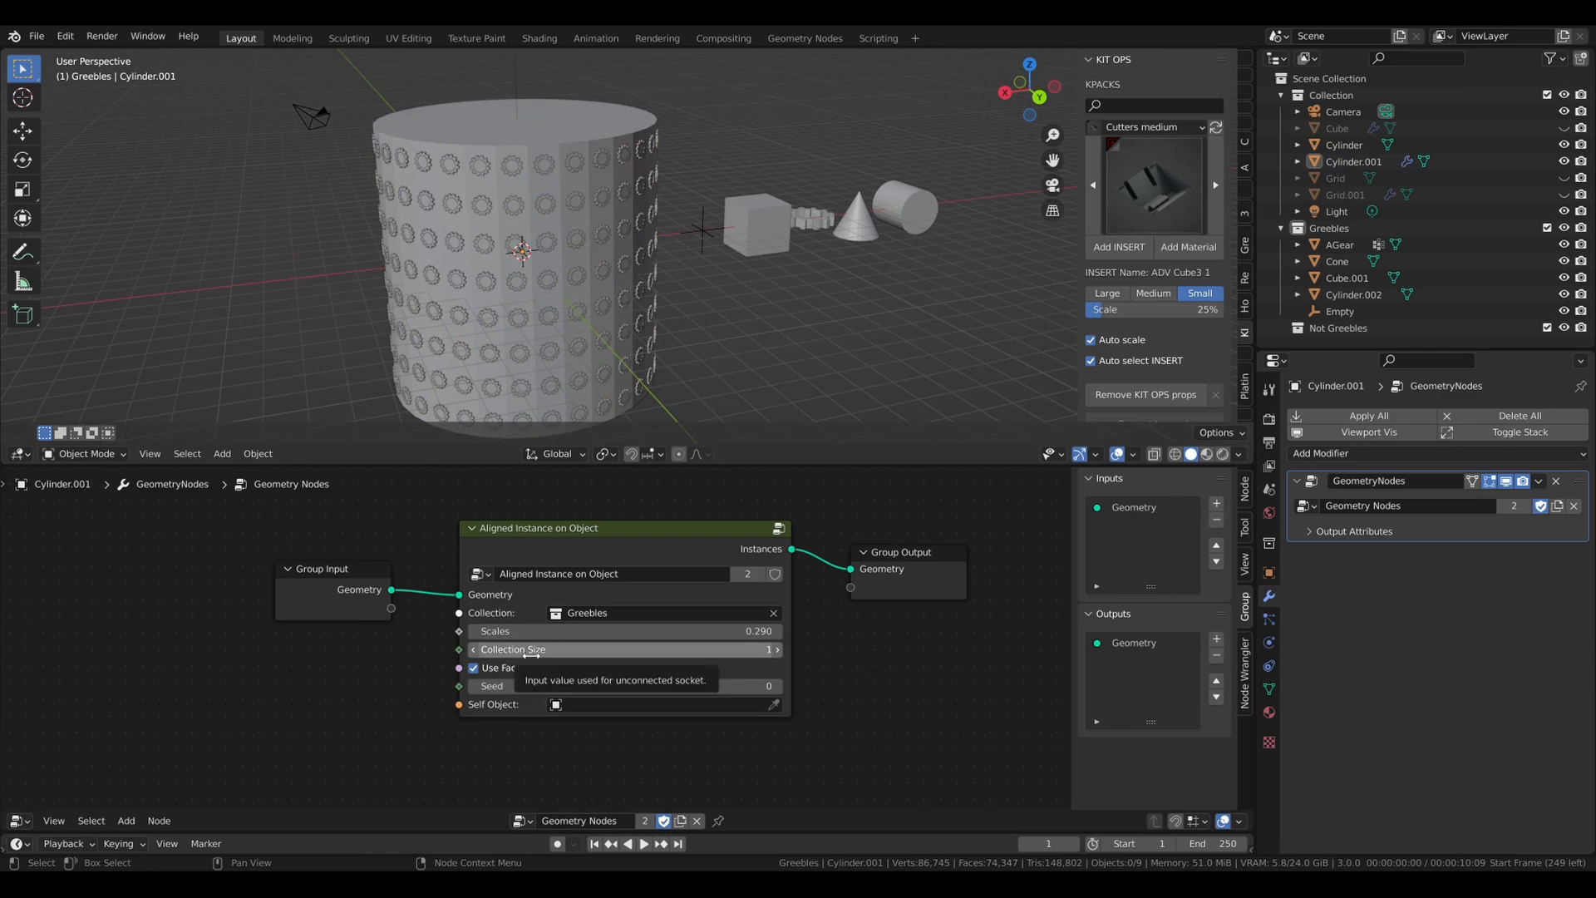
mouse_move(575, 648)
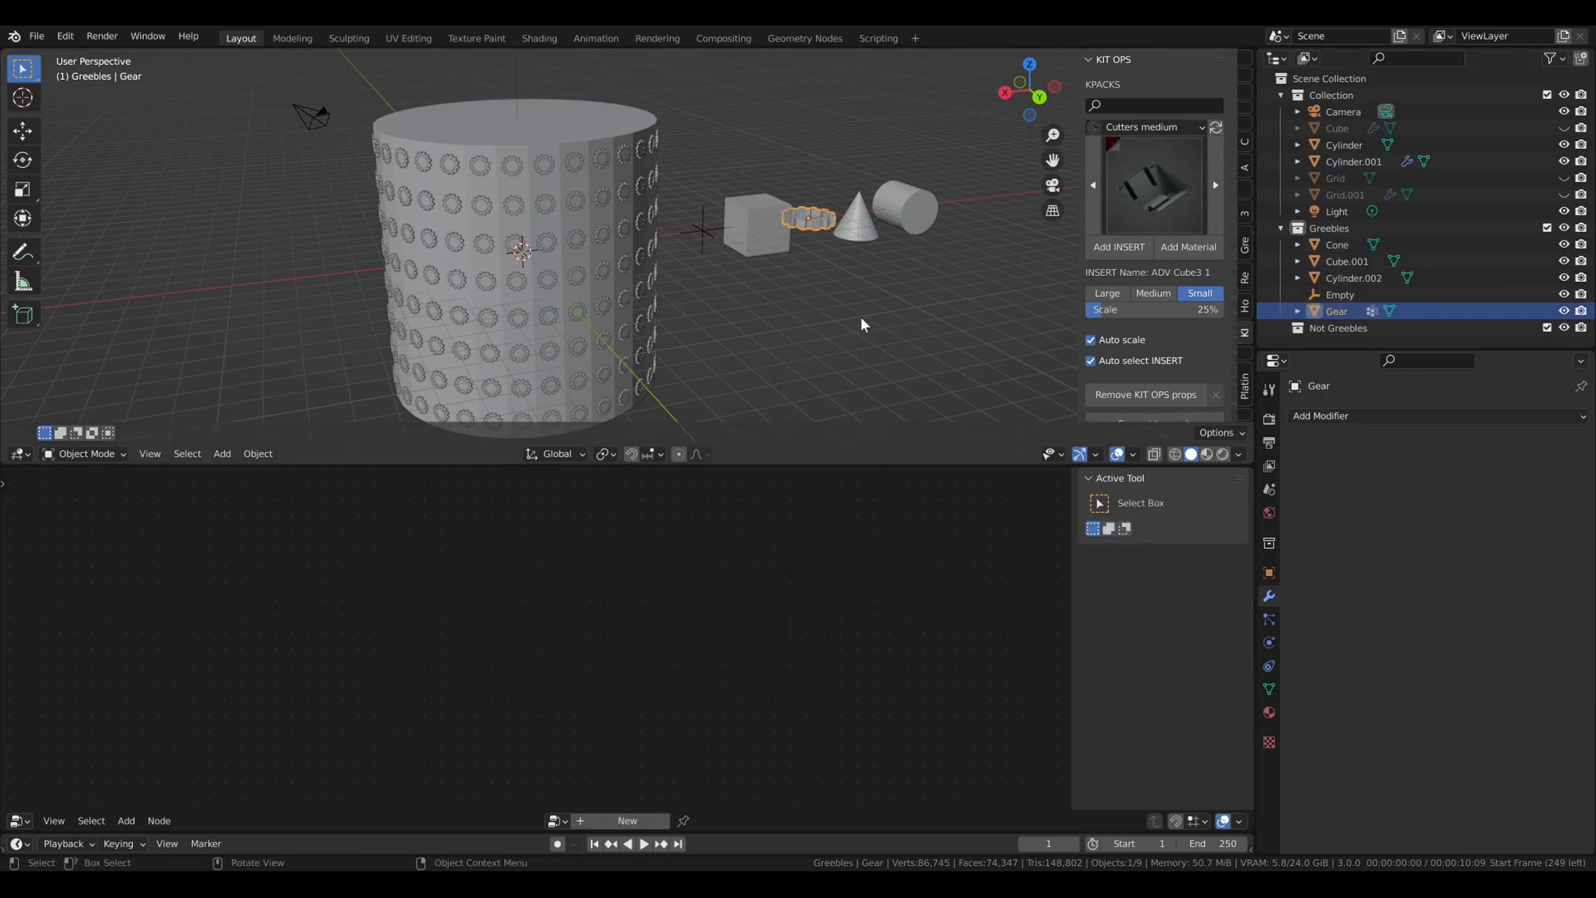
left_click(1351, 161)
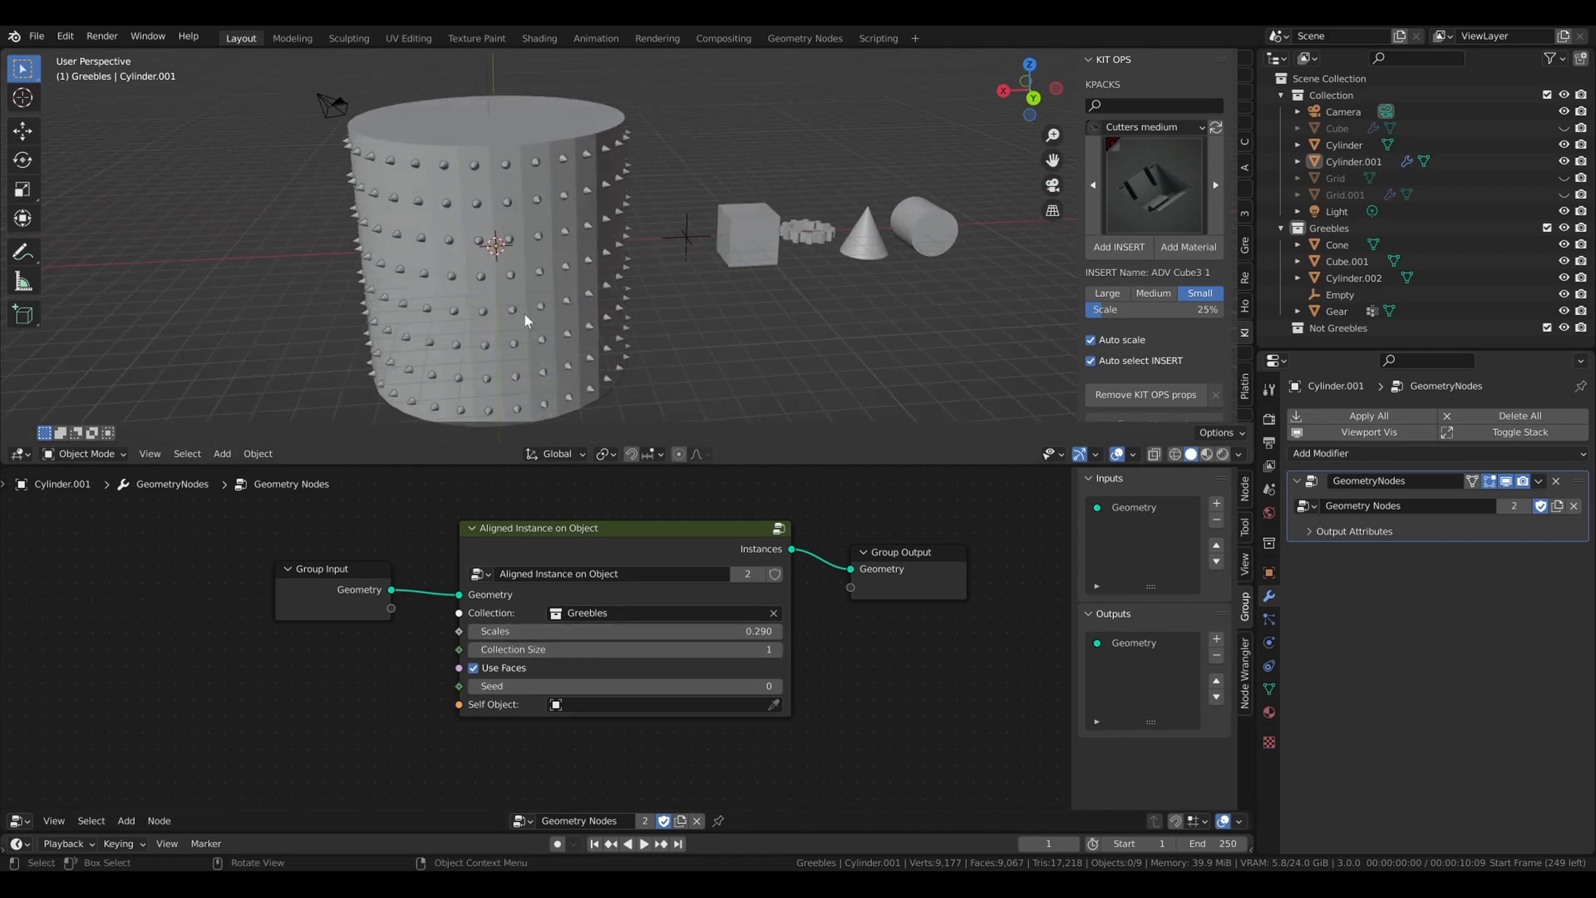
Inspect the Empty's transform, then set Cylinder.001 as the group's Self Object
left_click(1337, 294)
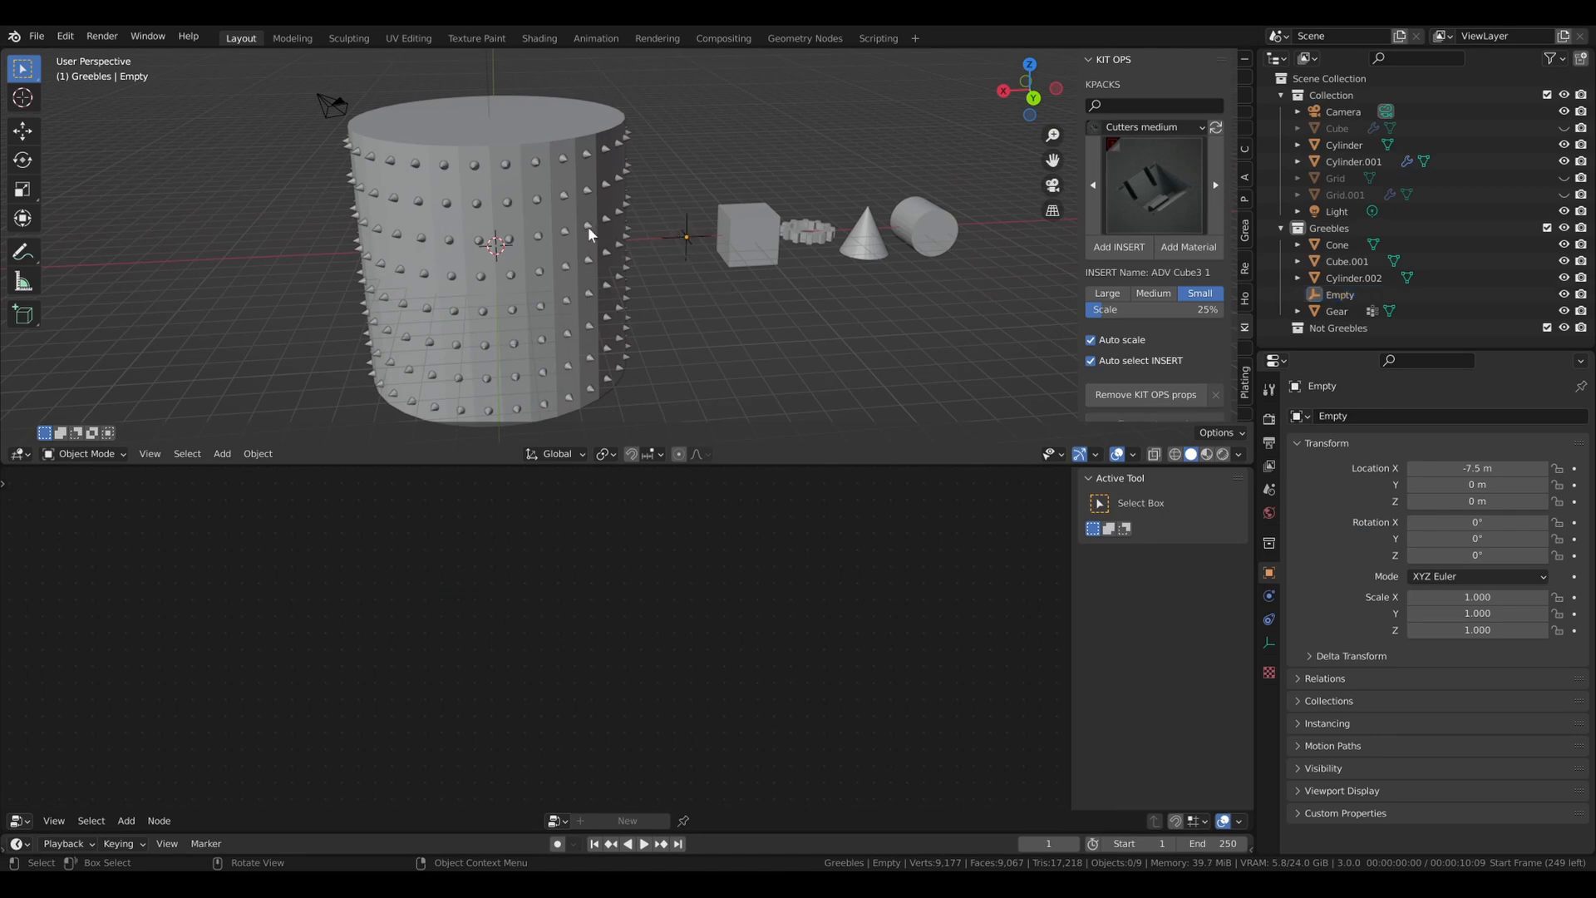
left_click(1354, 161)
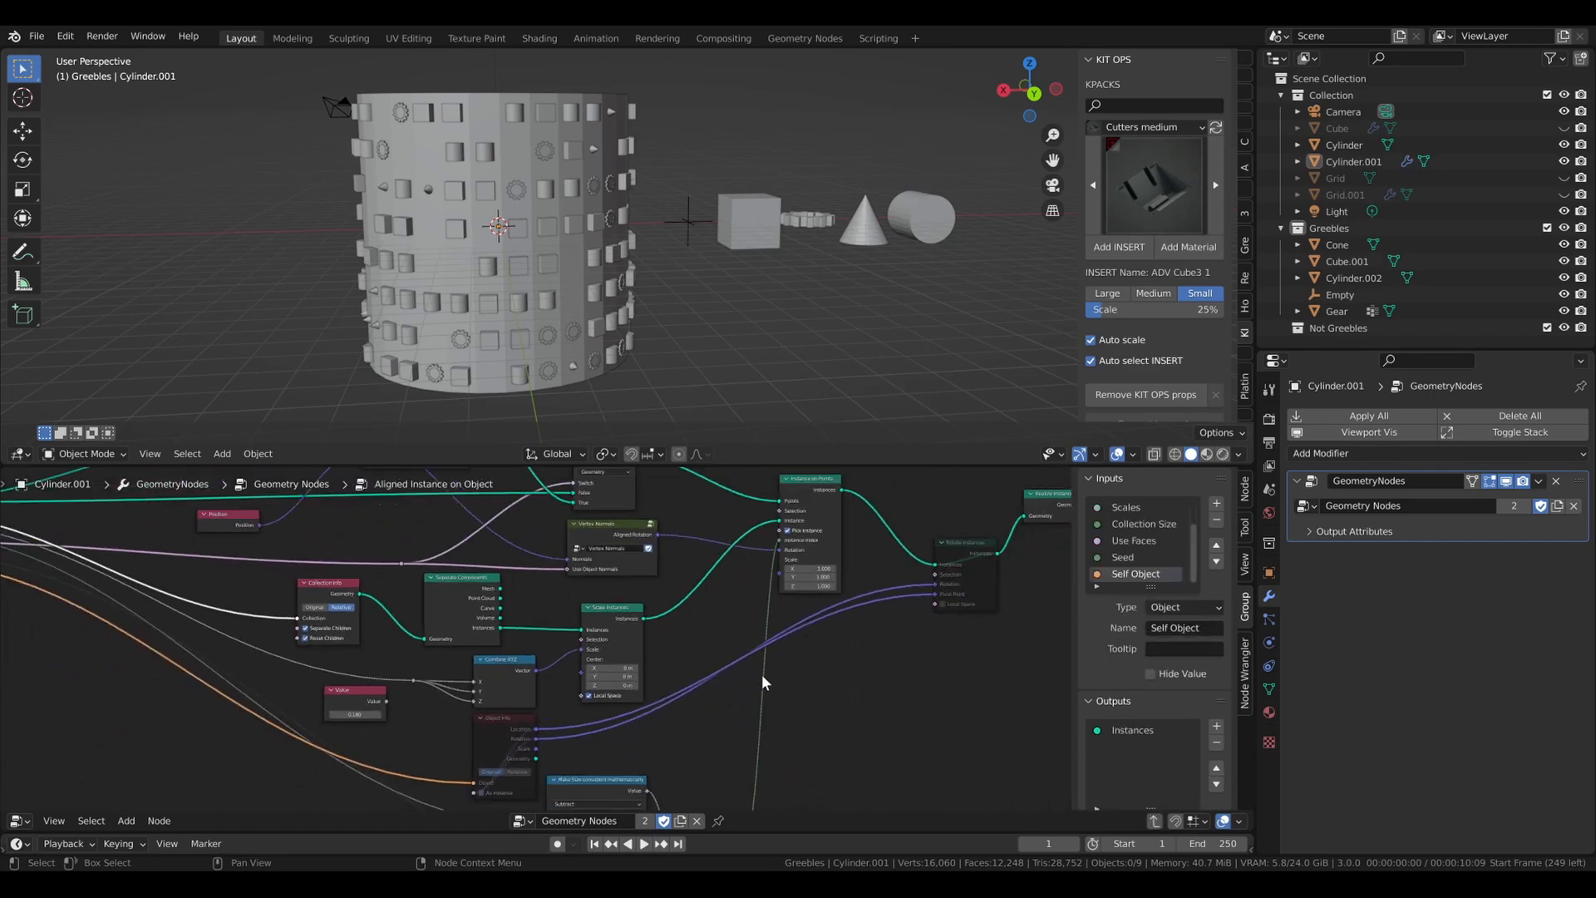
mouse_move(912, 647)
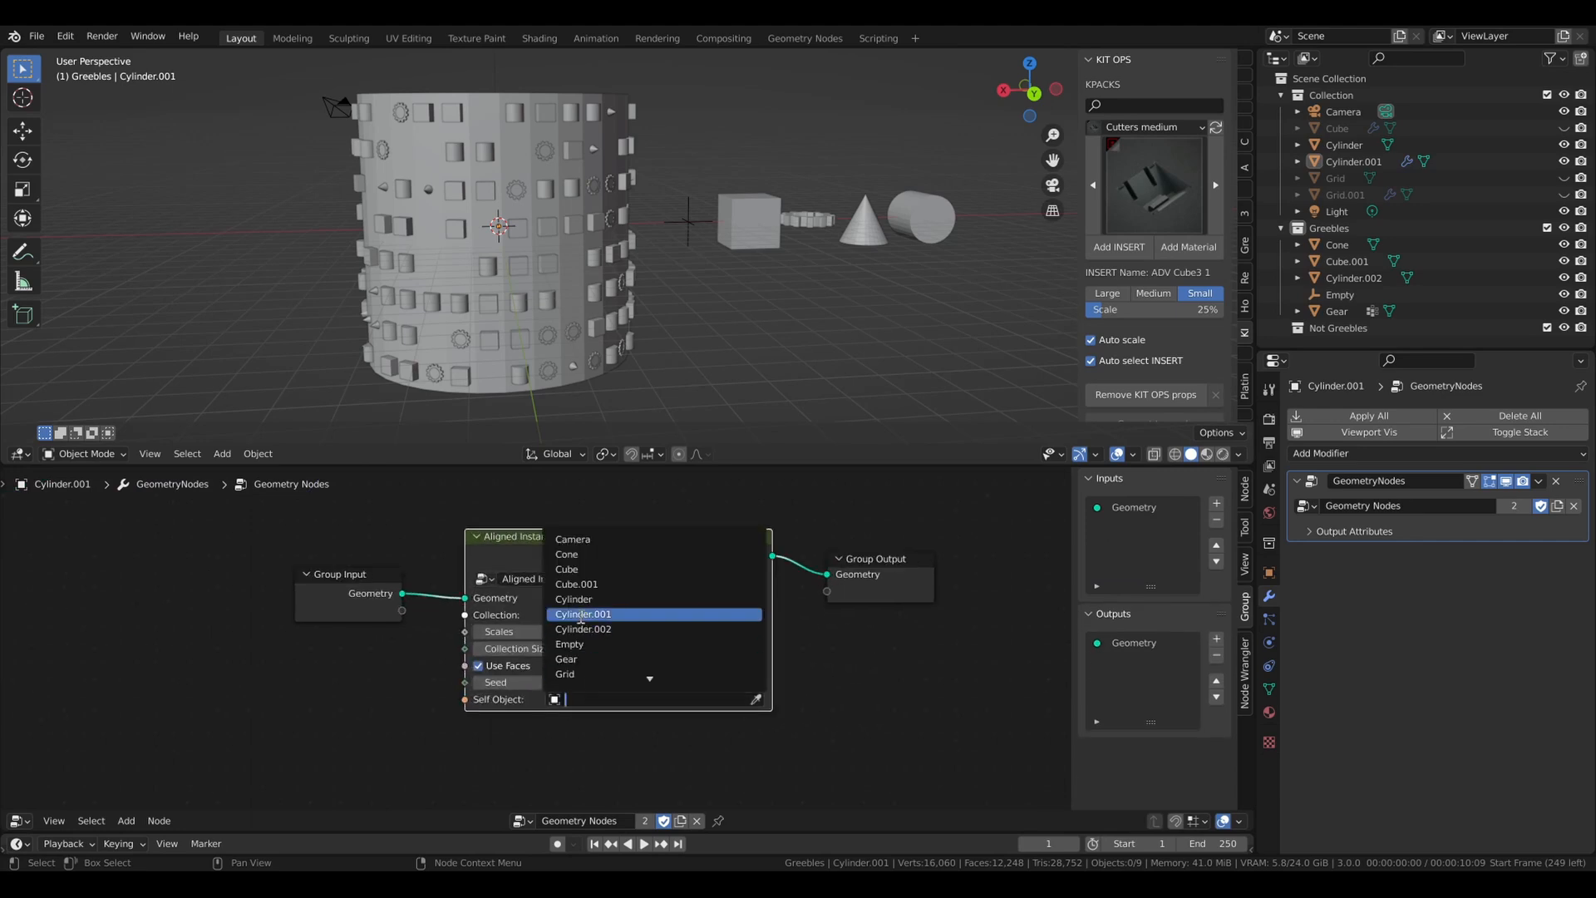
left_click(582, 614)
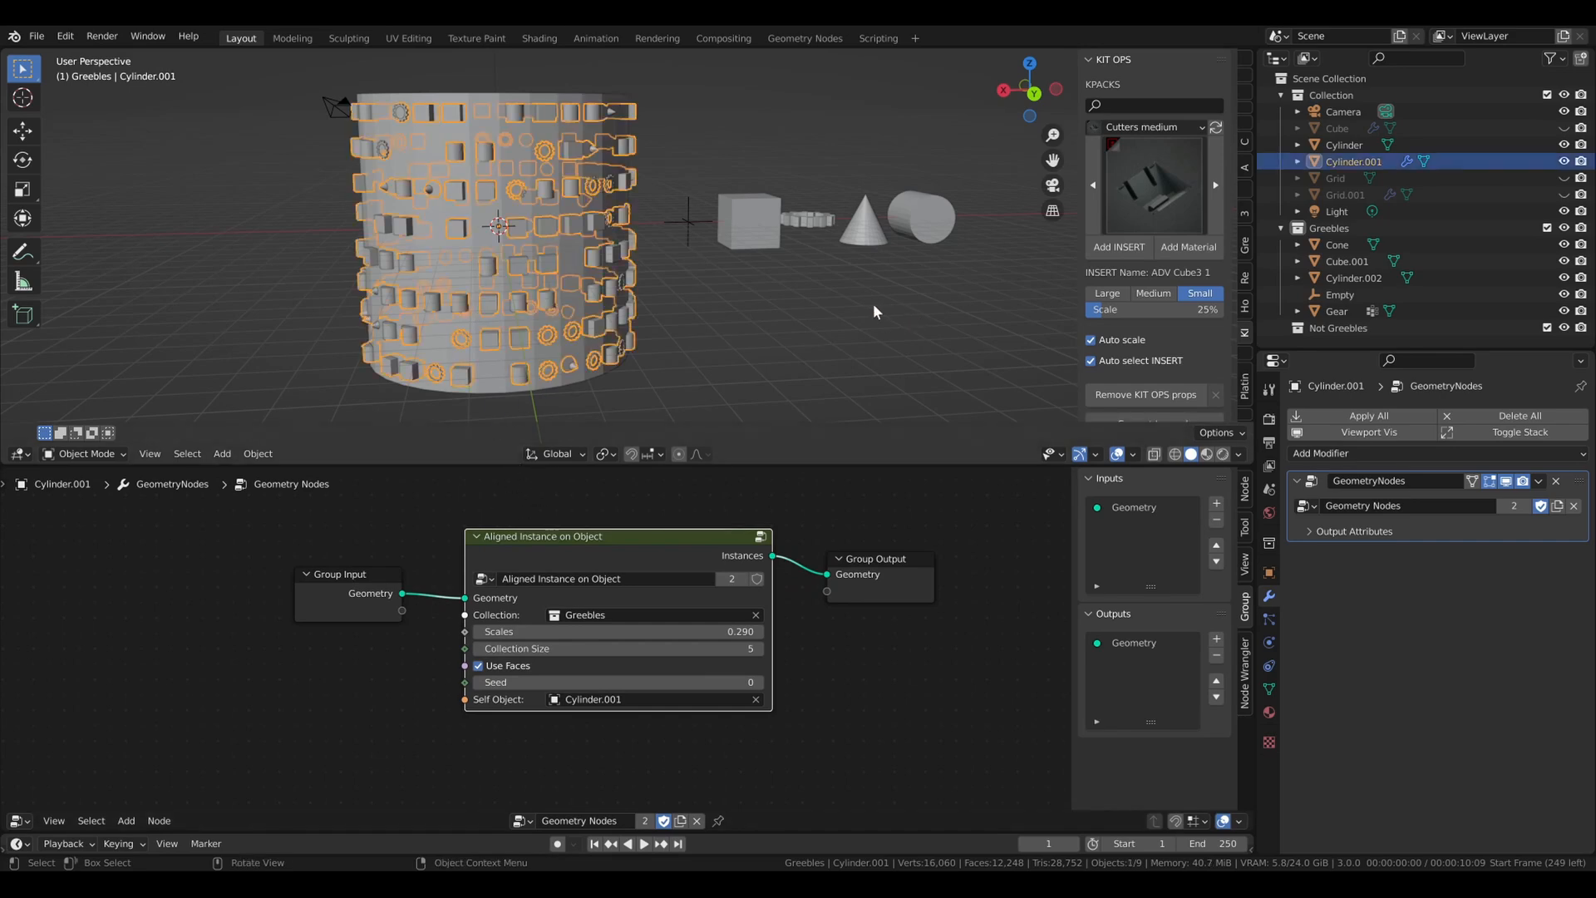
Rotate the cylinder inside the group to test instance alignment, then return to the main tree
key("r")
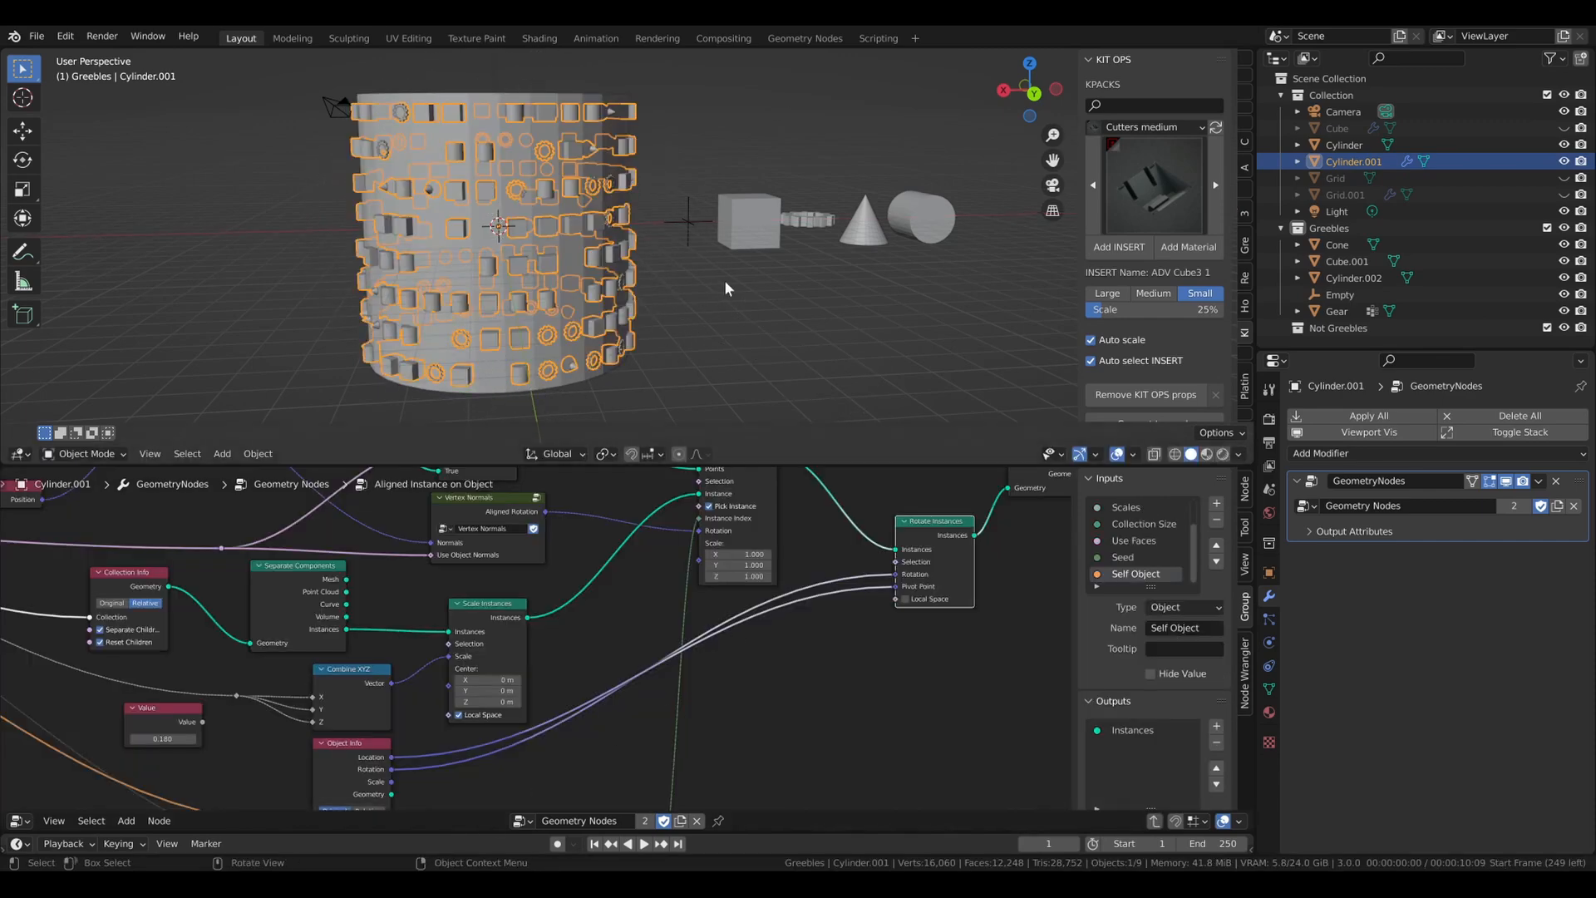
key("r")
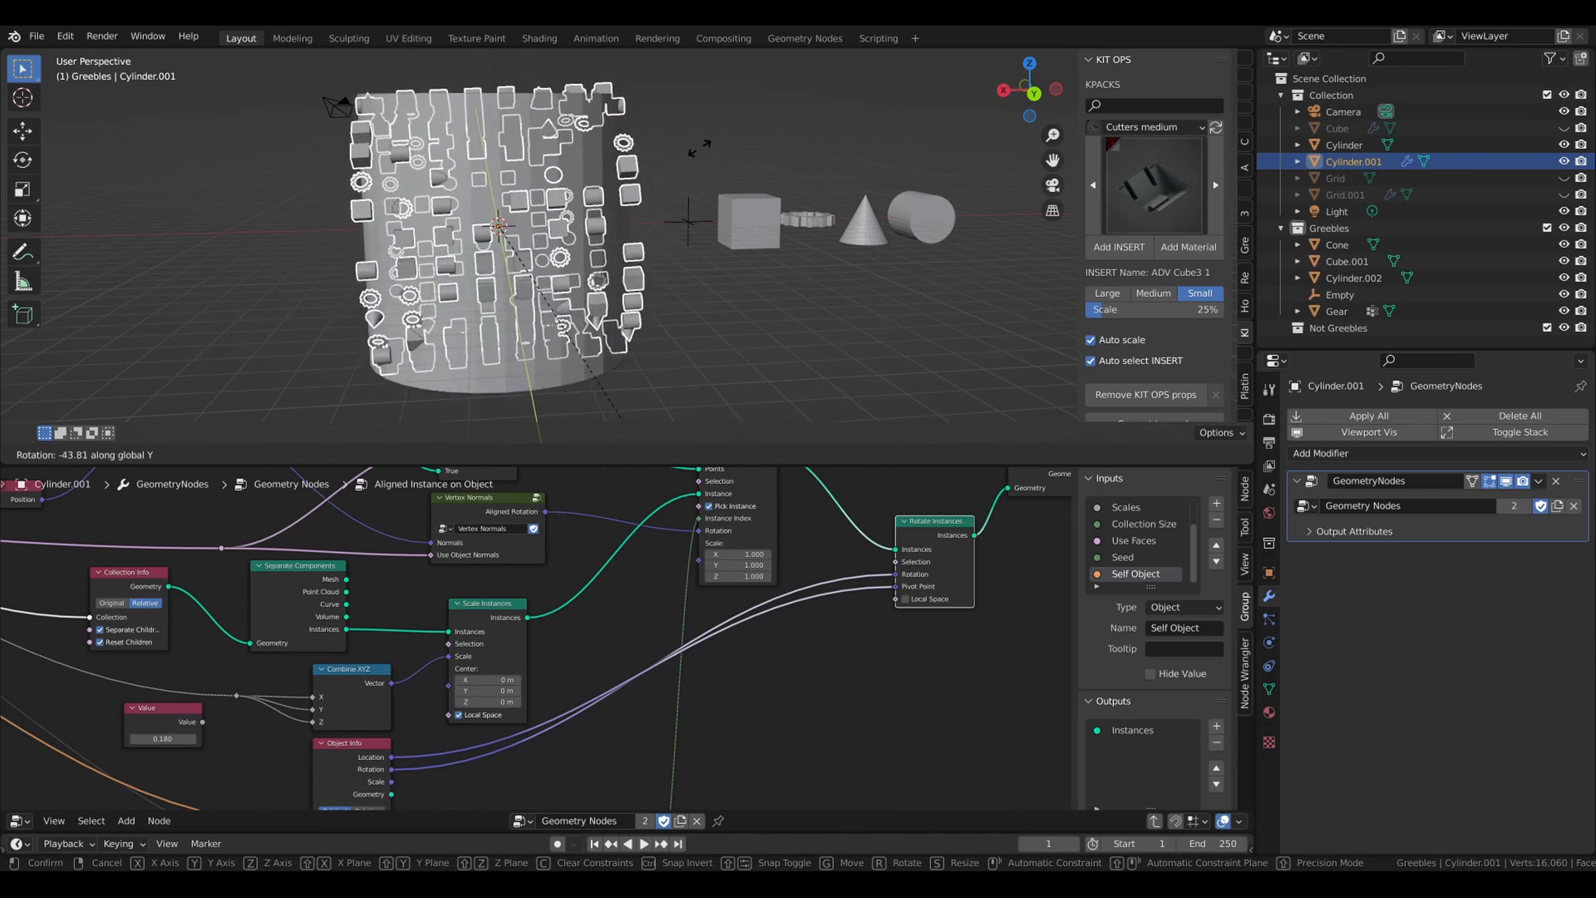
left_click(728, 748)
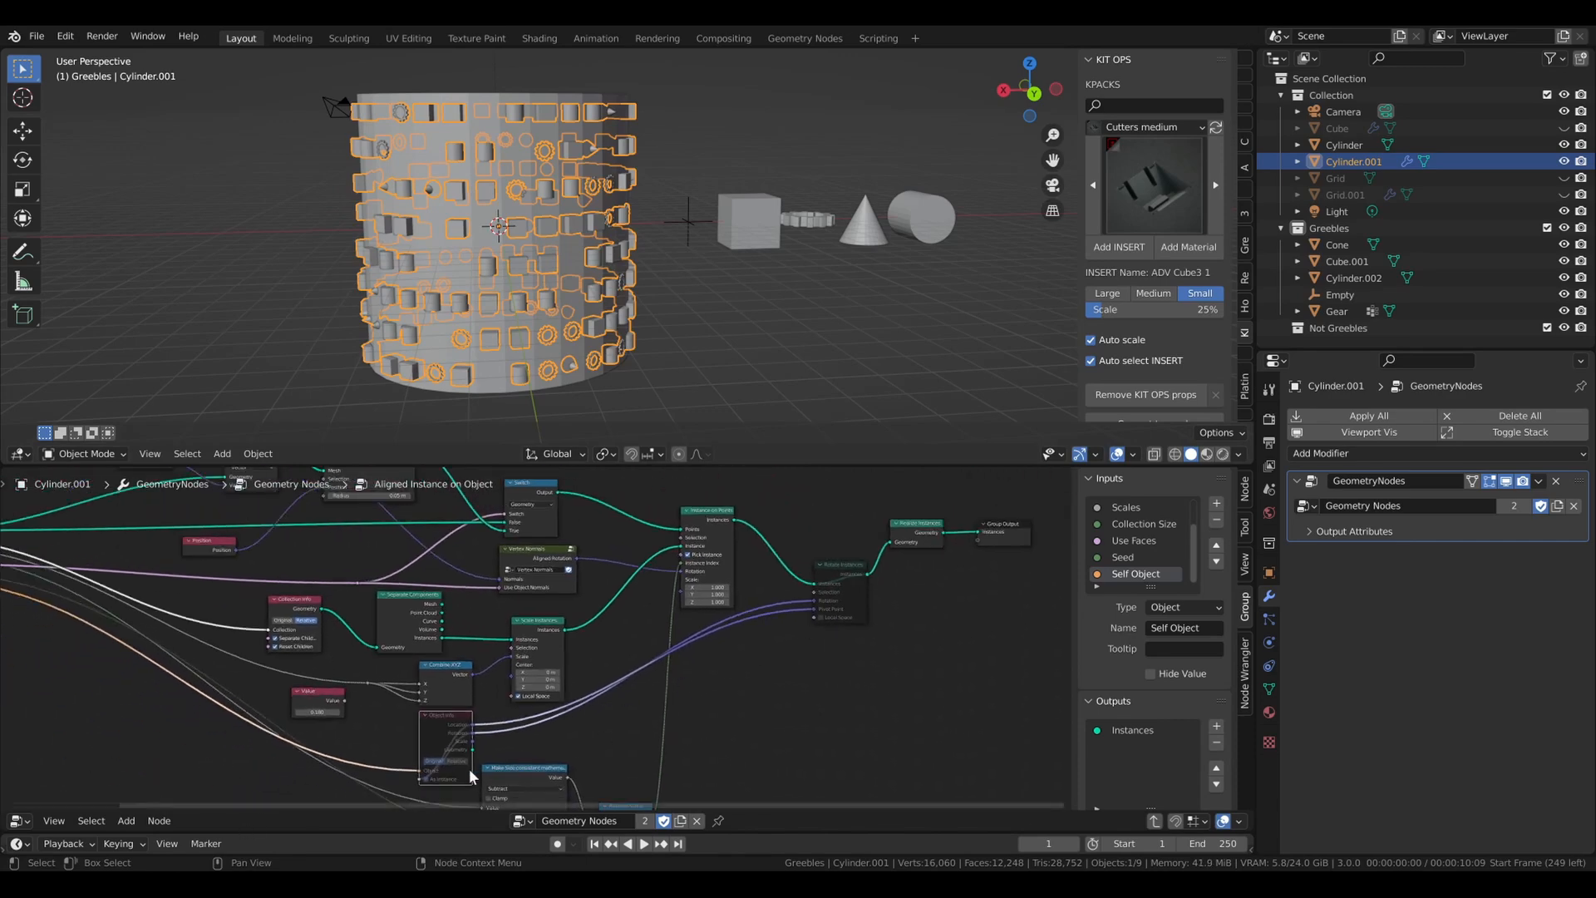
key("r")
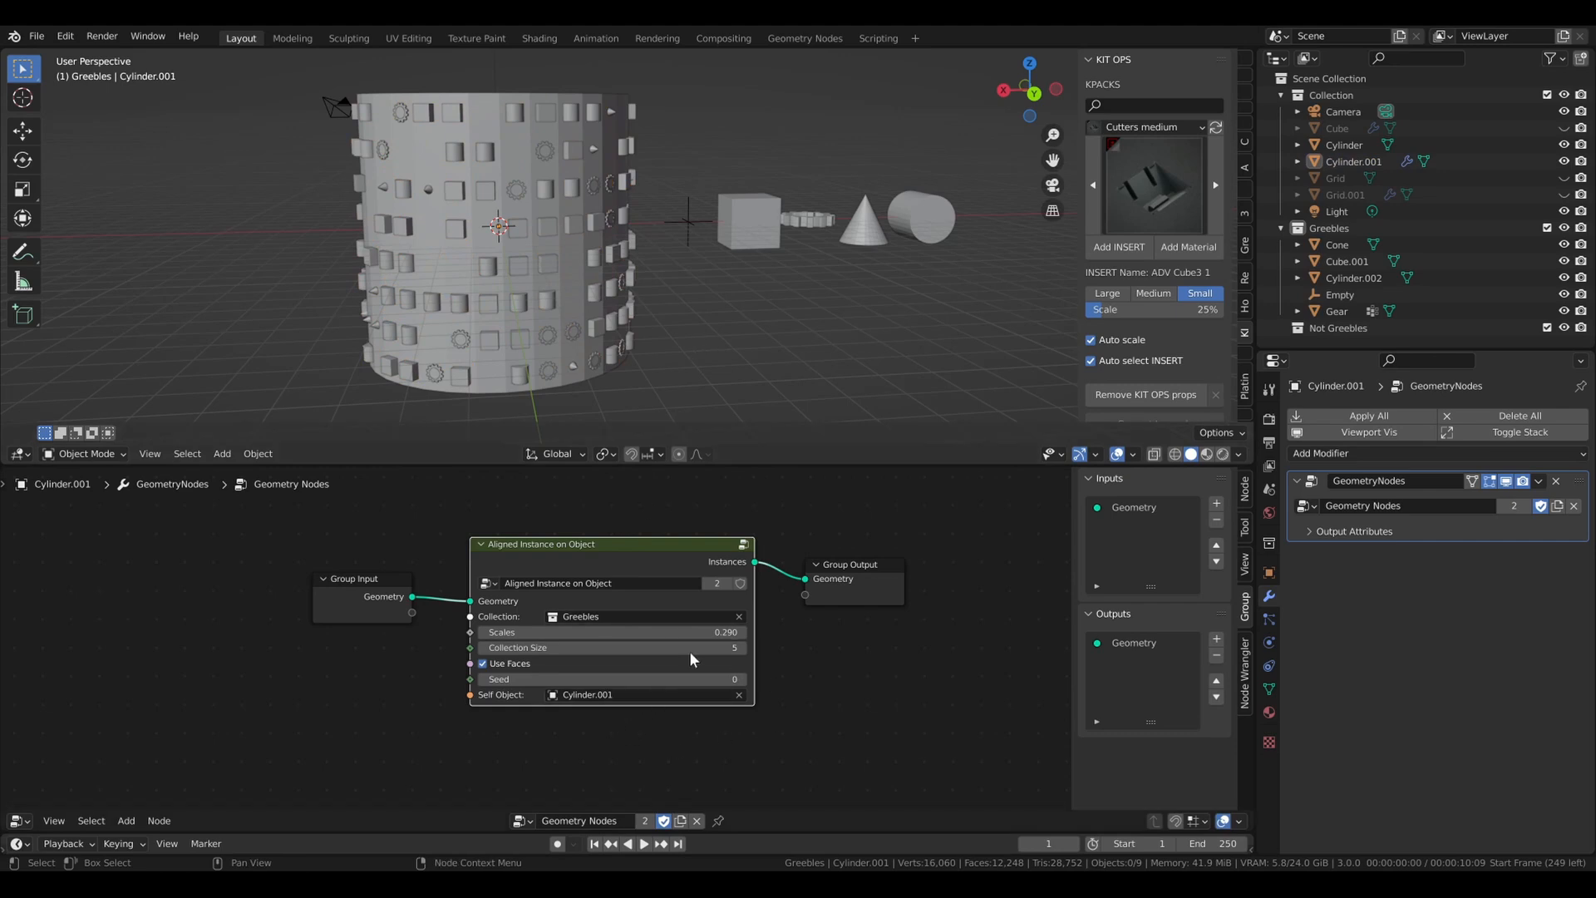
mouse_move(743, 711)
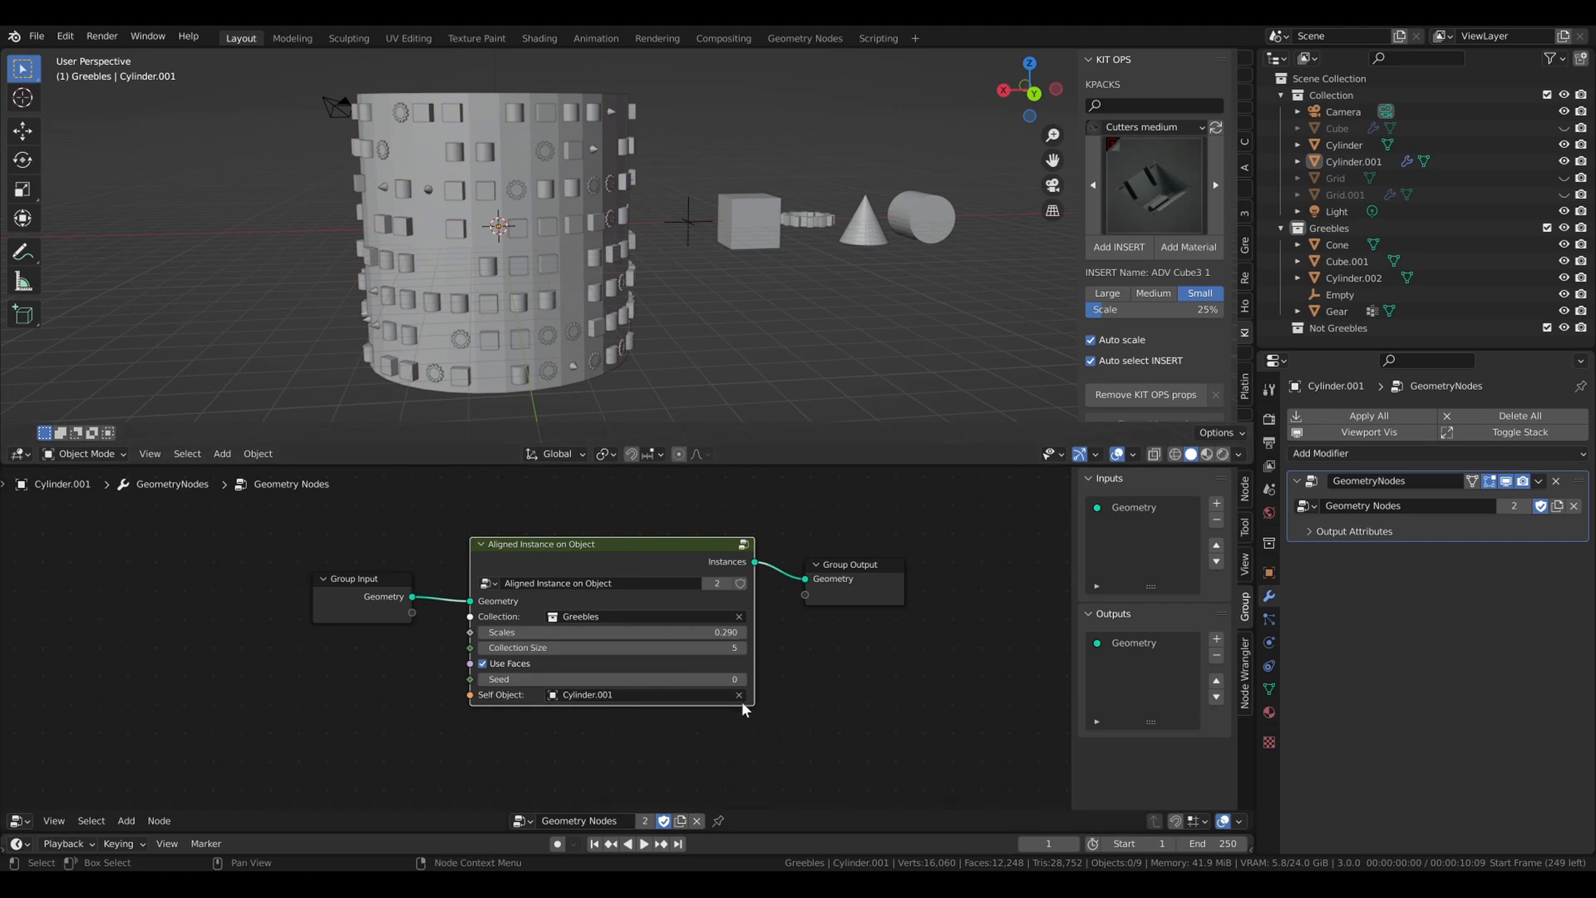
mouse_move(831, 670)
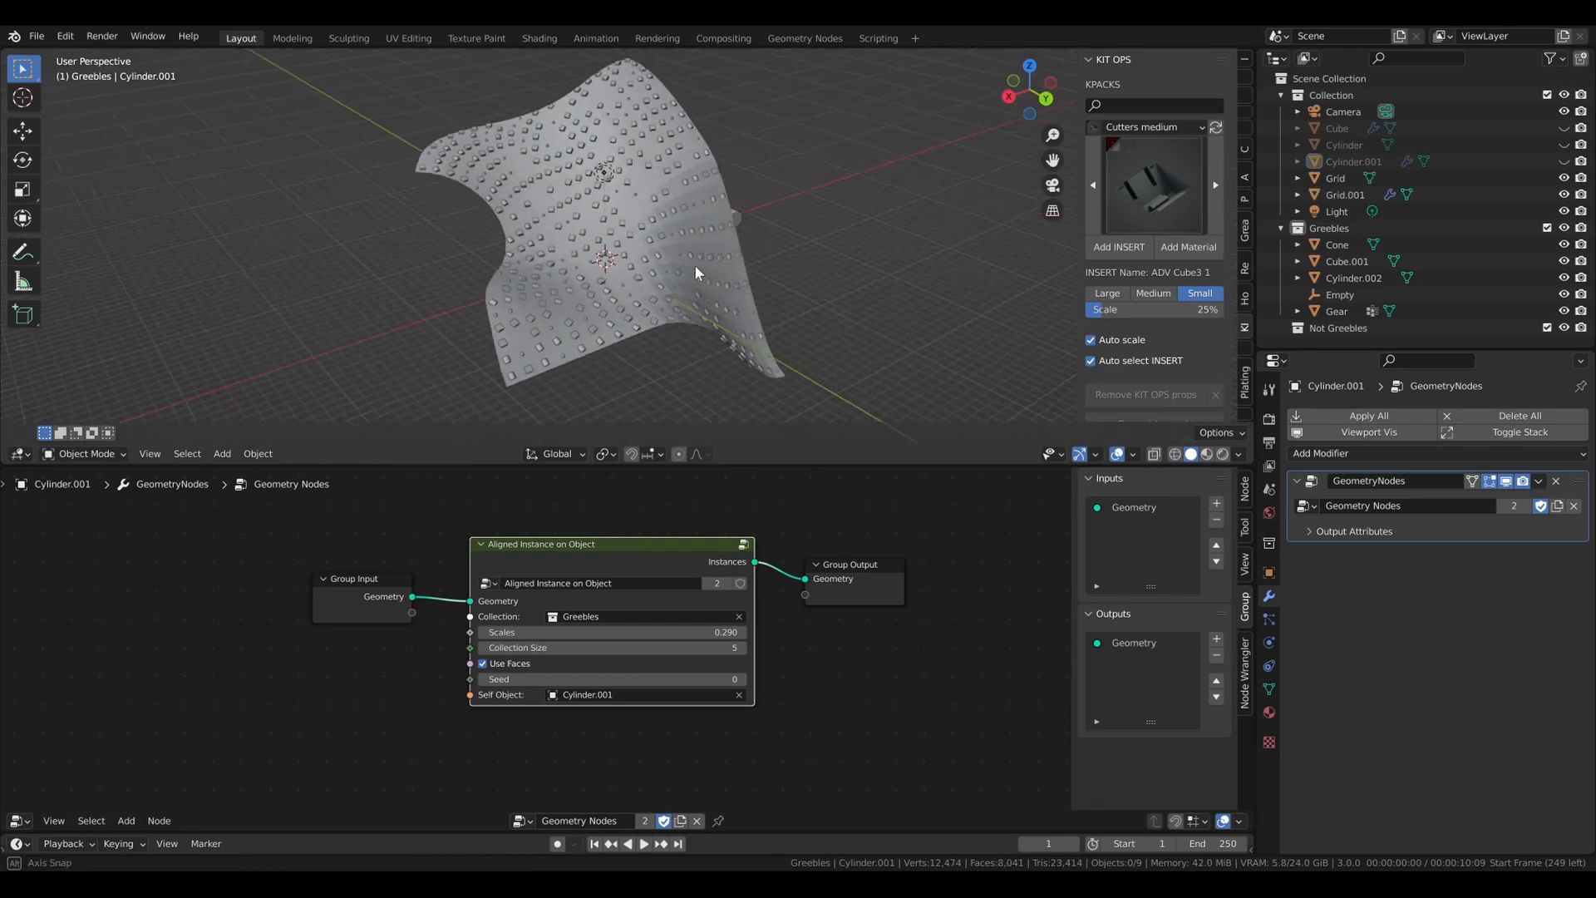
Orbit the wavy grid and switch the Align Euler to Vector axes to Y and Z in Vertex Normals
left_click_drag(697, 273, 580, 288)
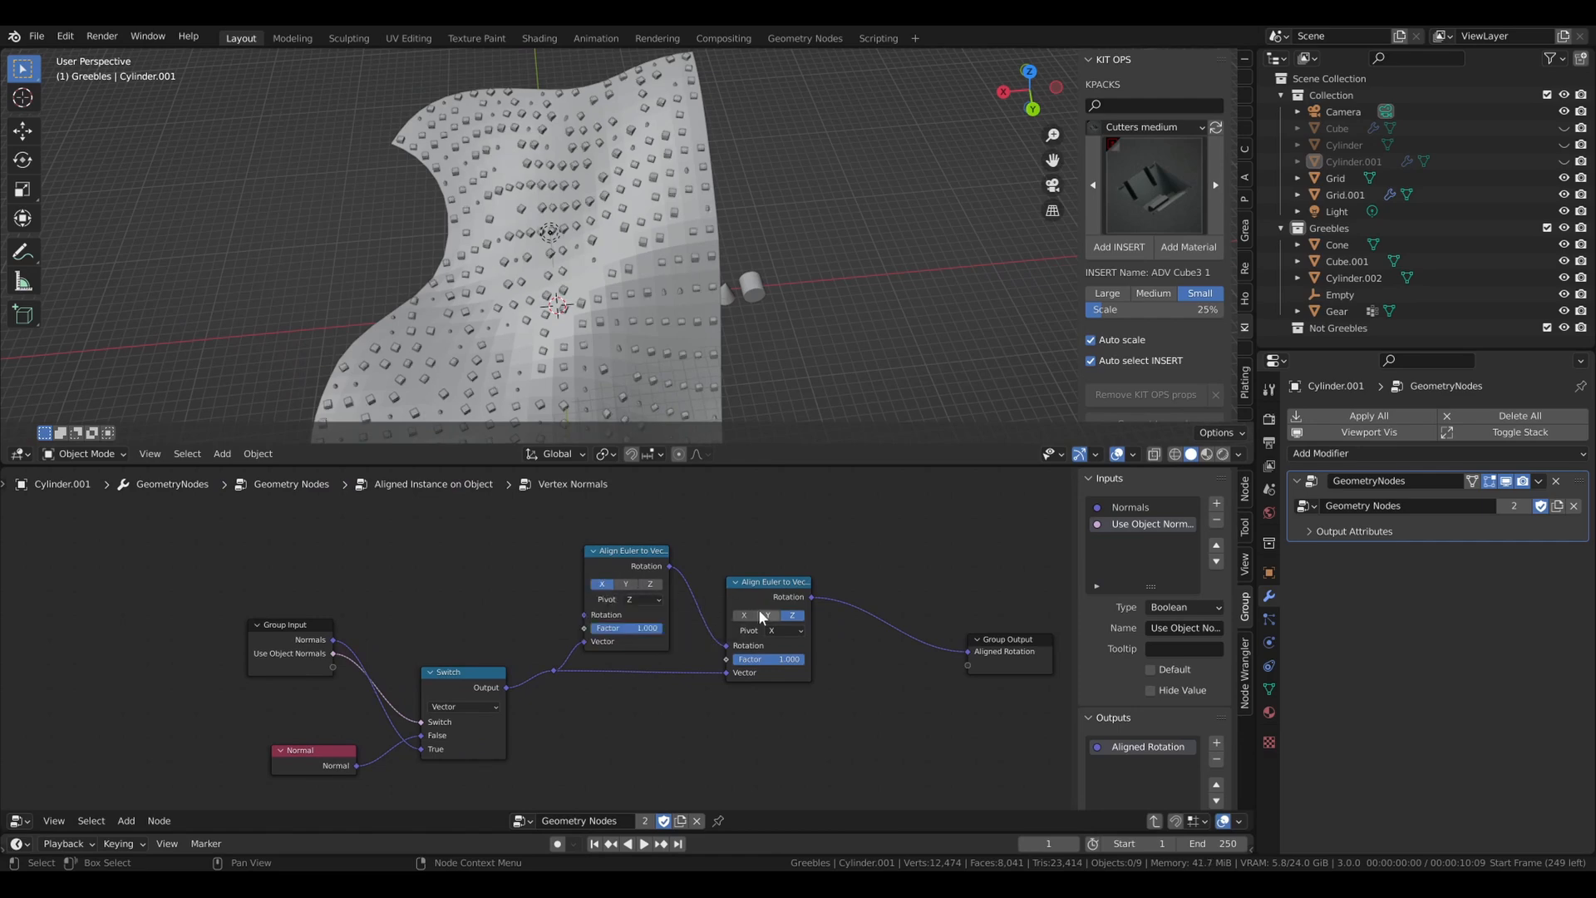
left_click(768, 615)
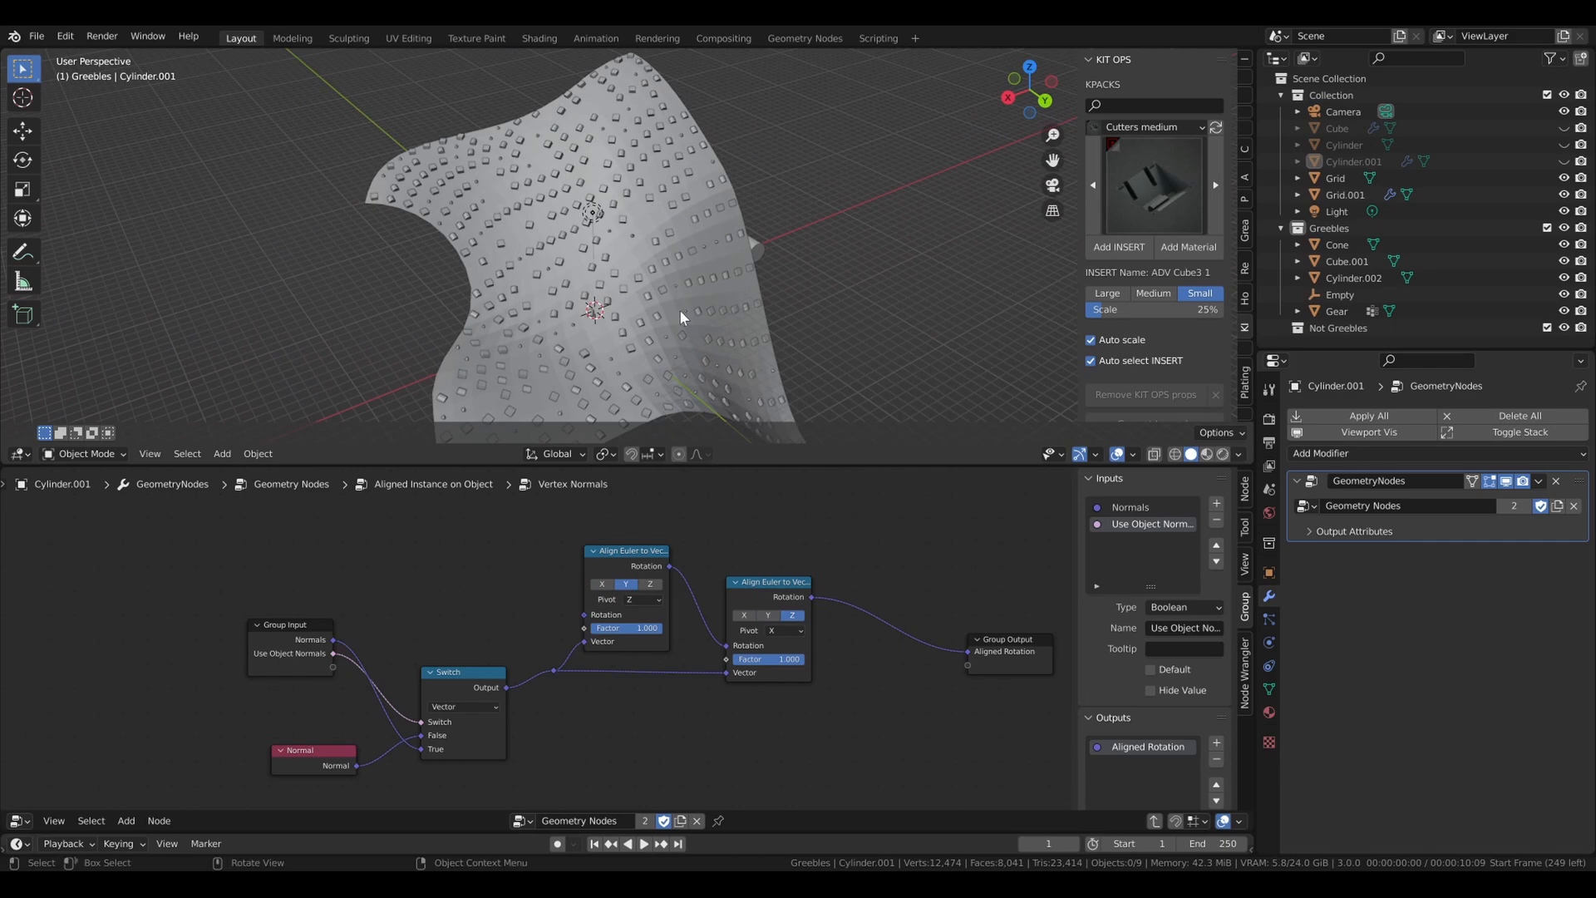
left_click_drag(681, 255, 845, 259)
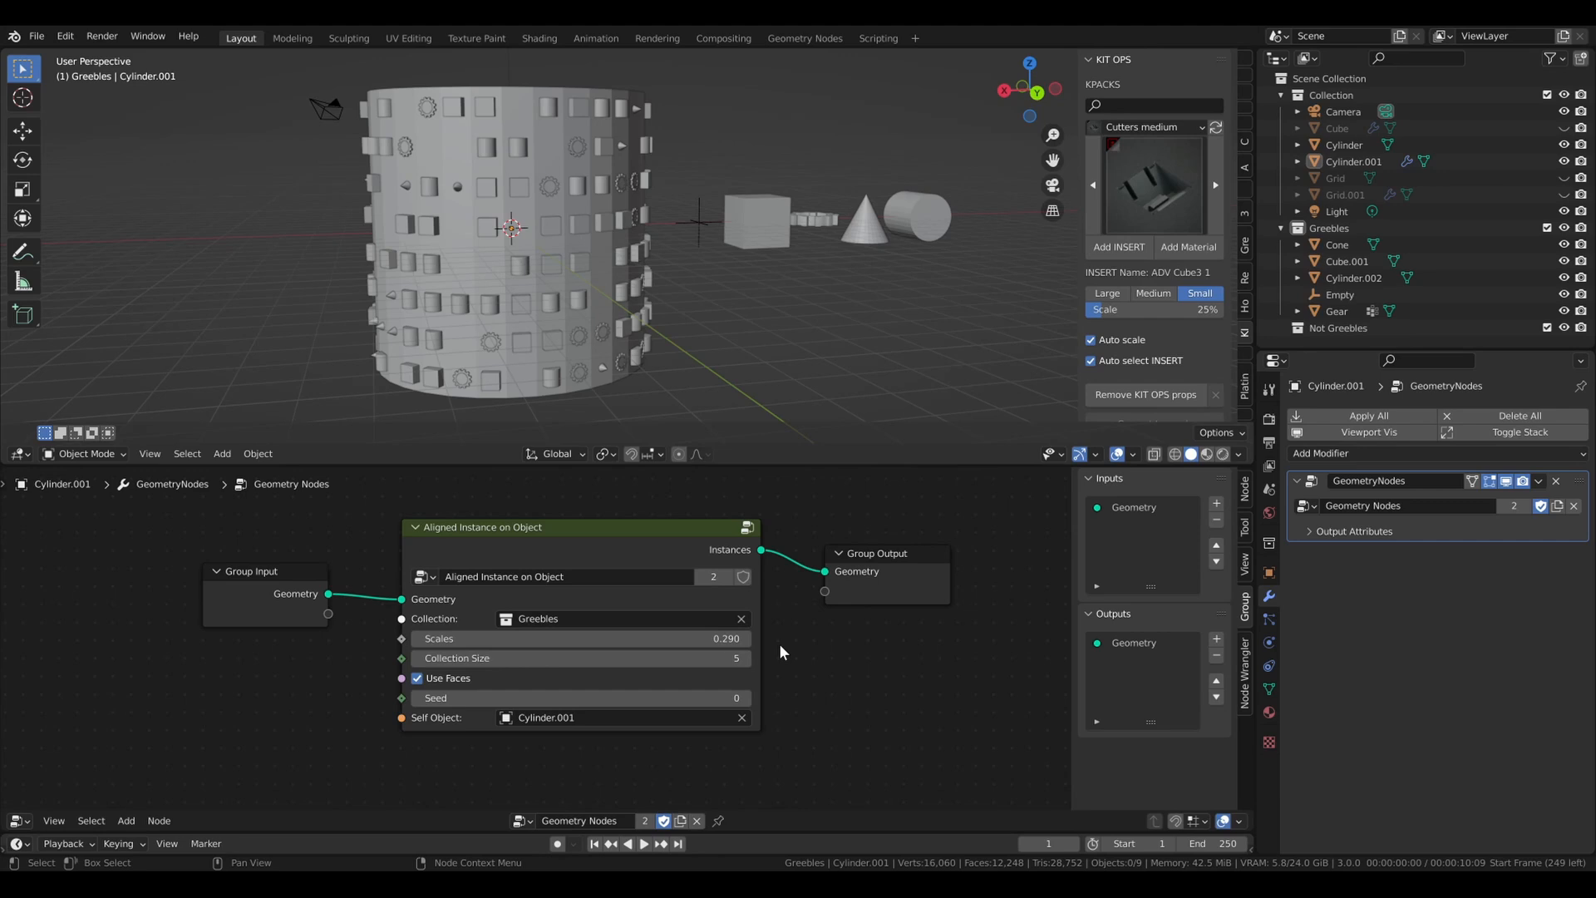
mouse_move(883, 674)
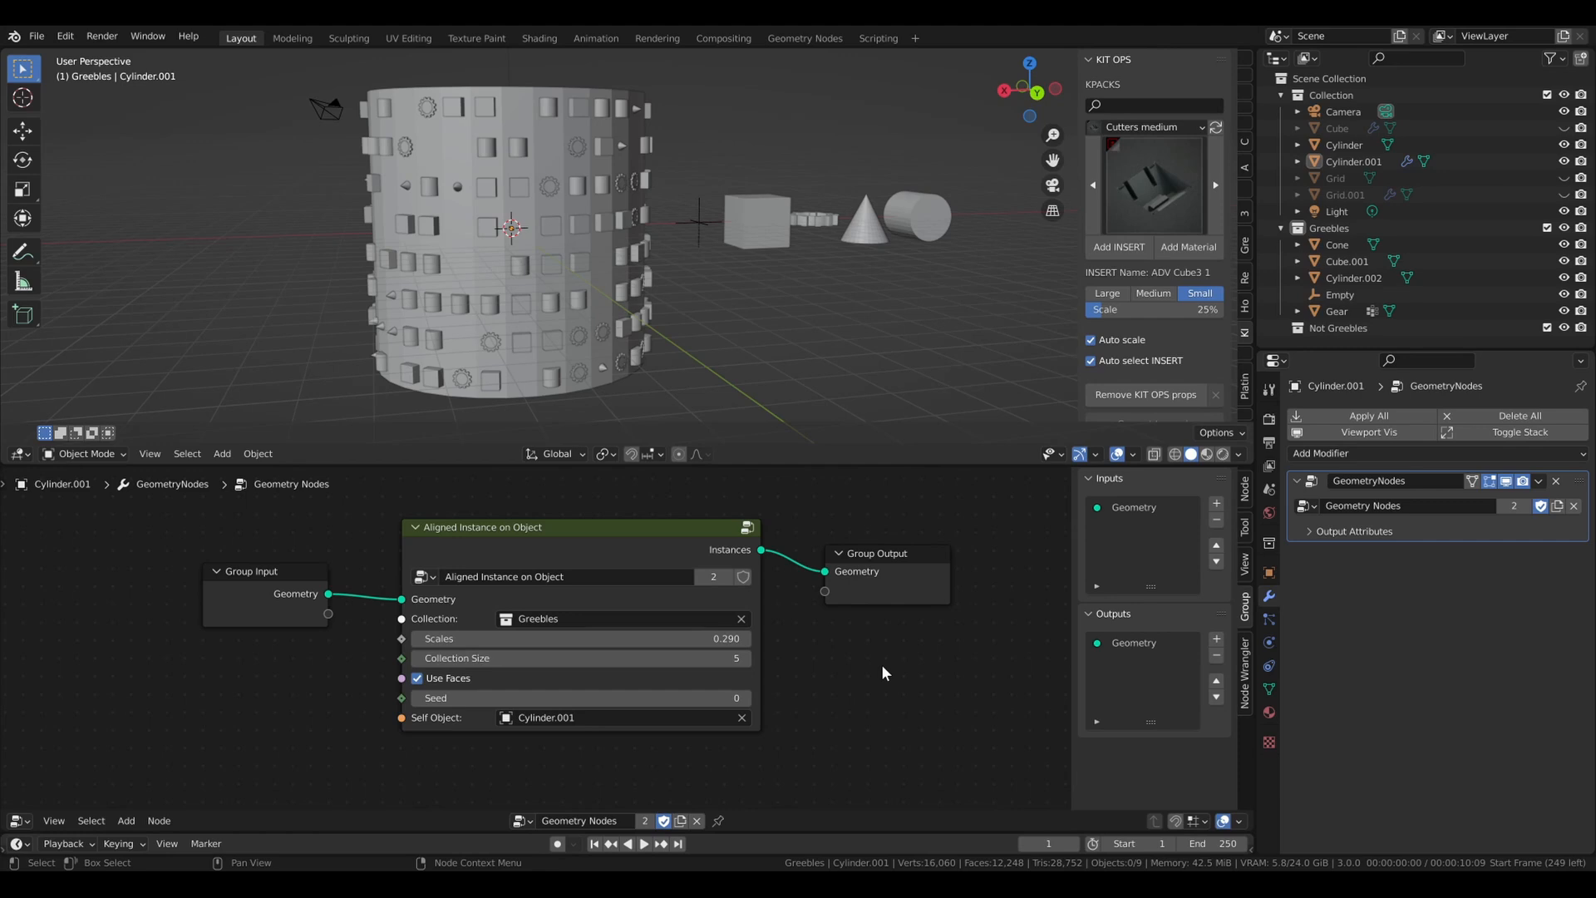